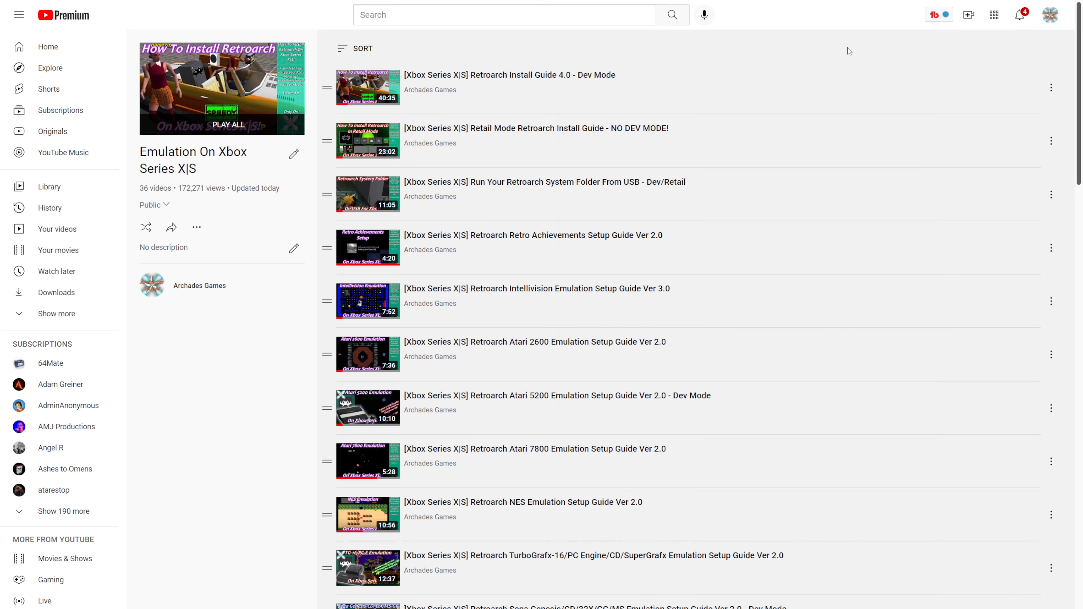
{"action": "mouse_move", "coordinate": [694, 83]}
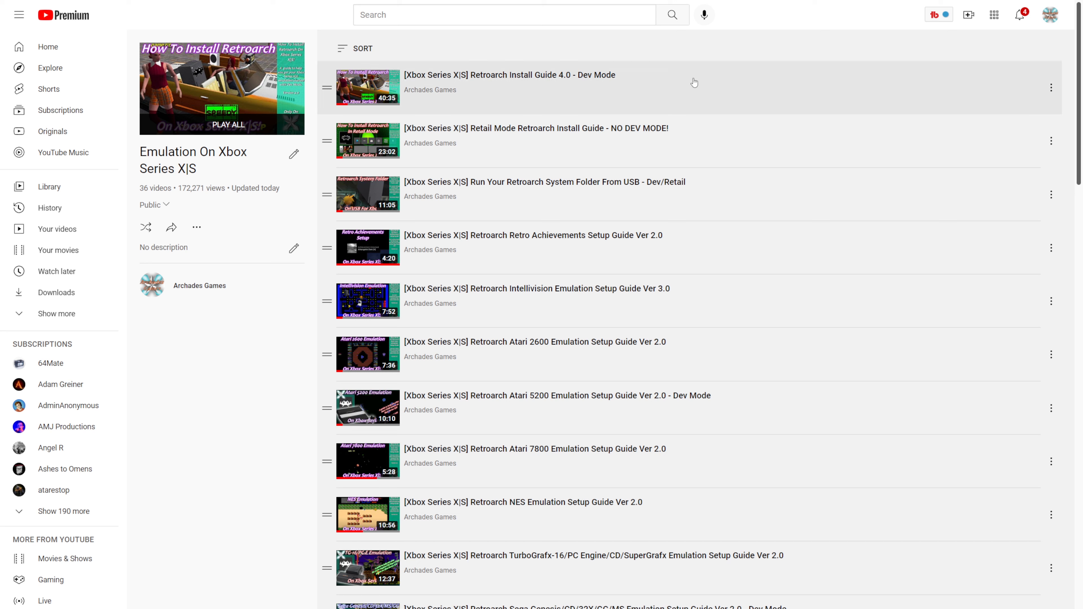
{"action": "mouse_move", "coordinate": [601, 138]}
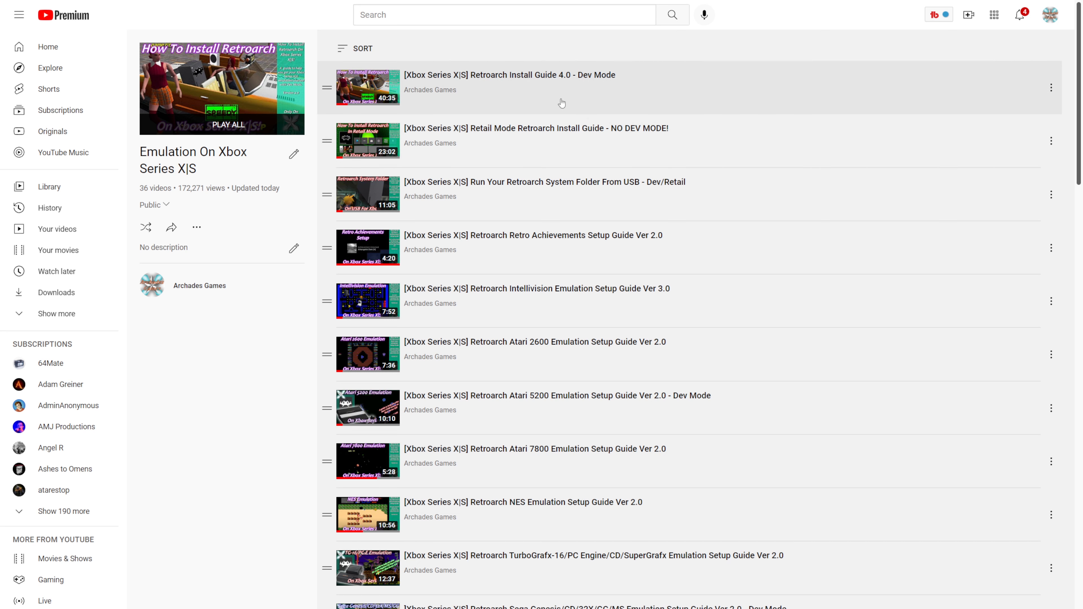
{"action": "mouse_move", "coordinate": [722, 125]}
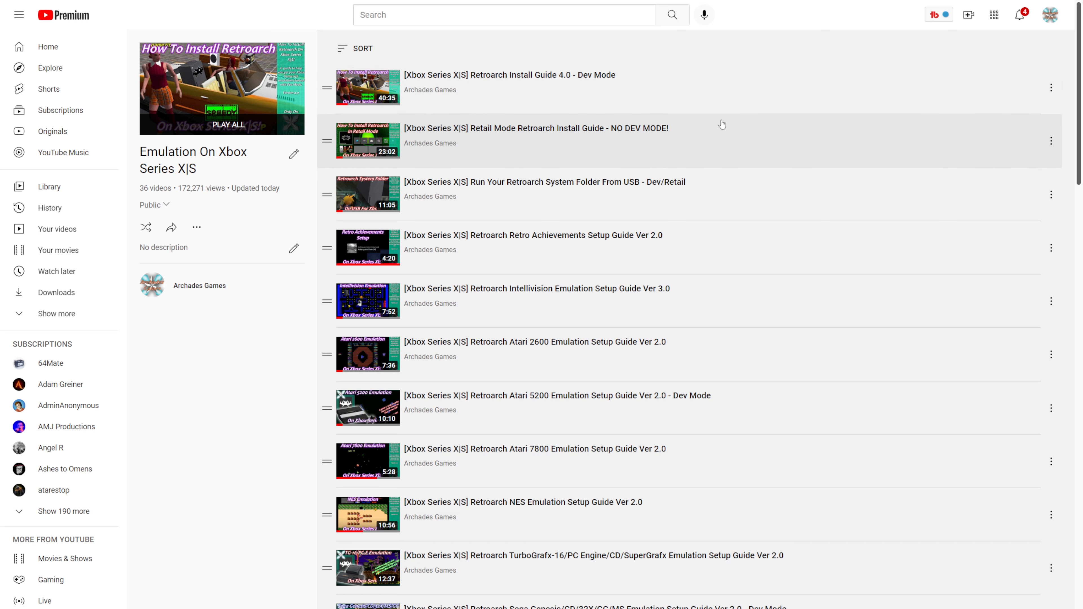
{"action": "mouse_move", "coordinate": [511, 140]}
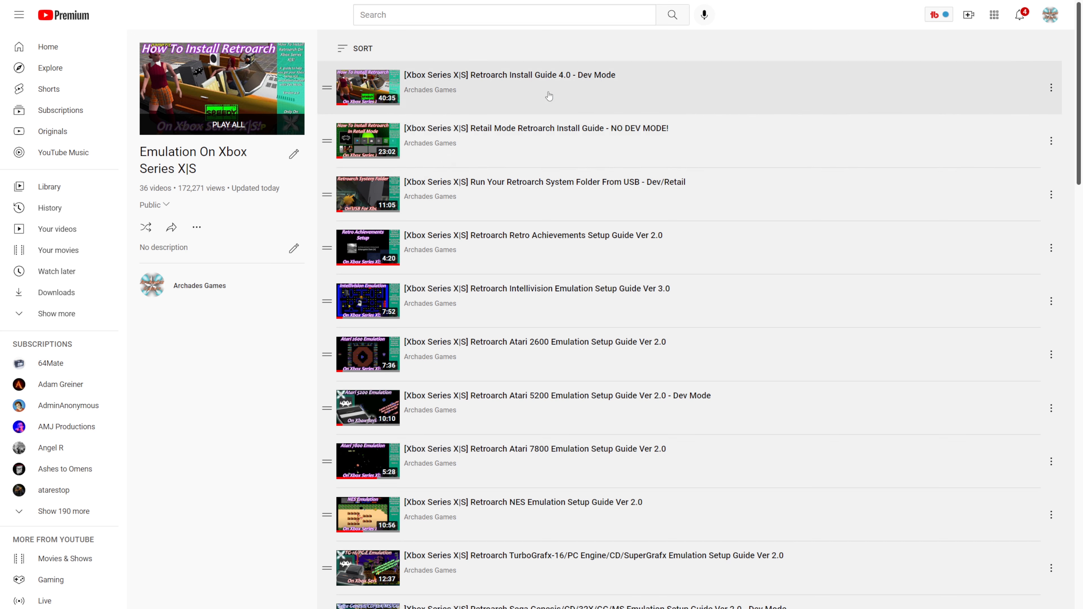
{"action": "mouse_move", "coordinate": [577, 42]}
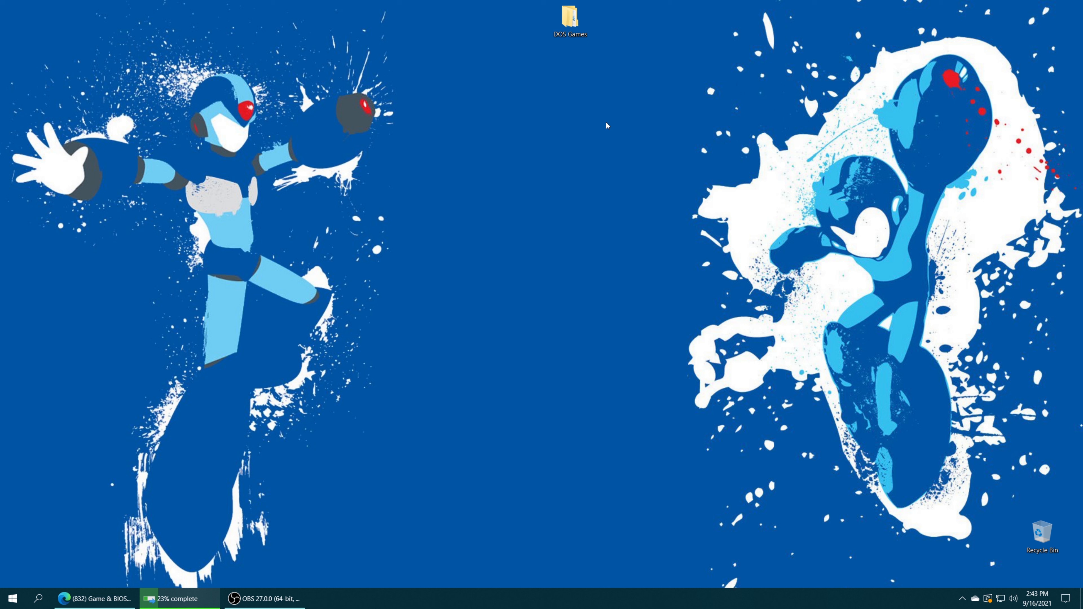
{"action": "left_click", "coordinate": [93, 599]}
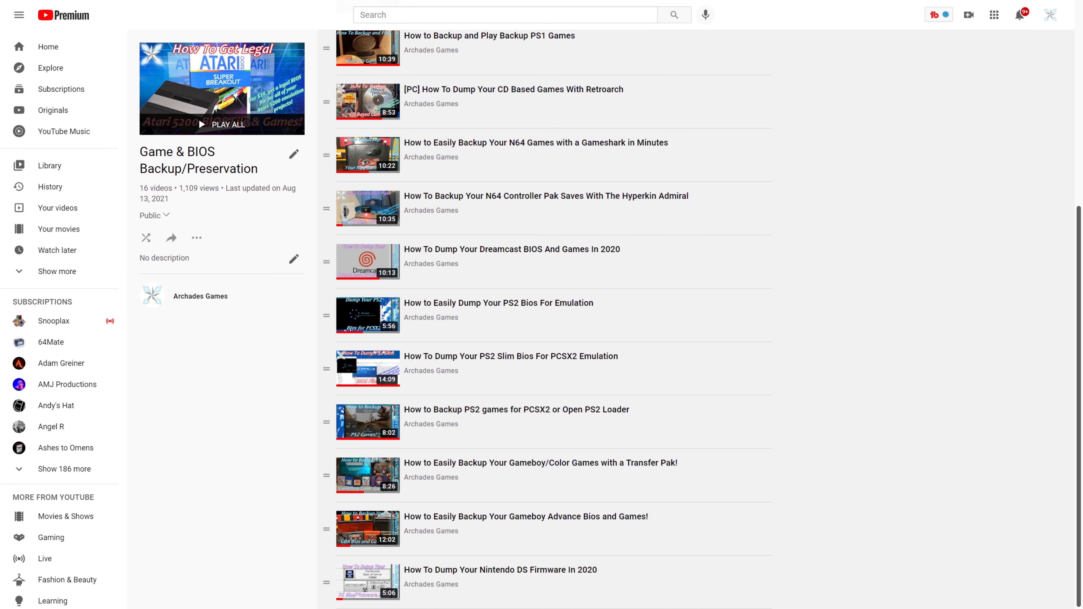
{"action": "mouse_move", "coordinate": [262, 395]}
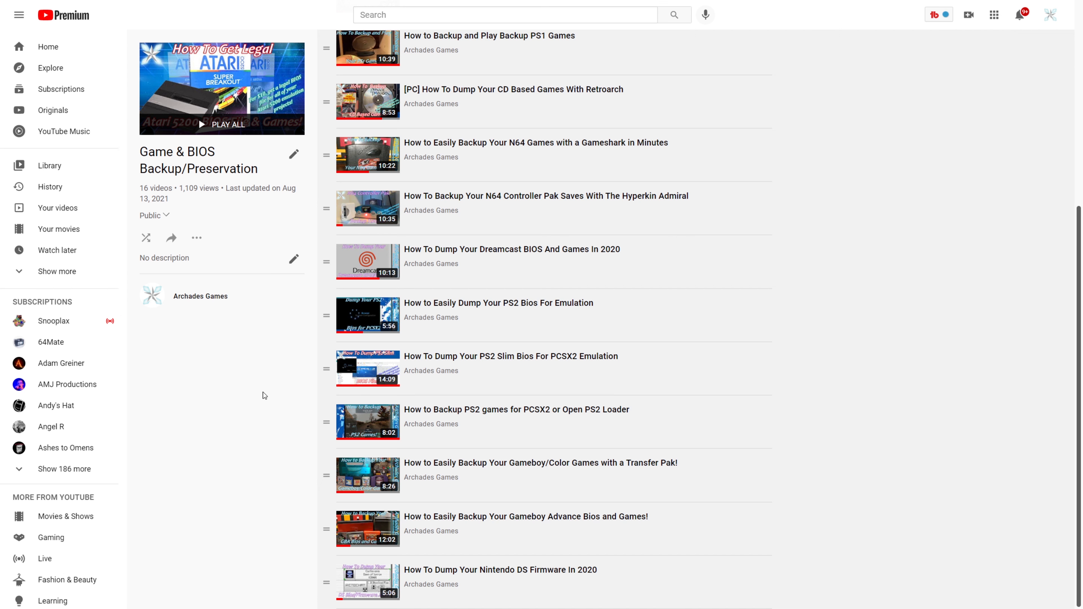
{"action": "mouse_move", "coordinate": [481, 101]}
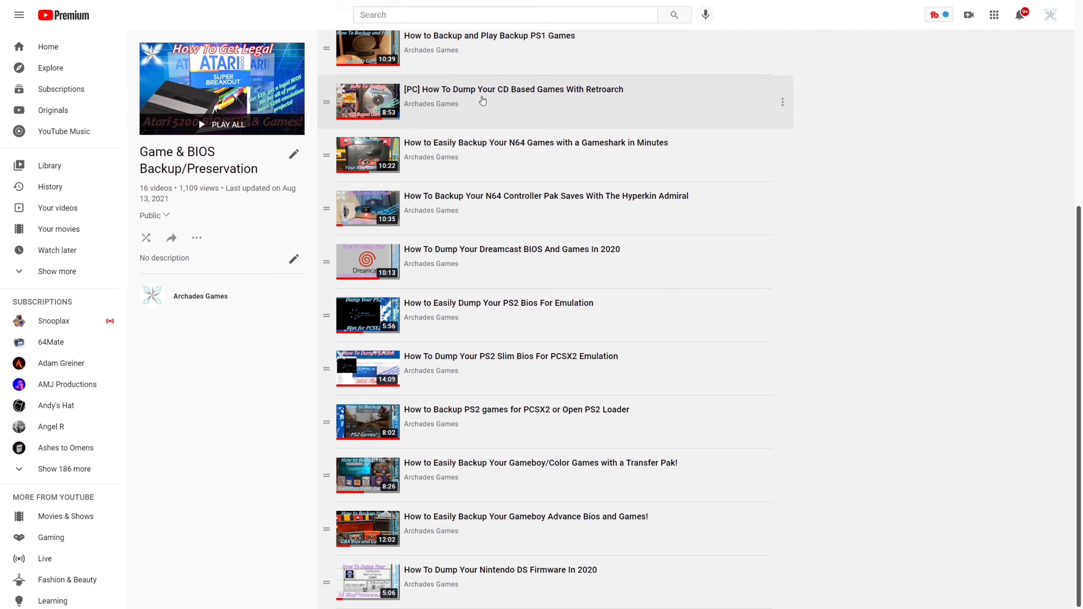
{"action": "mouse_move", "coordinate": [656, 116]}
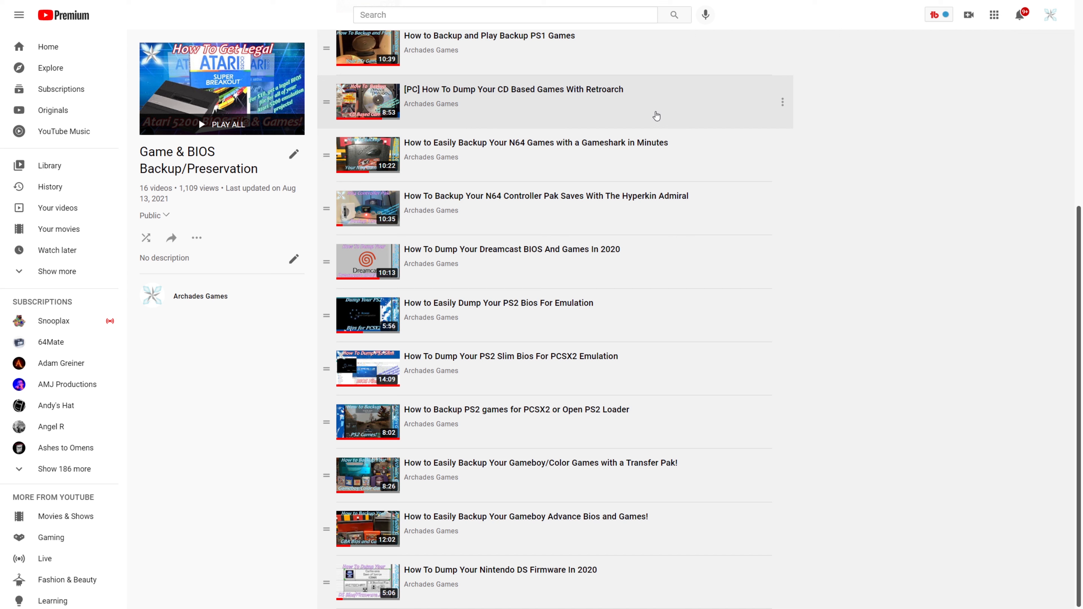
{"action": "mouse_move", "coordinate": [725, 104]}
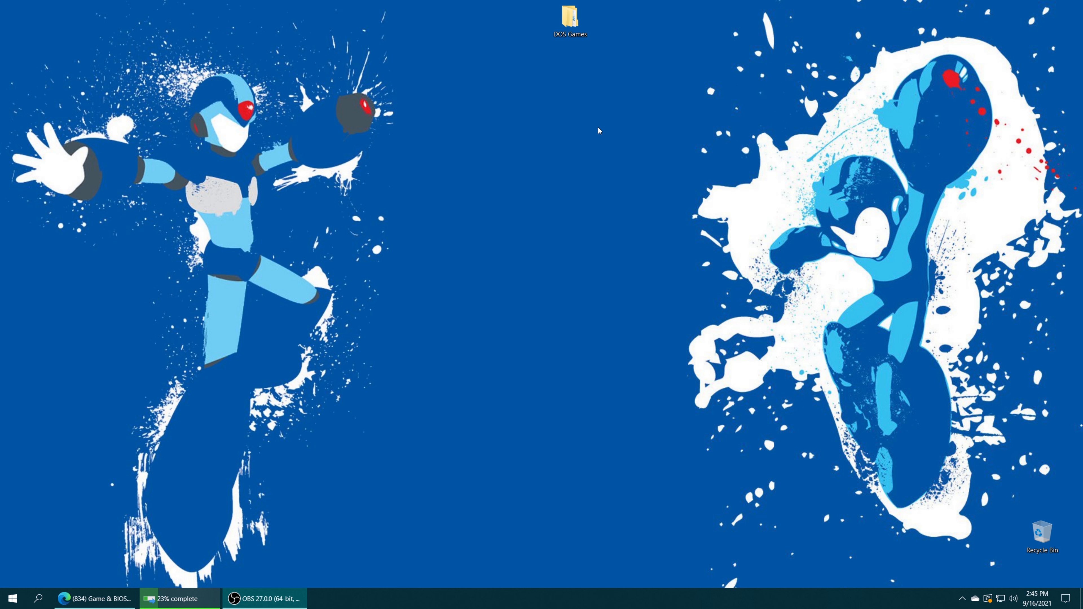
Step: Open the DOS Games folder from the desktop, listing the zipped game archives
{"action": "double_click", "coordinate": [570, 16]}
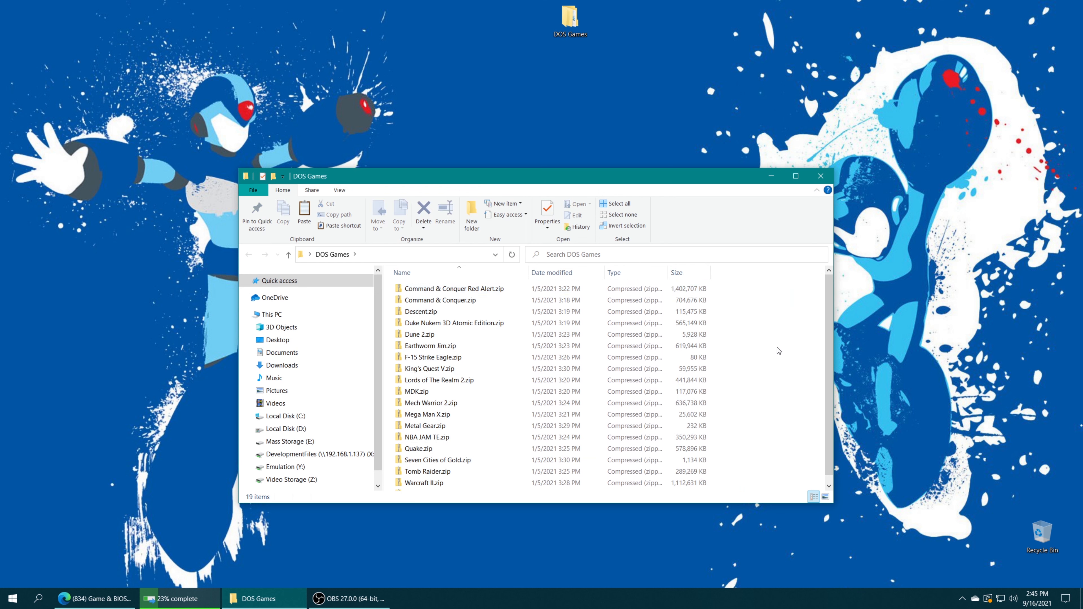
{"action": "mouse_move", "coordinate": [783, 355]}
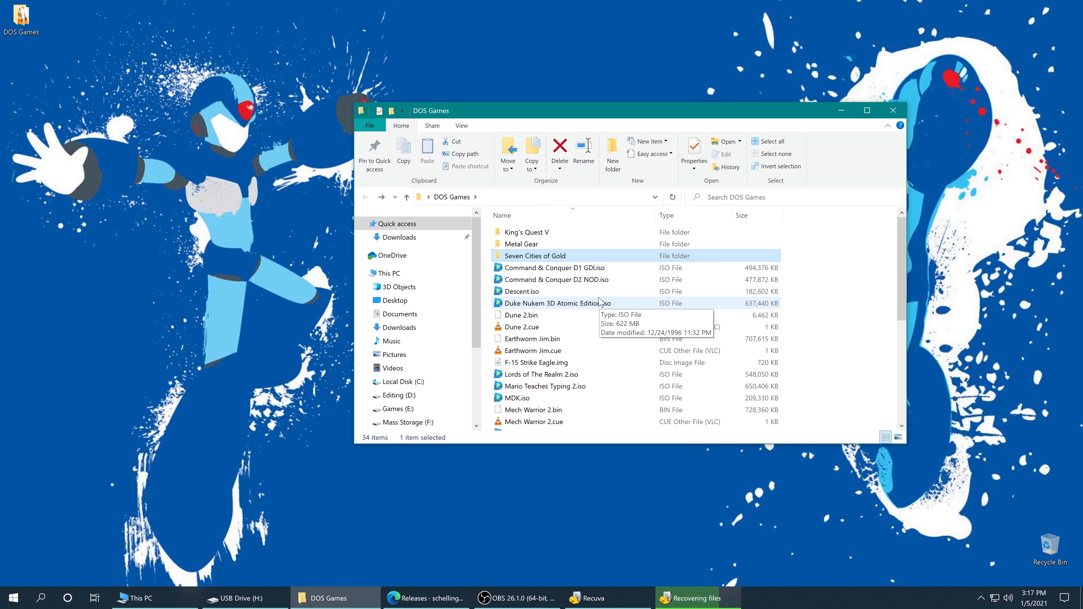
{"action": "mouse_move", "coordinate": [611, 272]}
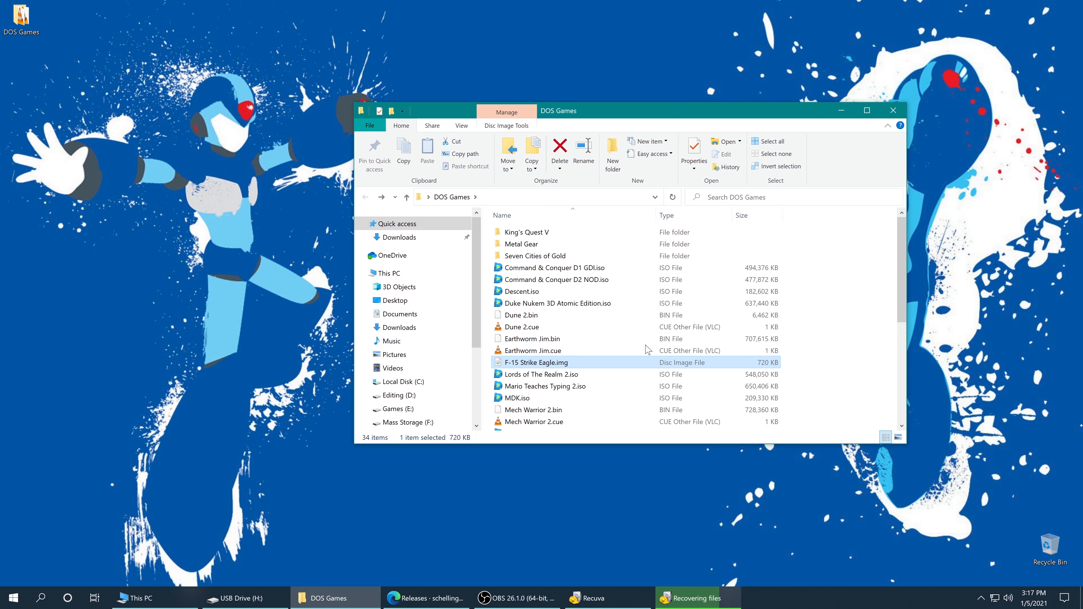
Step: Zip the Command & Conquer D1 GDI and D2 NOD disc images into one archive
{"action": "left_click", "coordinate": [555, 268]}
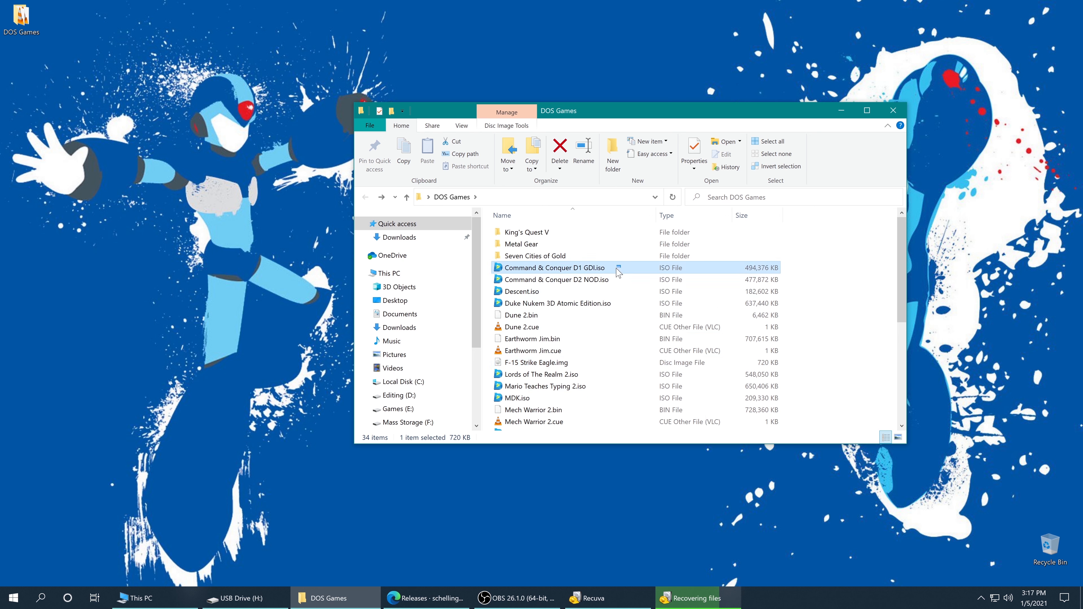
{"action": "left_click", "coordinate": [582, 279]}
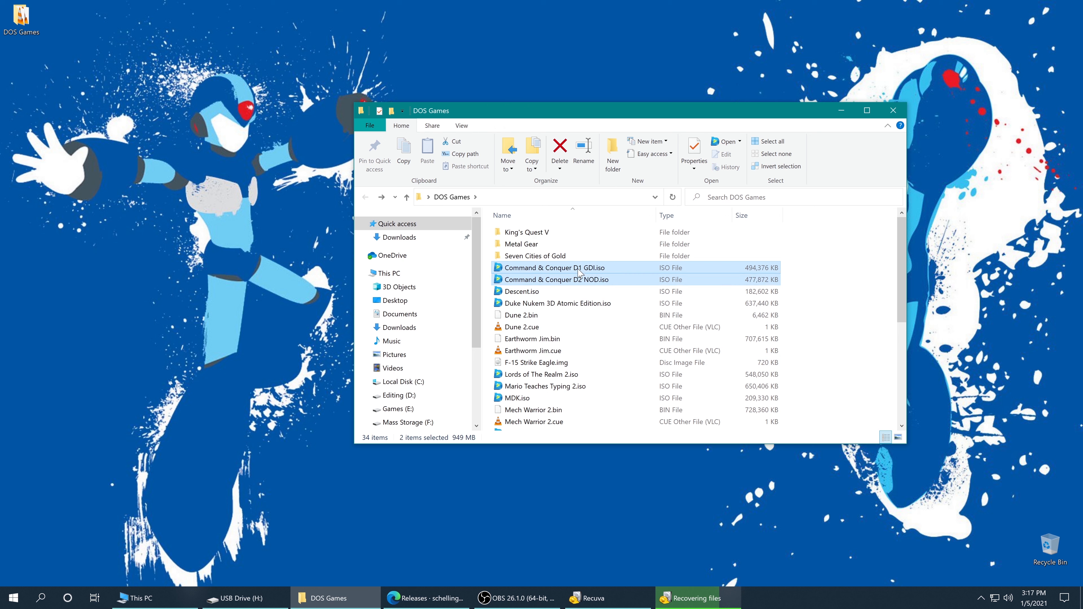
{"action": "right_click", "coordinate": [580, 273]}
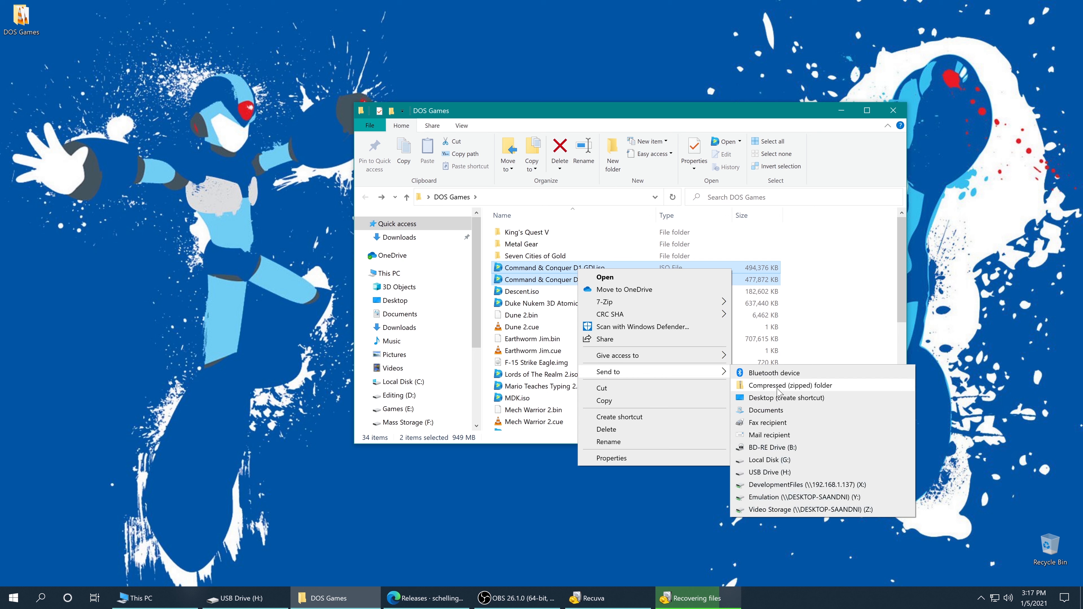
{"action": "mouse_move", "coordinate": [795, 395]}
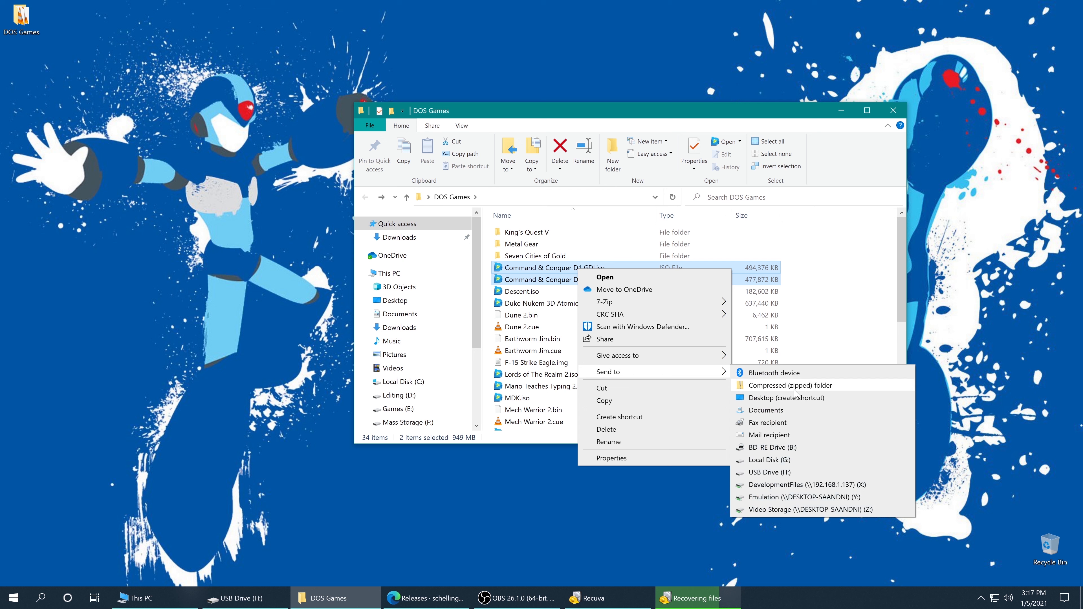
{"action": "mouse_move", "coordinate": [788, 393]}
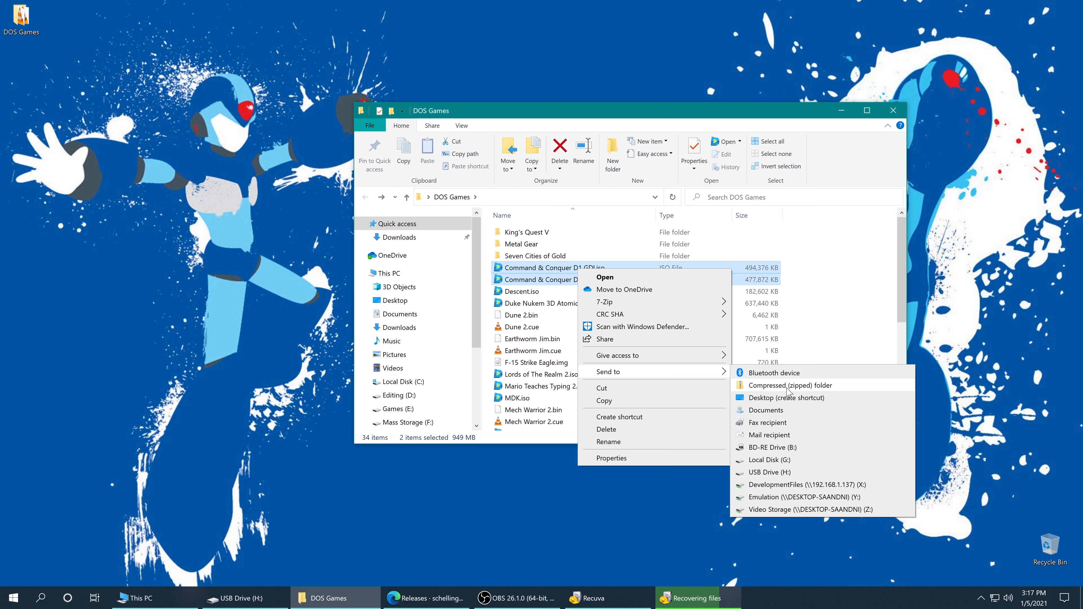
{"action": "left_click", "coordinate": [790, 385]}
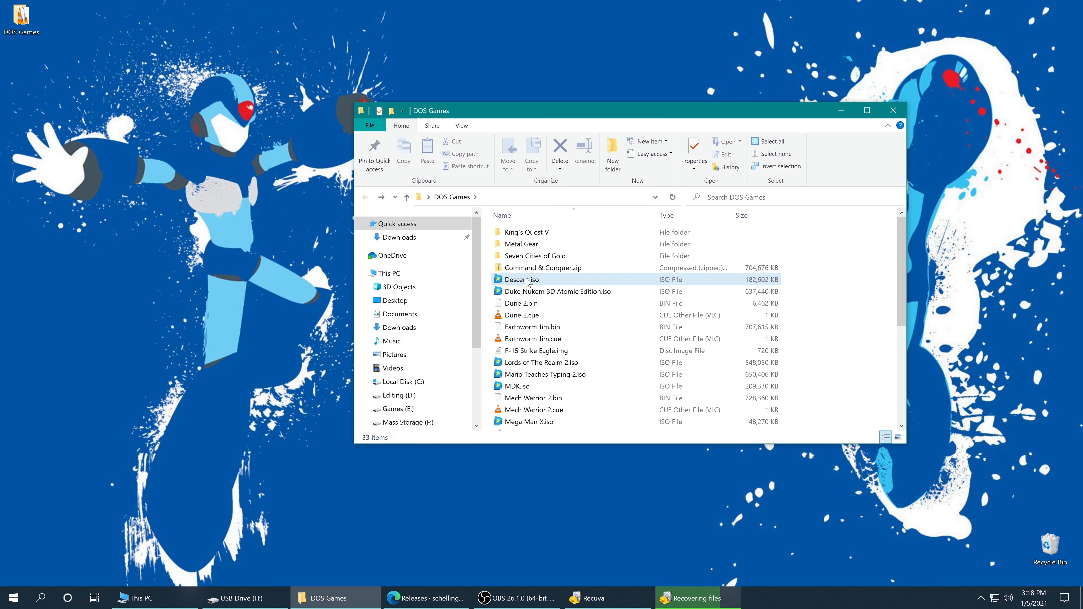
Step: Zip the Descent and Lords of The Realm 2 images and the four Red Alert discs
{"action": "right_click", "coordinate": [528, 280]}
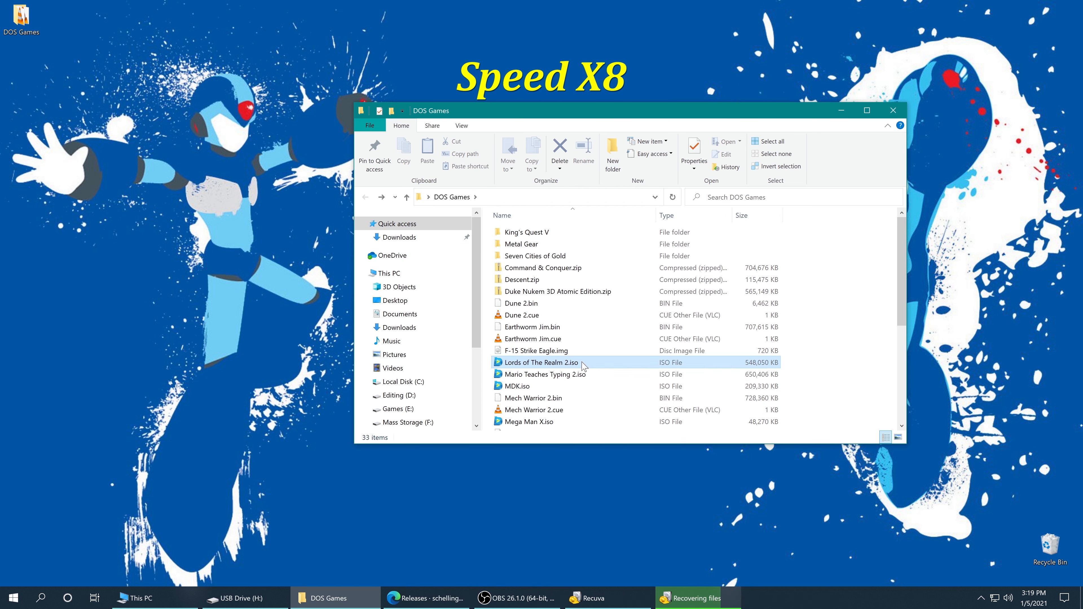
{"action": "left_click", "coordinate": [542, 362]}
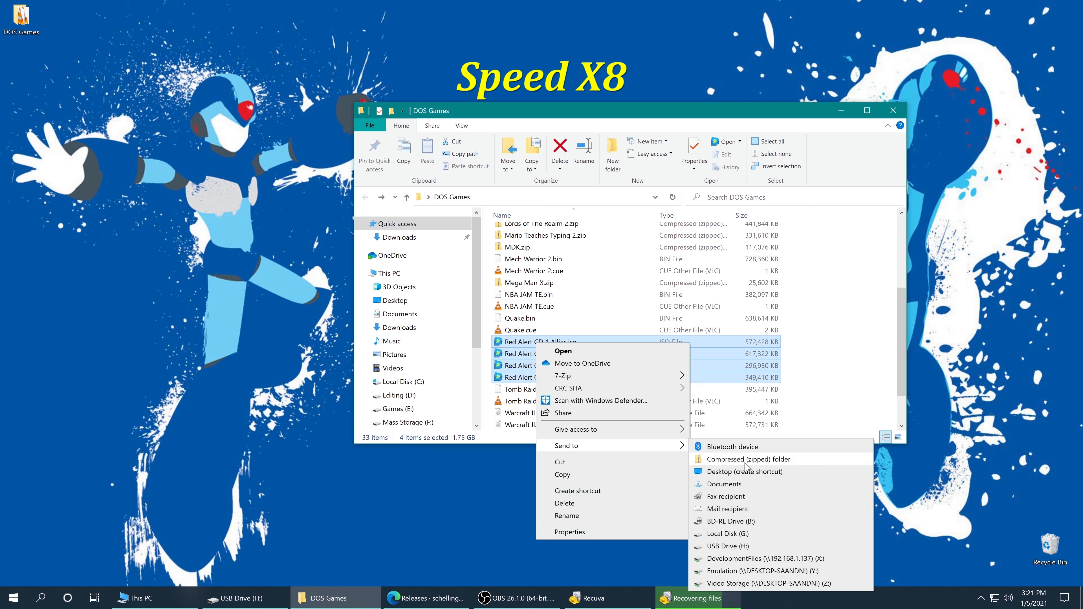
{"action": "left_click", "coordinate": [749, 460]}
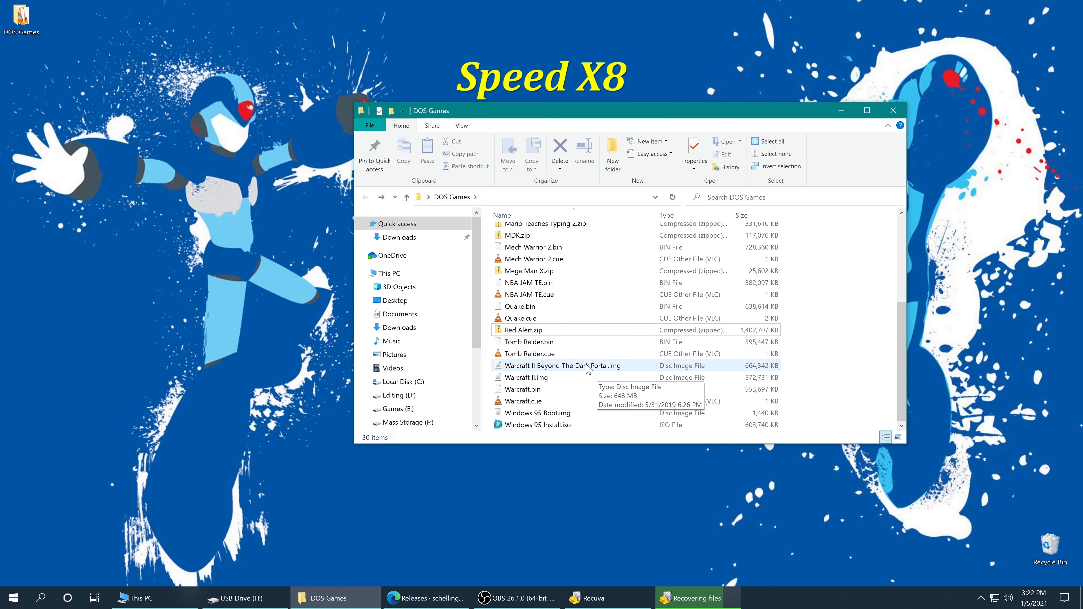
Step: Select the Dune 2 bin and cue files together for zipping
{"action": "scroll", "scroll_direction": "up", "scroll_amount": 3}
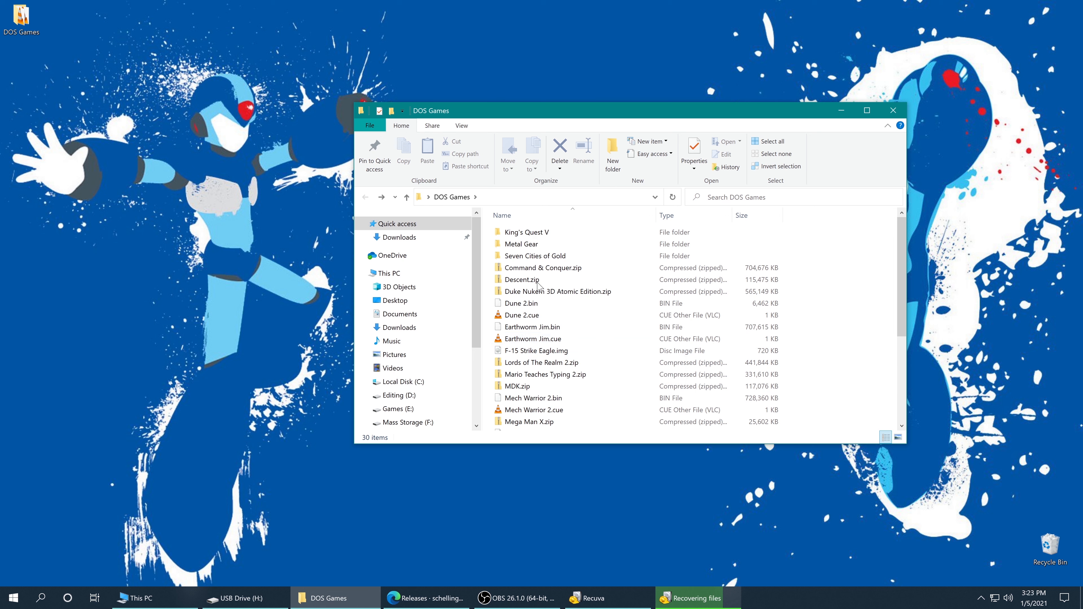
{"action": "left_click", "coordinate": [522, 303]}
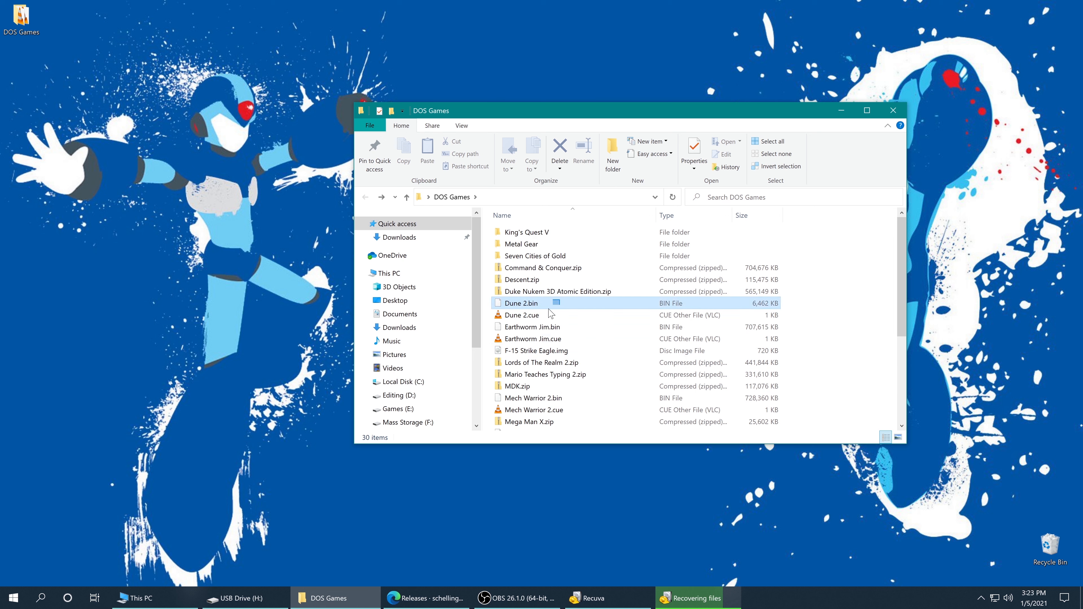
{"action": "left_click", "coordinate": [522, 315]}
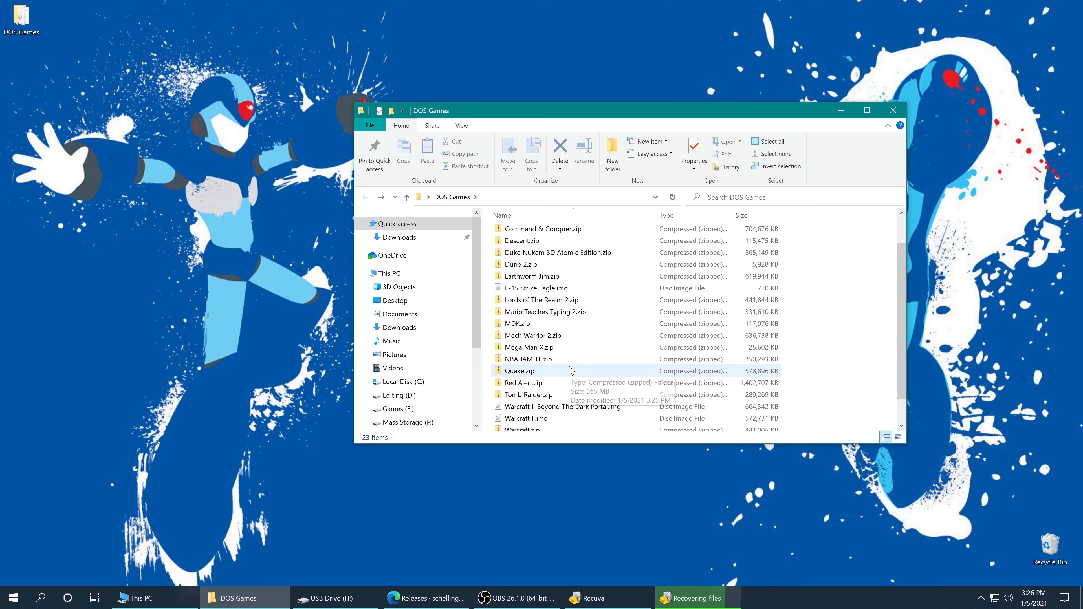
{"action": "mouse_move", "coordinate": [573, 302]}
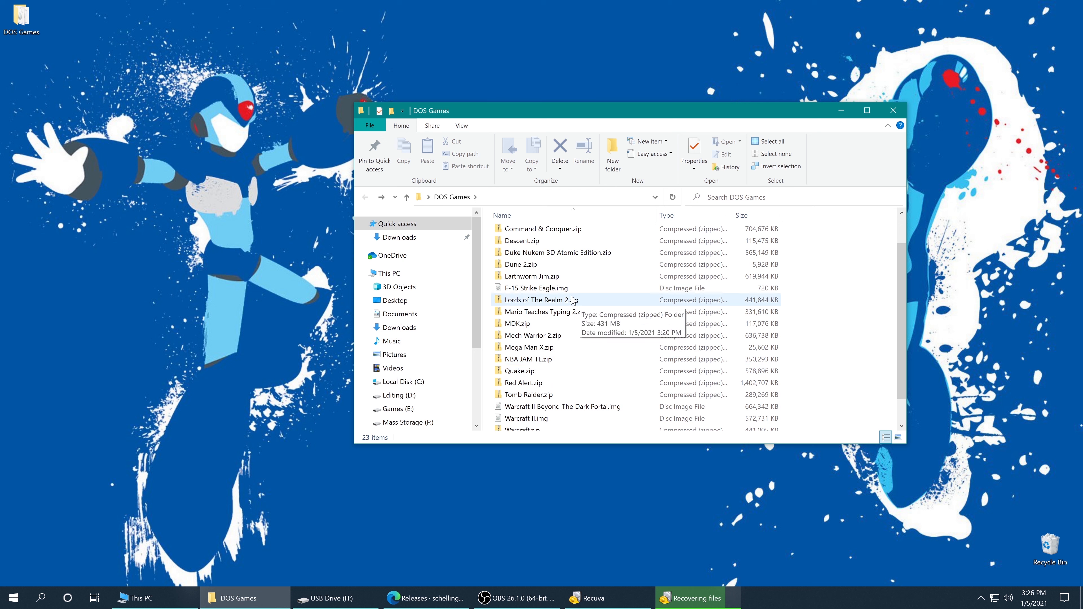
{"action": "right_click", "coordinate": [533, 288]}
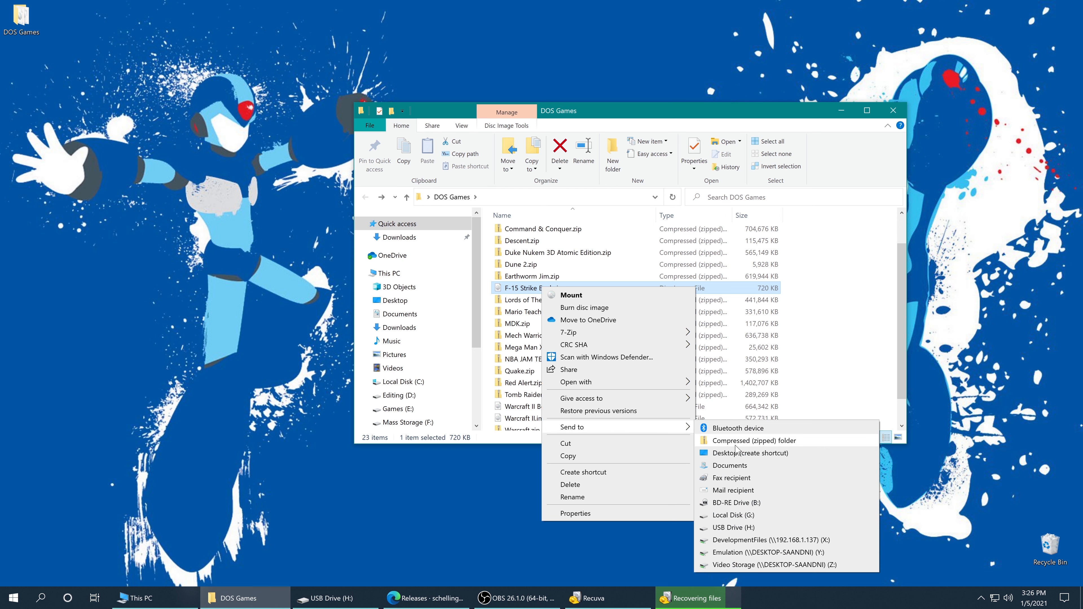
{"action": "left_click", "coordinate": [754, 440]}
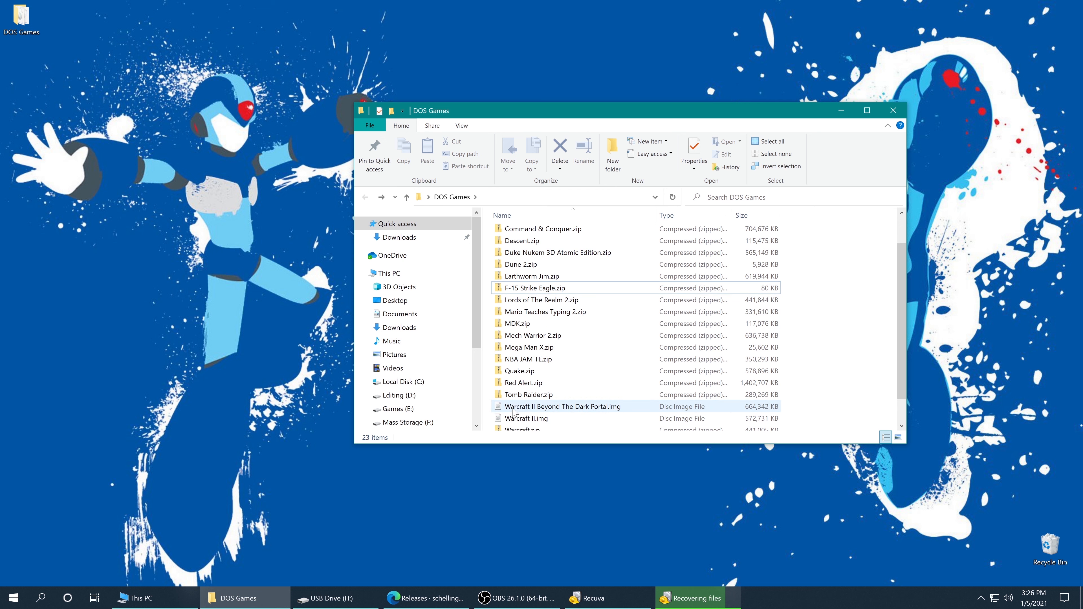
{"action": "mouse_move", "coordinate": [543, 418]}
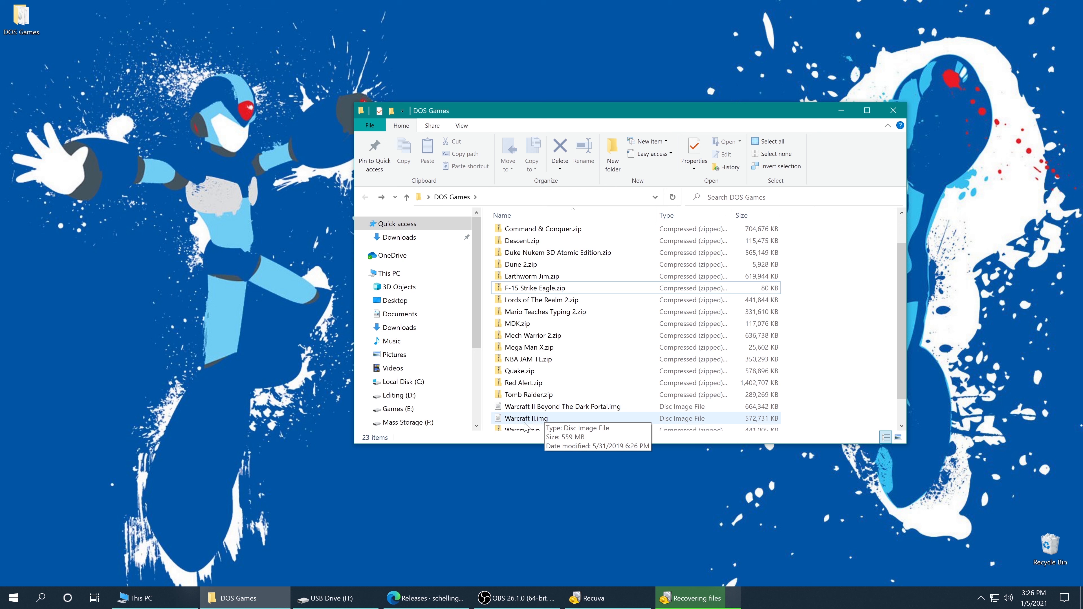
{"action": "mouse_move", "coordinate": [544, 419]}
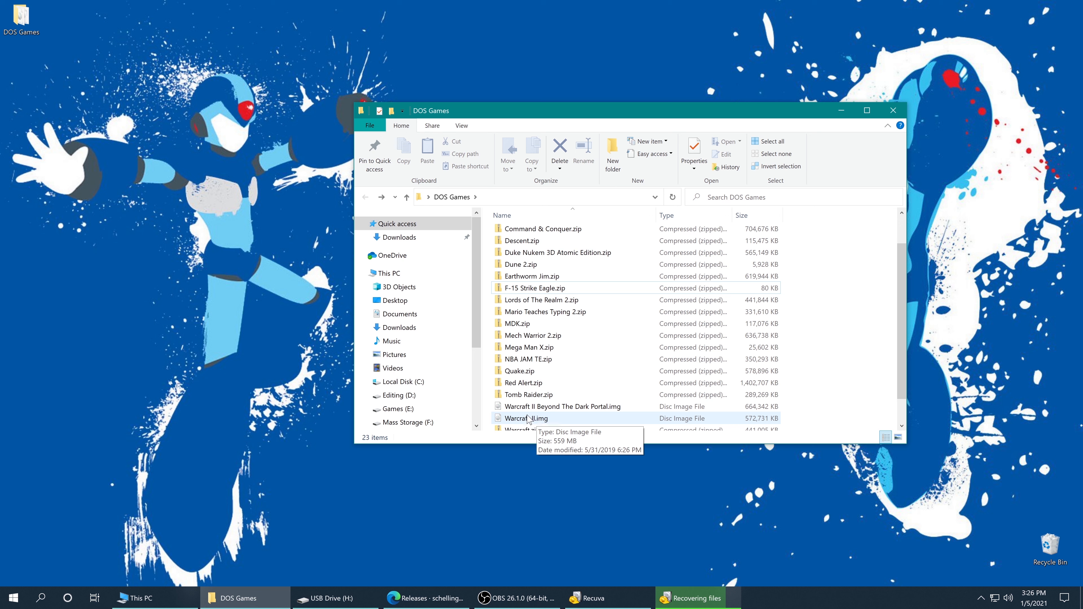
{"action": "mouse_move", "coordinate": [553, 412]}
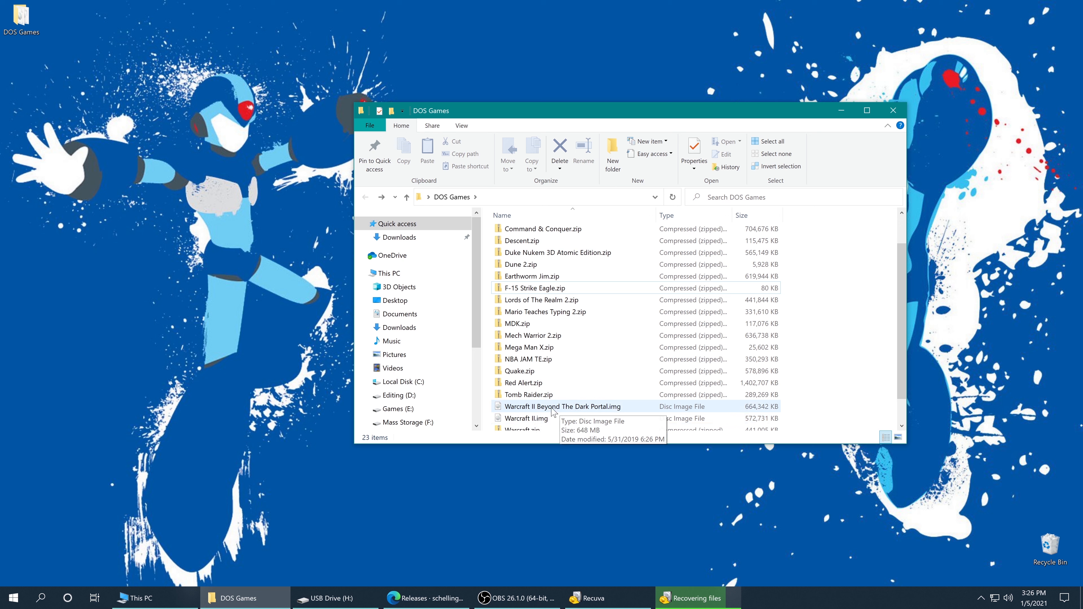
Step: Prefix the Warcraft II and Beyond The Dark Portal disc images with 1 and 2
{"action": "left_click", "coordinate": [526, 419]}
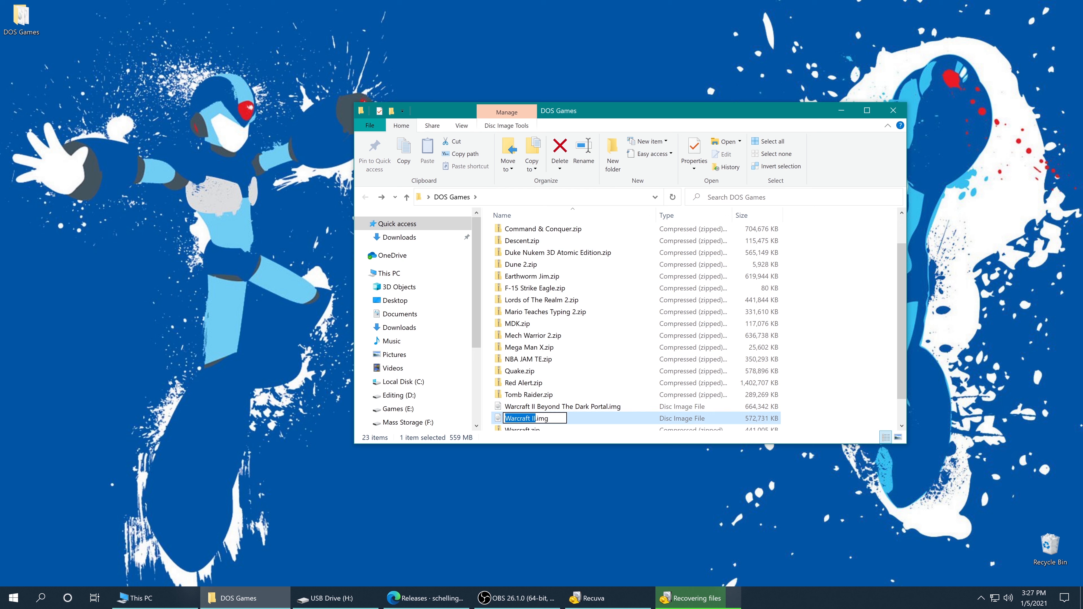
{"action": "type", "text": "1"}
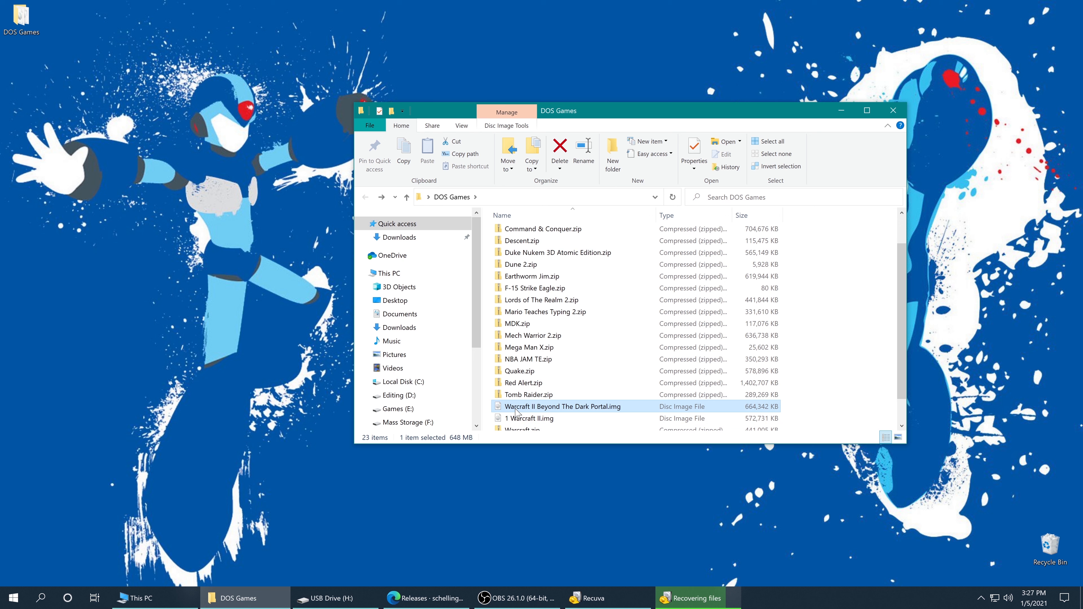
{"action": "left_click", "coordinate": [562, 407]}
{"action": "type", "text": "2 "}
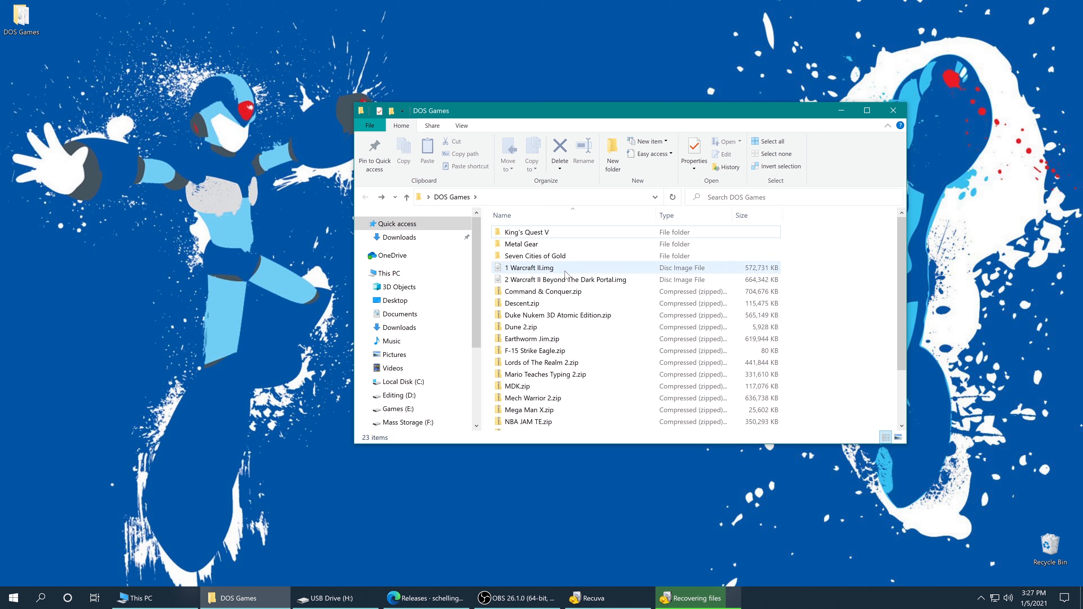
{"action": "left_click", "coordinate": [566, 279]}
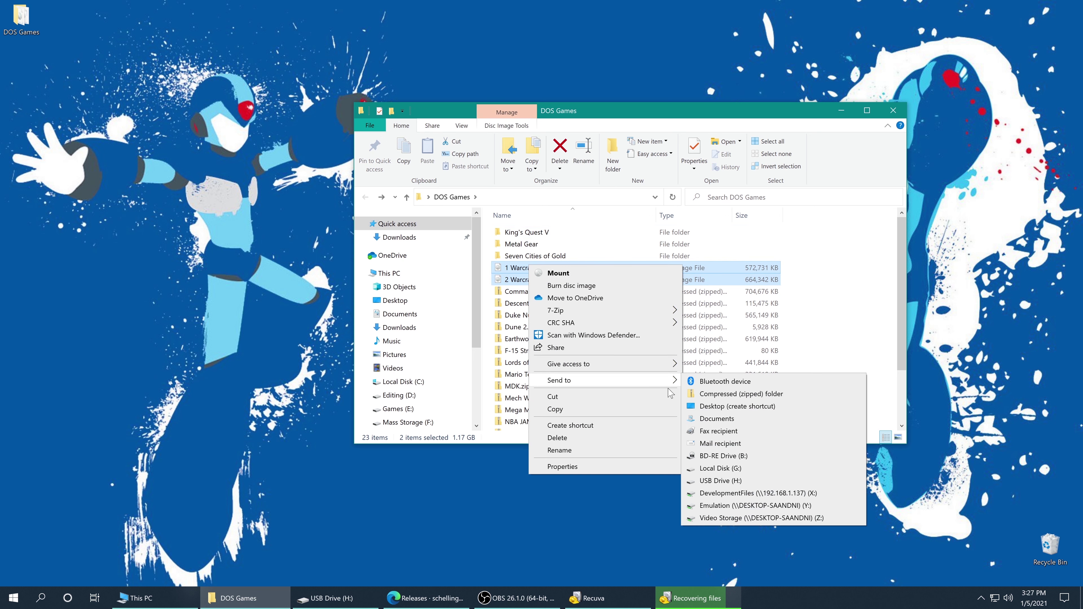
{"action": "left_click", "coordinate": [741, 394]}
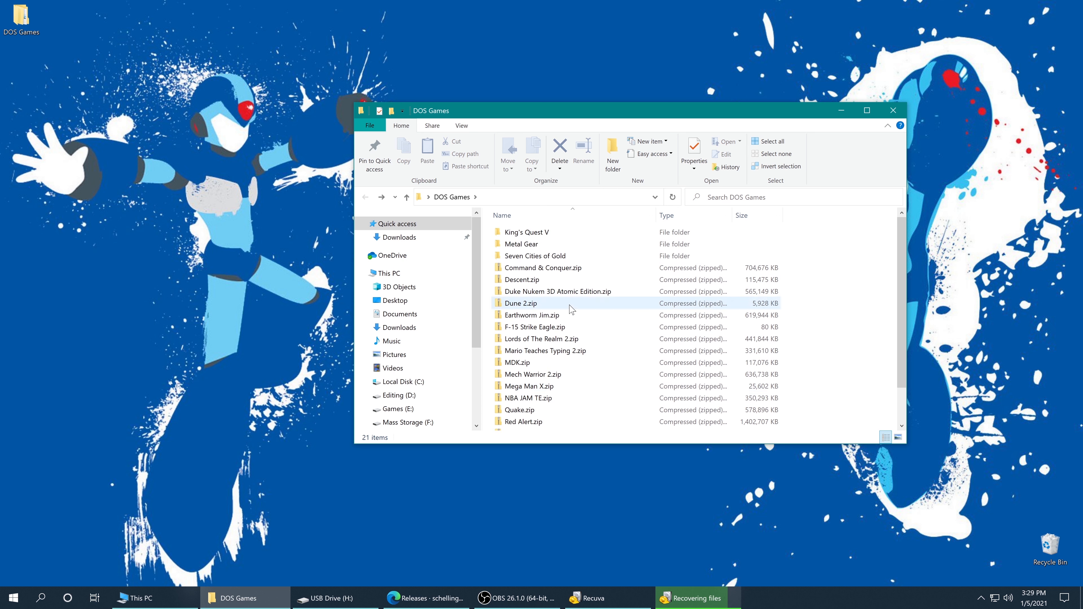
Step: Zip all files inside the Metal Gear folder into an archive named Metal Gear
{"action": "double_click", "coordinate": [521, 243]}
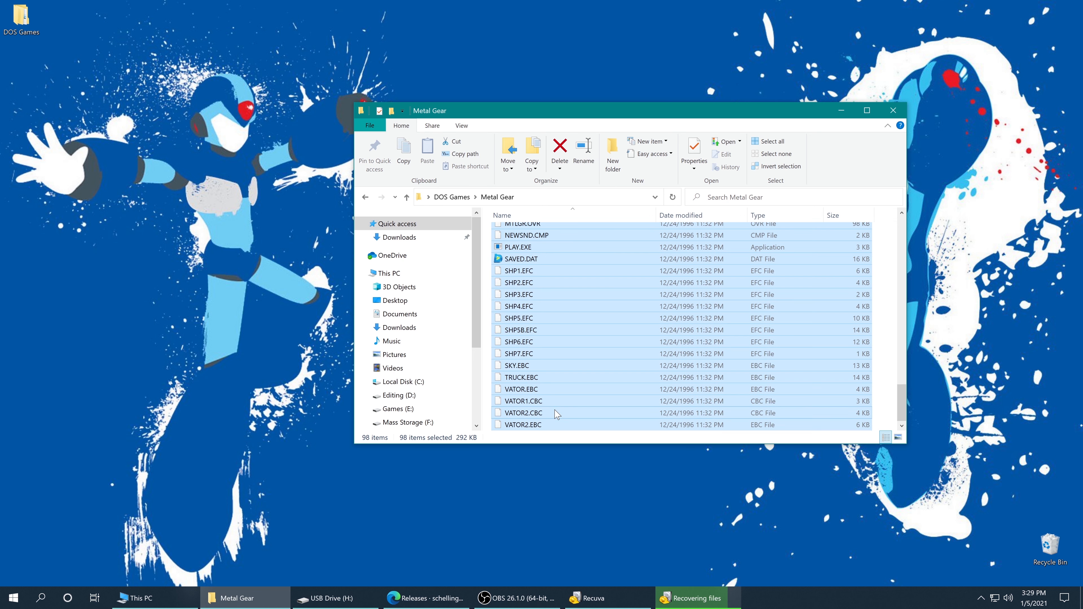
{"action": "mouse_move", "coordinate": [550, 414]}
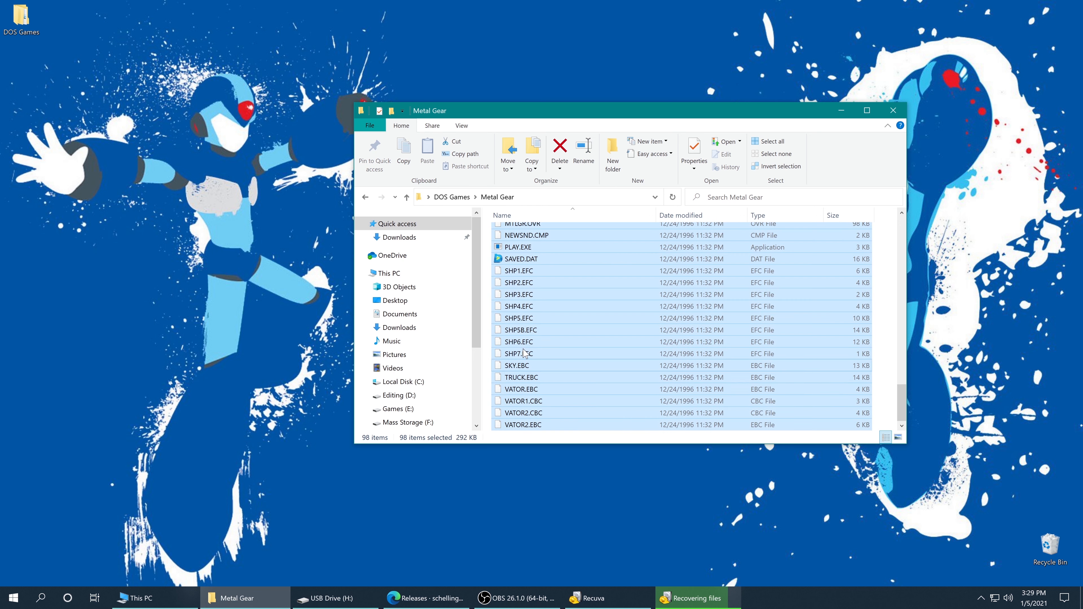
{"action": "right_click", "coordinate": [524, 353]}
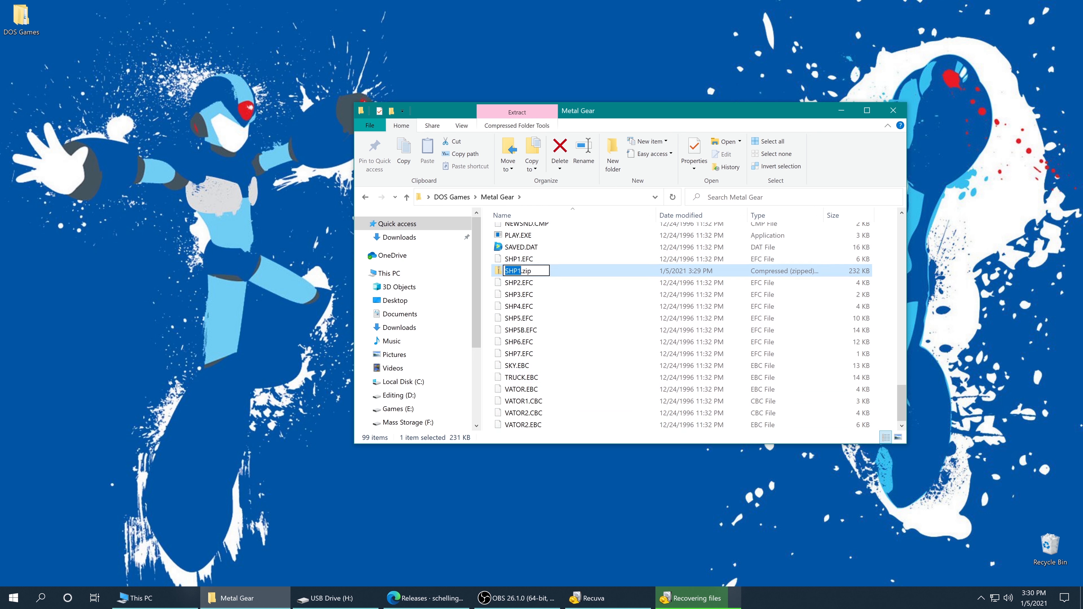
{"action": "type", "text": "Metal Gear"}
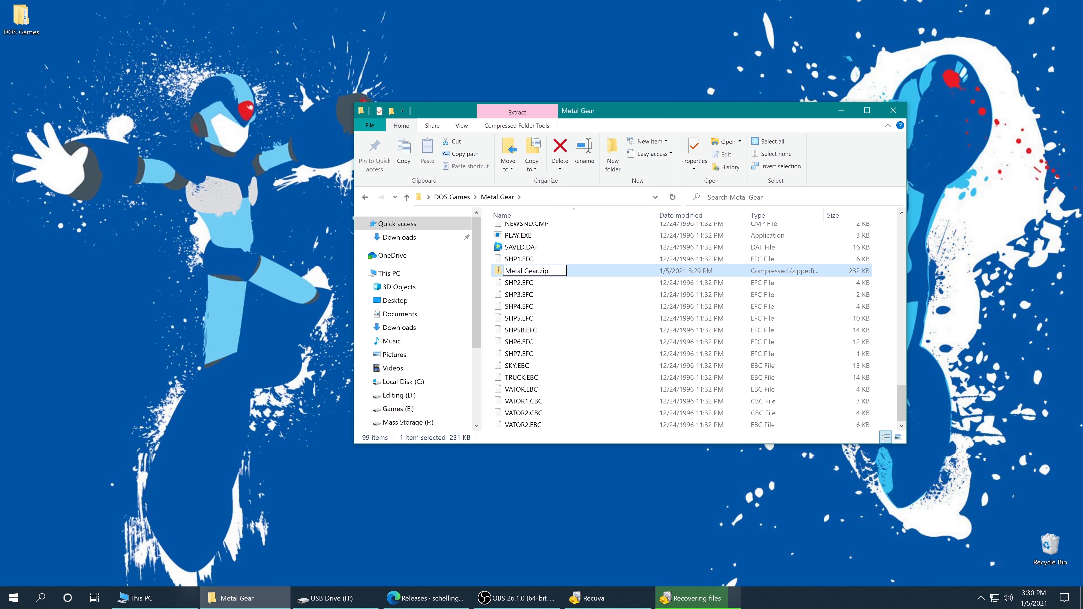
{"action": "right_click", "coordinate": [524, 229]}
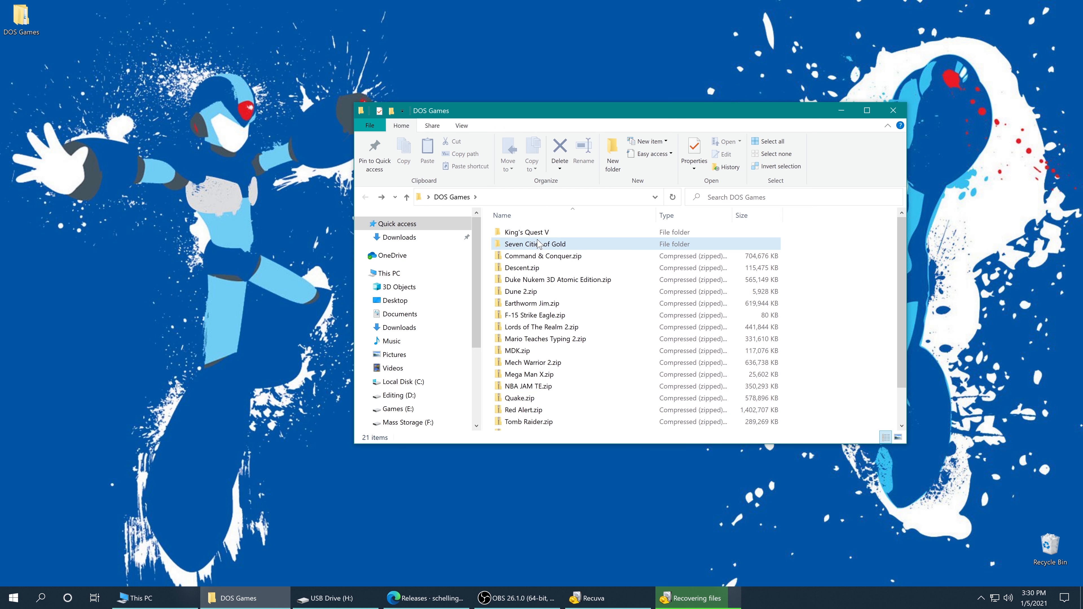
Step: Move the Metal Gear.zip archive out among the other zipped games in DOS Games
{"action": "double_click", "coordinate": [527, 233]}
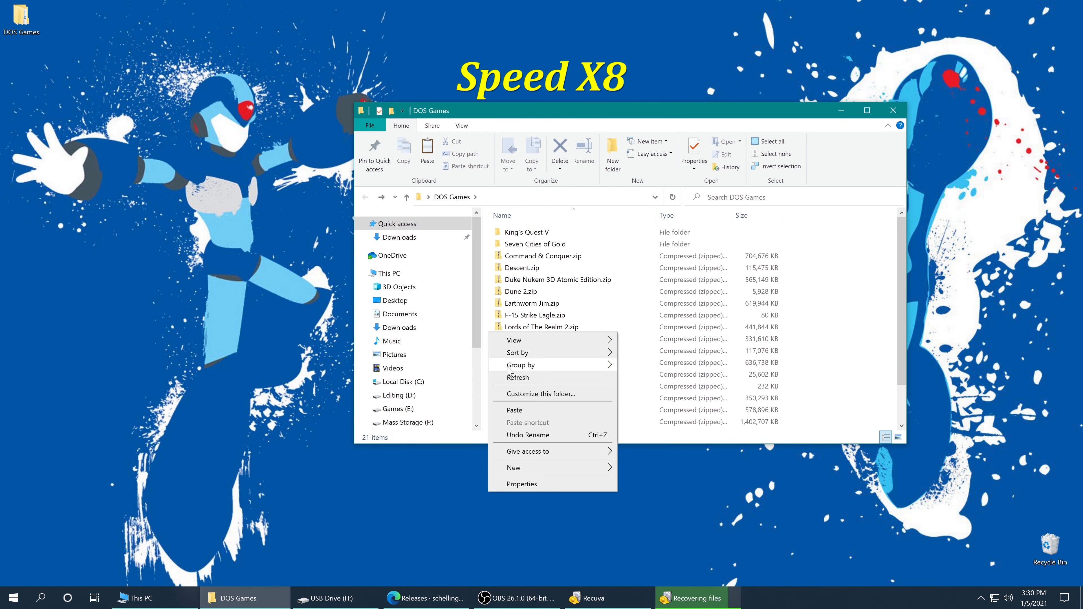
{"action": "double_click", "coordinate": [535, 244]}
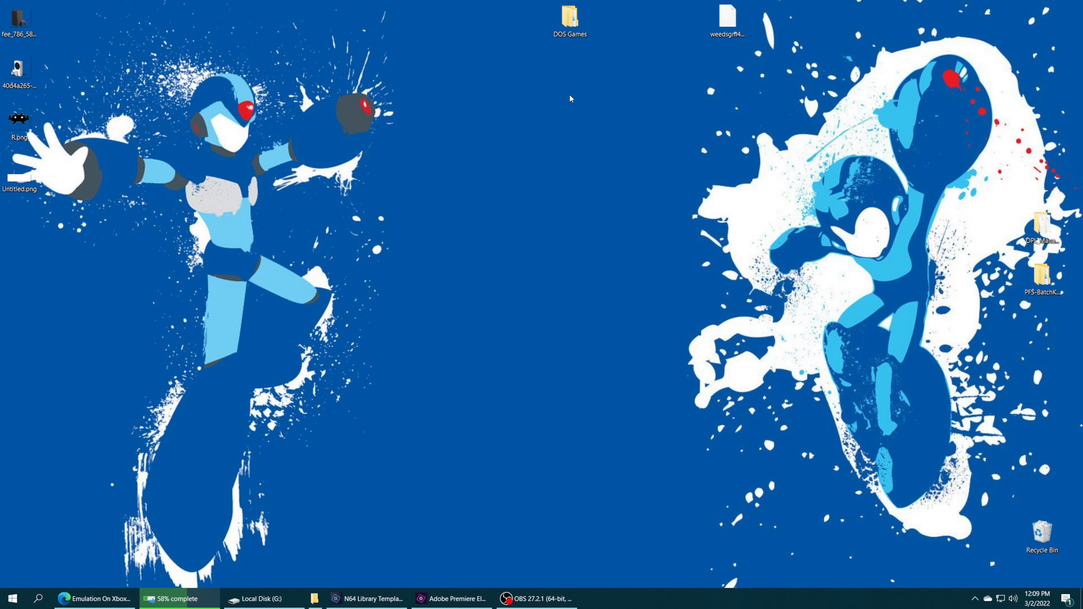
{"action": "mouse_move", "coordinate": [543, 105]}
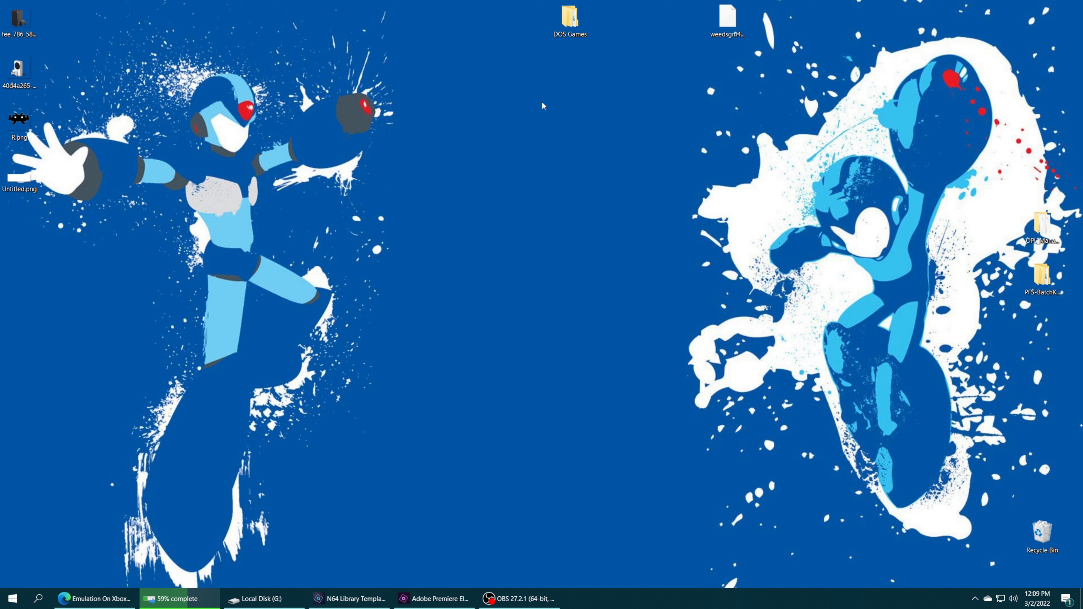
{"action": "mouse_move", "coordinate": [656, 135]}
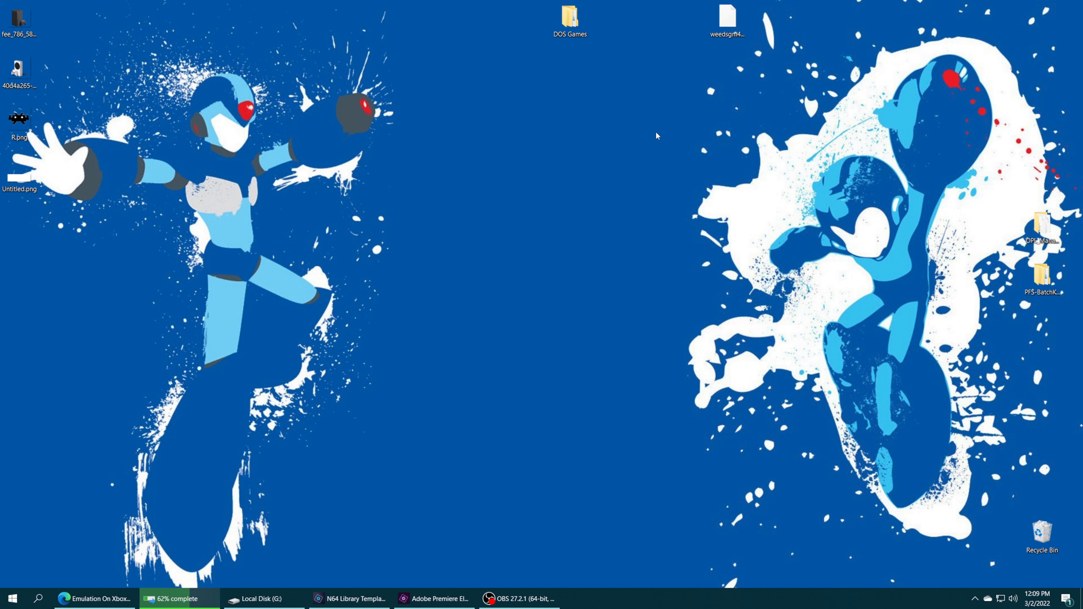
Step: Bring the Local Disk (G:) window forward and open its Games folder
{"action": "left_click", "coordinate": [571, 17]}
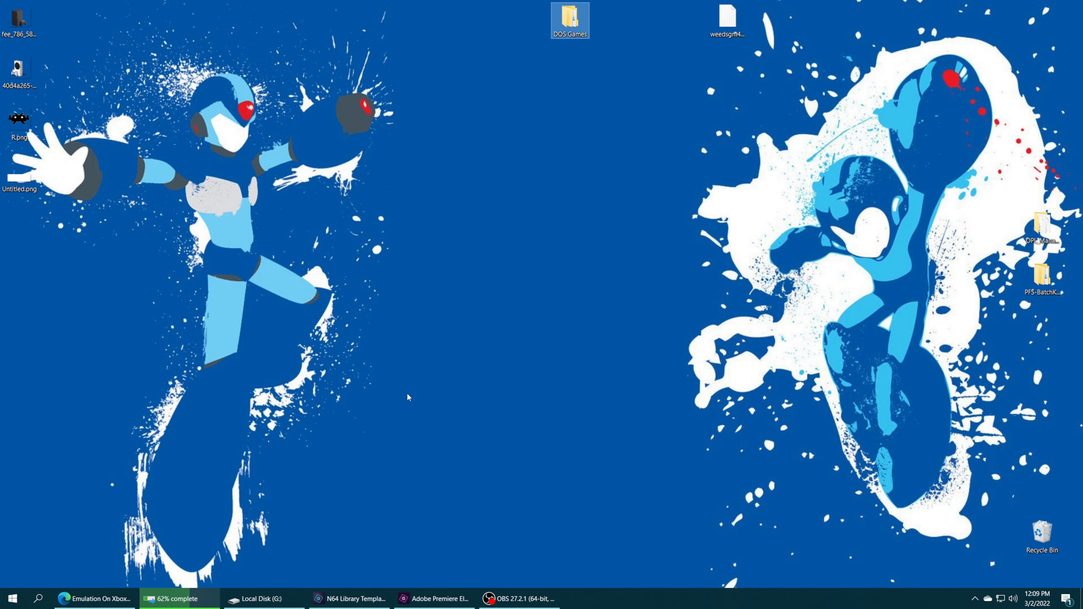
{"action": "left_click", "coordinate": [260, 599]}
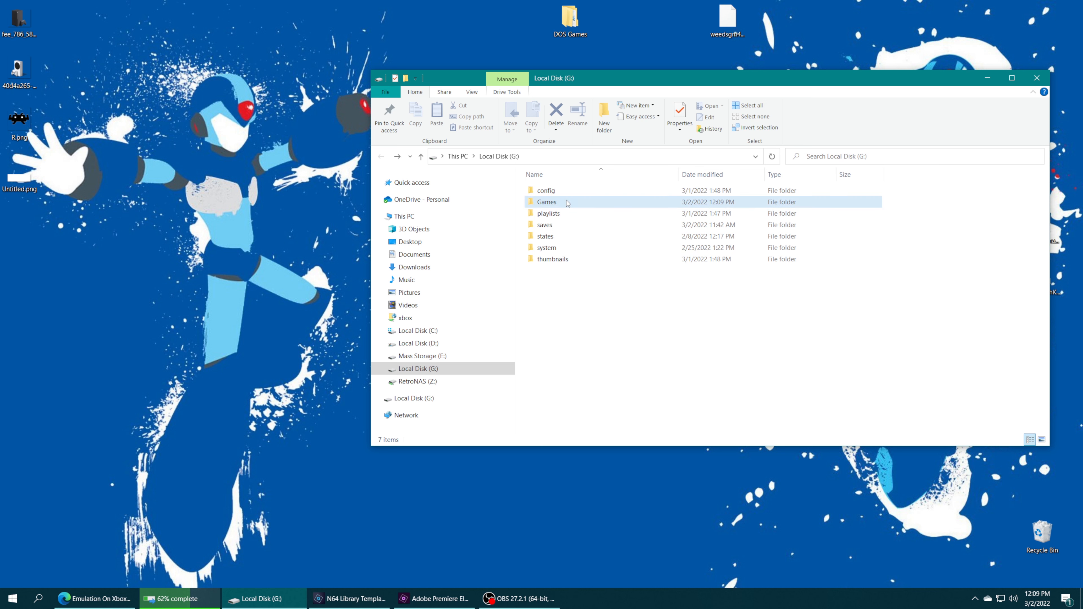
{"action": "double_click", "coordinate": [547, 202]}
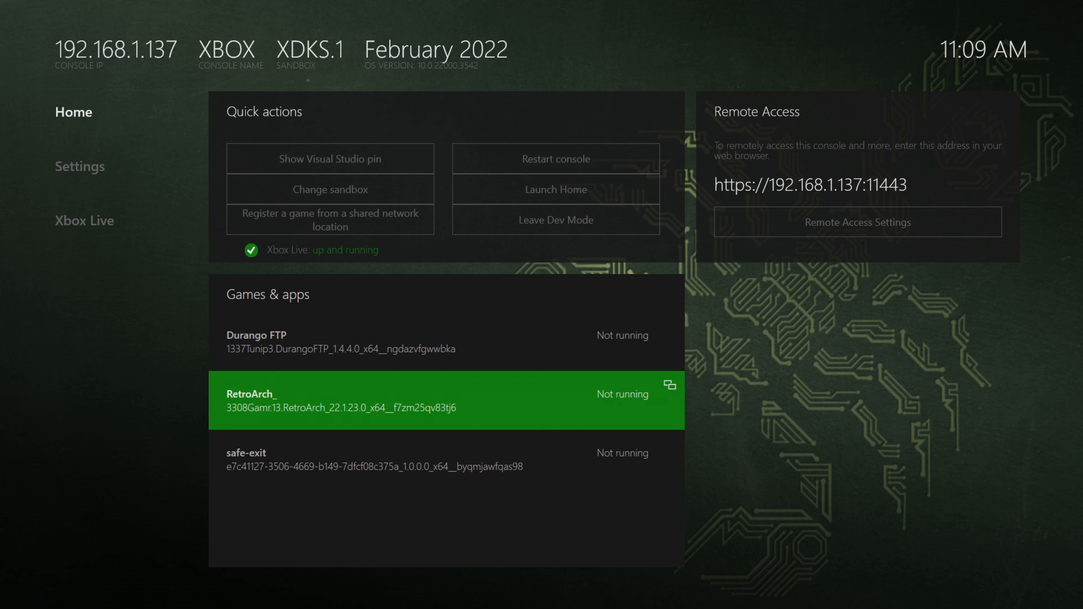
Step: Navigate the Xbox S drive into WindowsApps, the RetroArch package and its Games folder
{"action": "left_click", "coordinate": [263, 341]}
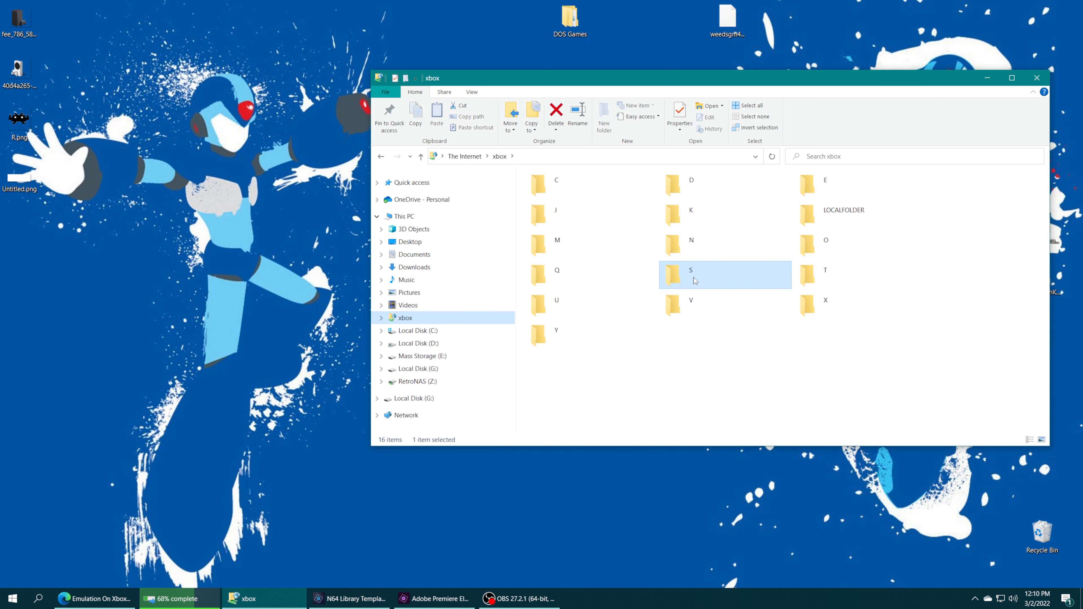
{"action": "double_click", "coordinate": [673, 279]}
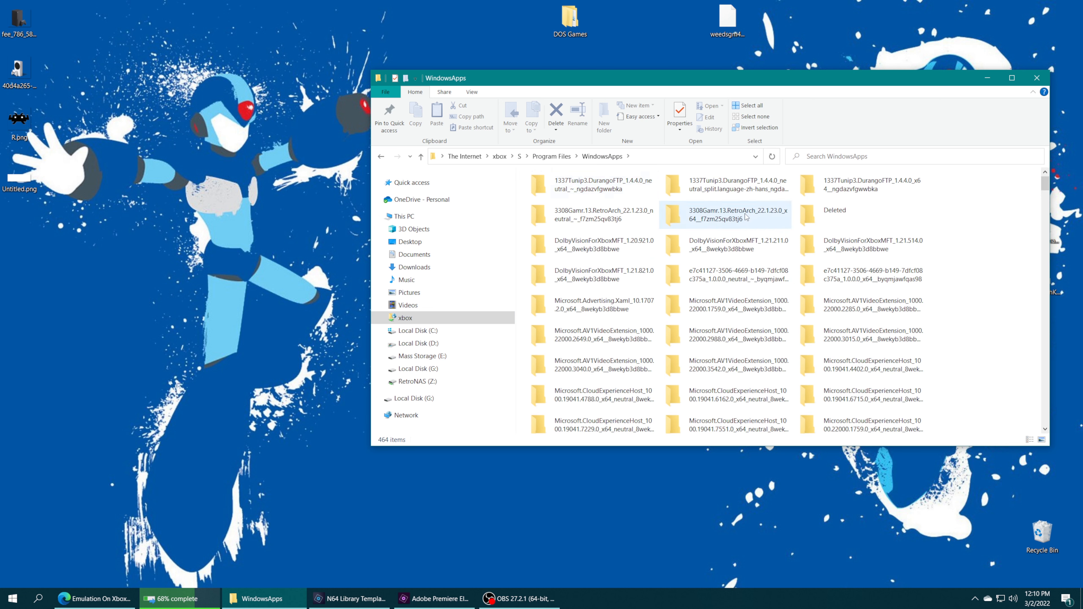
{"action": "double_click", "coordinate": [729, 215]}
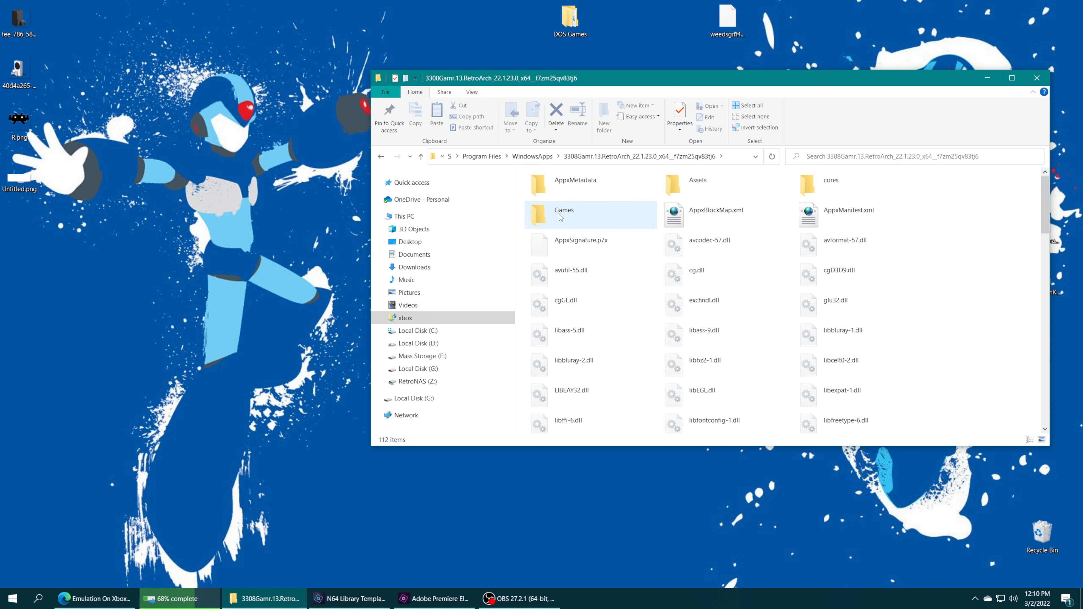
{"action": "double_click", "coordinate": [564, 215]}
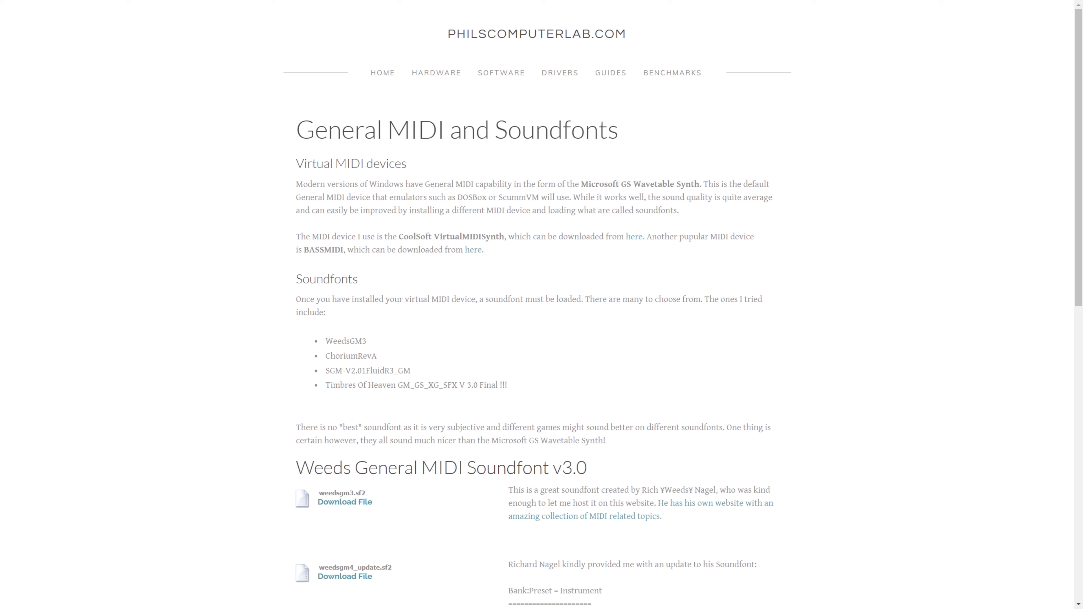
{"action": "mouse_move", "coordinate": [718, 328]}
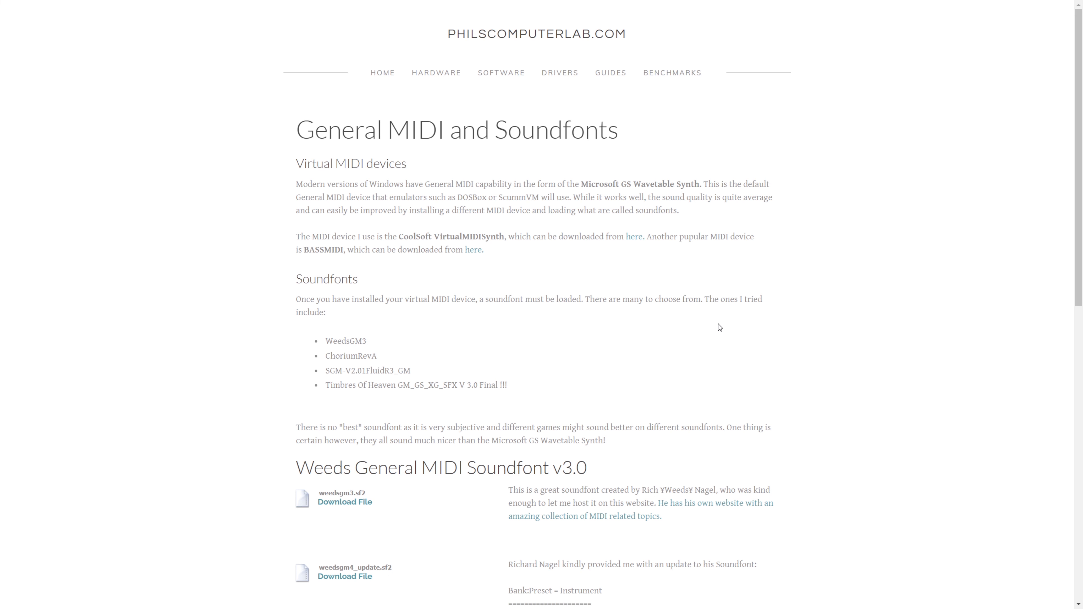
{"action": "mouse_move", "coordinate": [861, 89]}
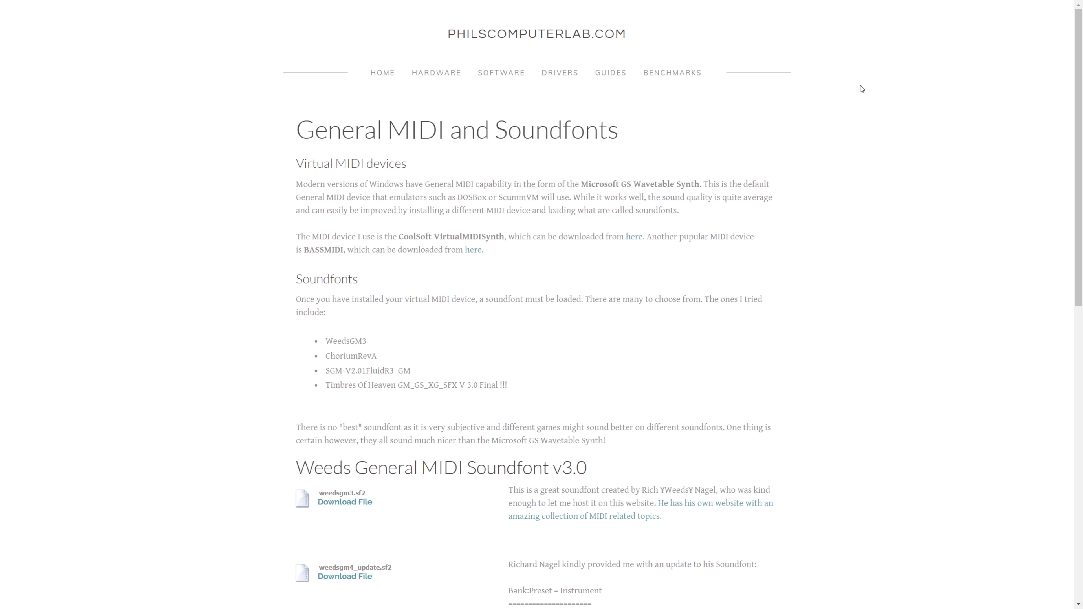
{"action": "mouse_move", "coordinate": [833, 363]}
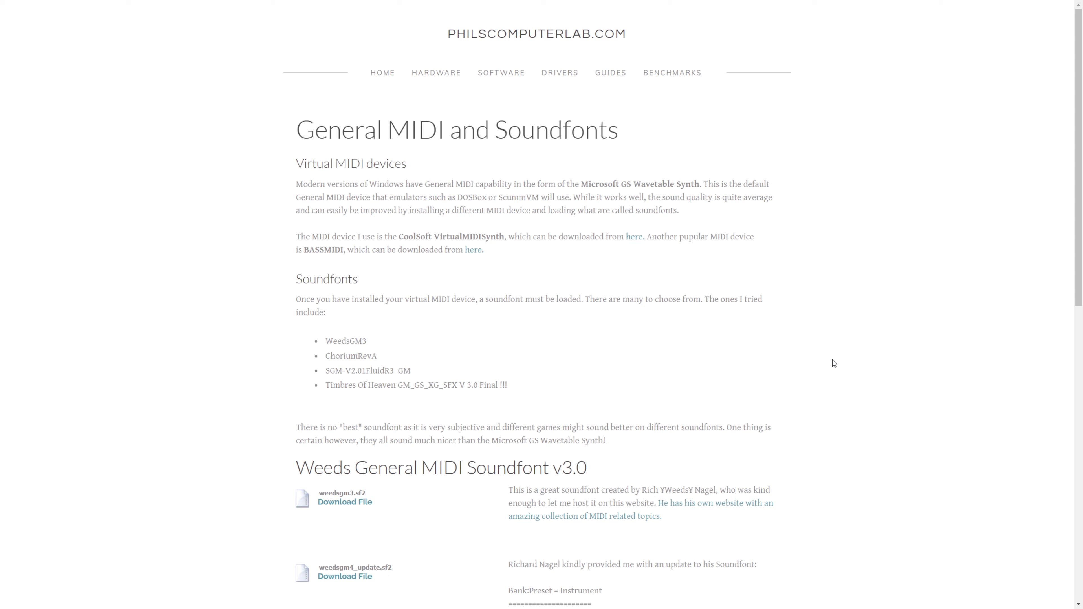
{"action": "mouse_move", "coordinate": [330, 578]}
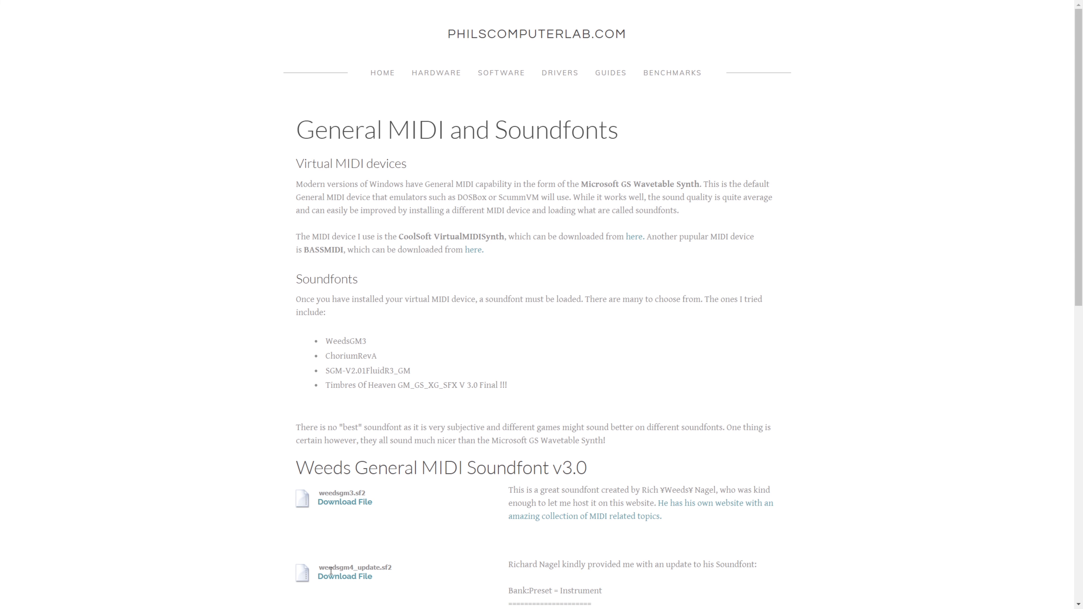
{"action": "mouse_move", "coordinate": [403, 582]}
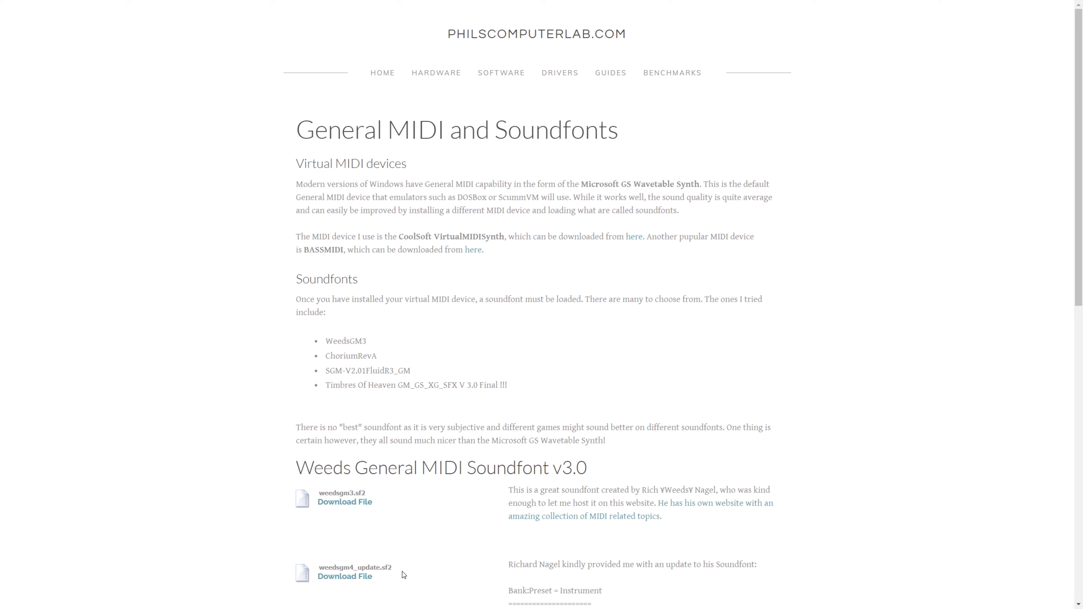
{"action": "mouse_move", "coordinate": [349, 579]}
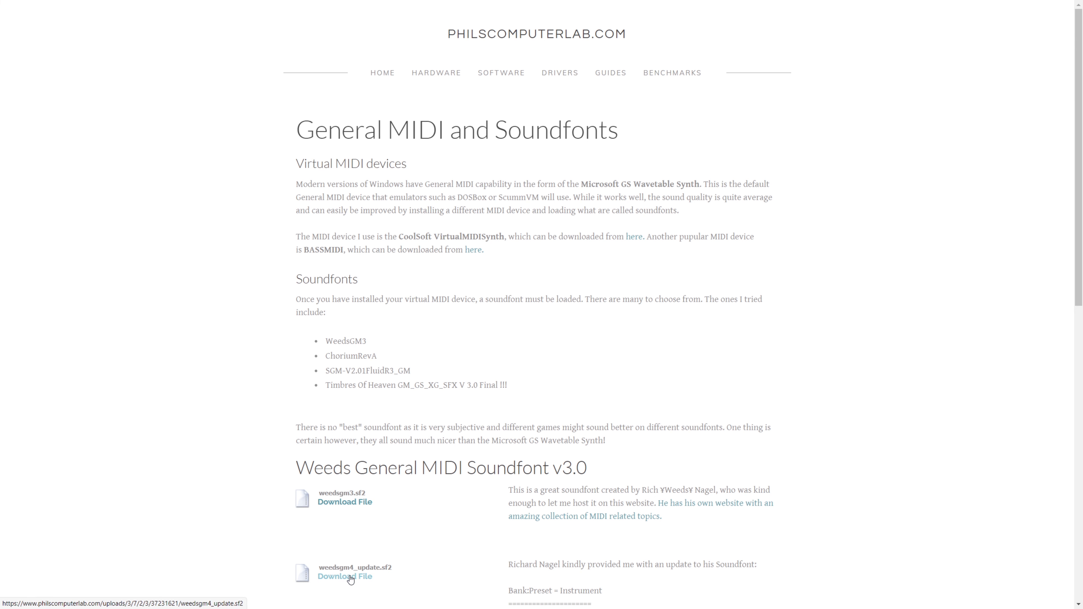
Step: Download the weedsgm4_update.sf2 soundfont from PhilsComputerLab's page
{"action": "left_click", "coordinate": [347, 577]}
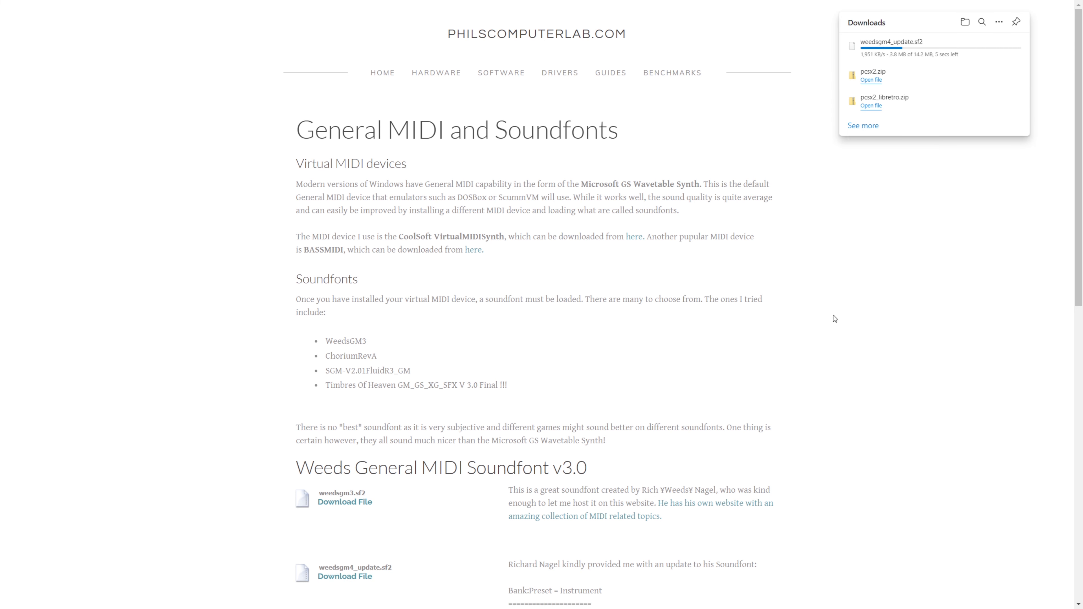
{"action": "mouse_move", "coordinate": [857, 311]}
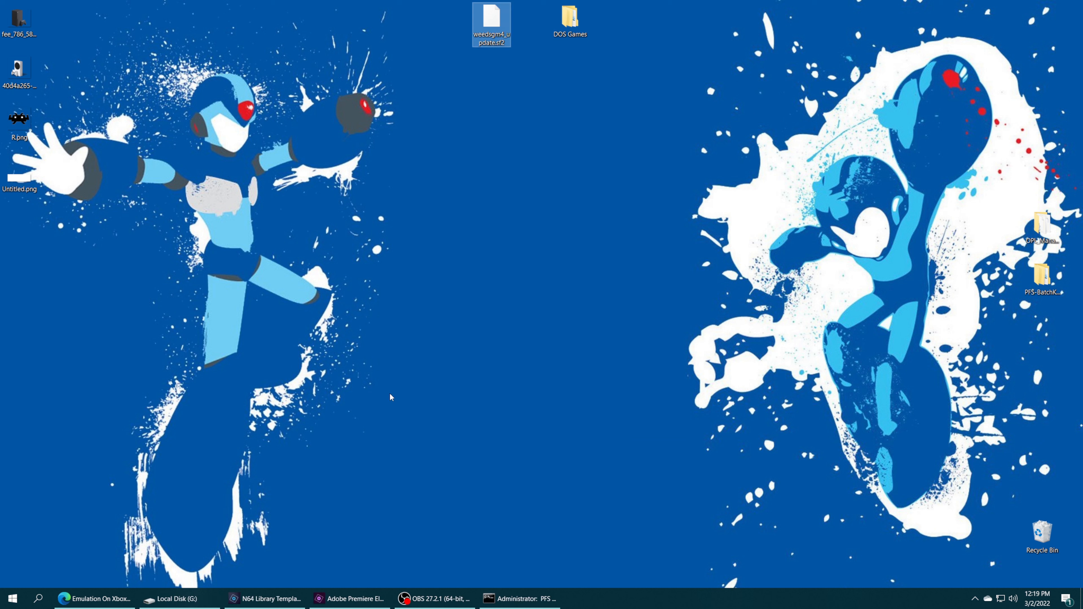
Step: Browse the xbox RetroArch package into LocalState and its system folder
{"action": "left_click", "coordinate": [176, 597]}
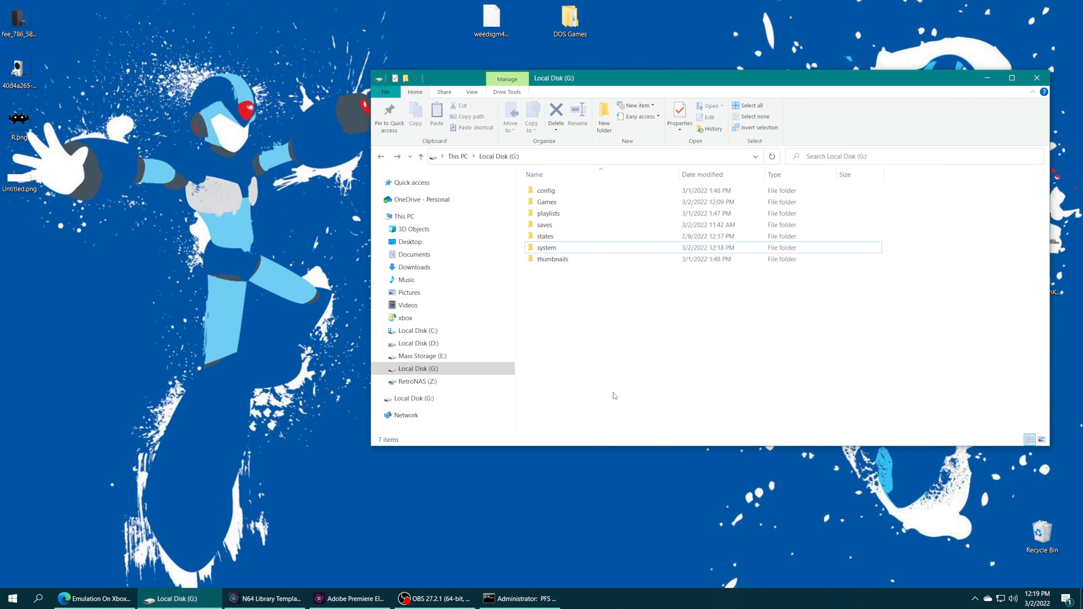
{"action": "double_click", "coordinate": [546, 247]}
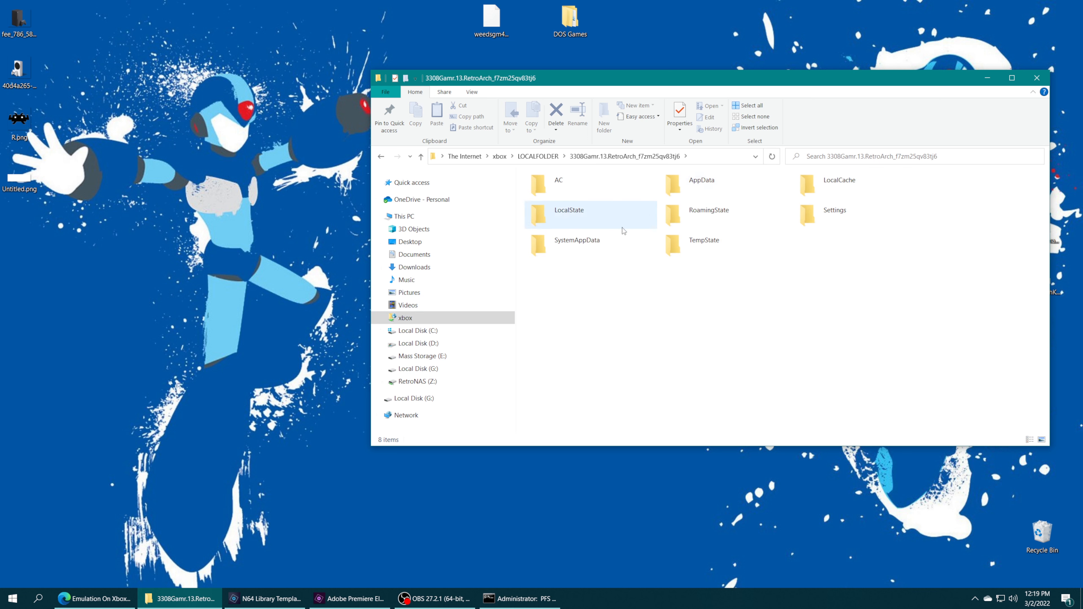
{"action": "double_click", "coordinate": [569, 210]}
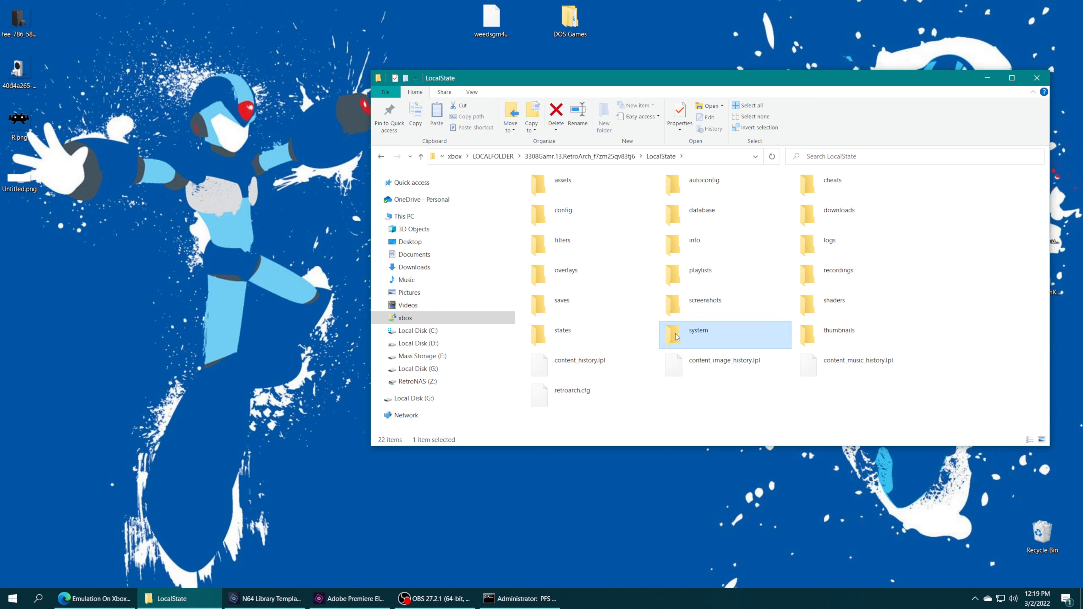
{"action": "double_click", "coordinate": [698, 331]}
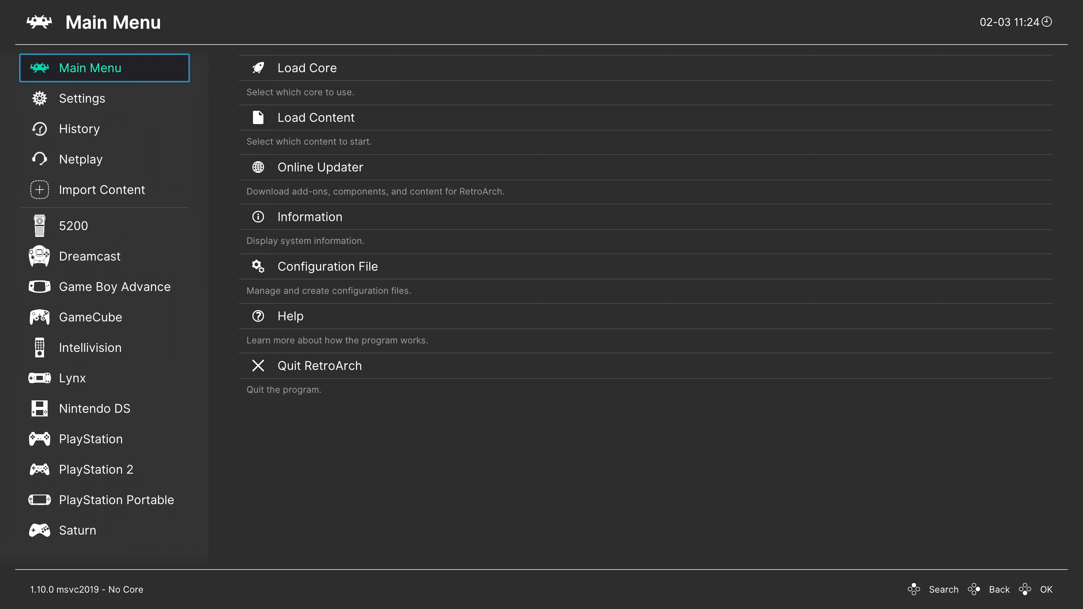
Step: Start a manual scan with content directory E:\Games\DOS Games
{"action": "left_click", "coordinate": [102, 190]}
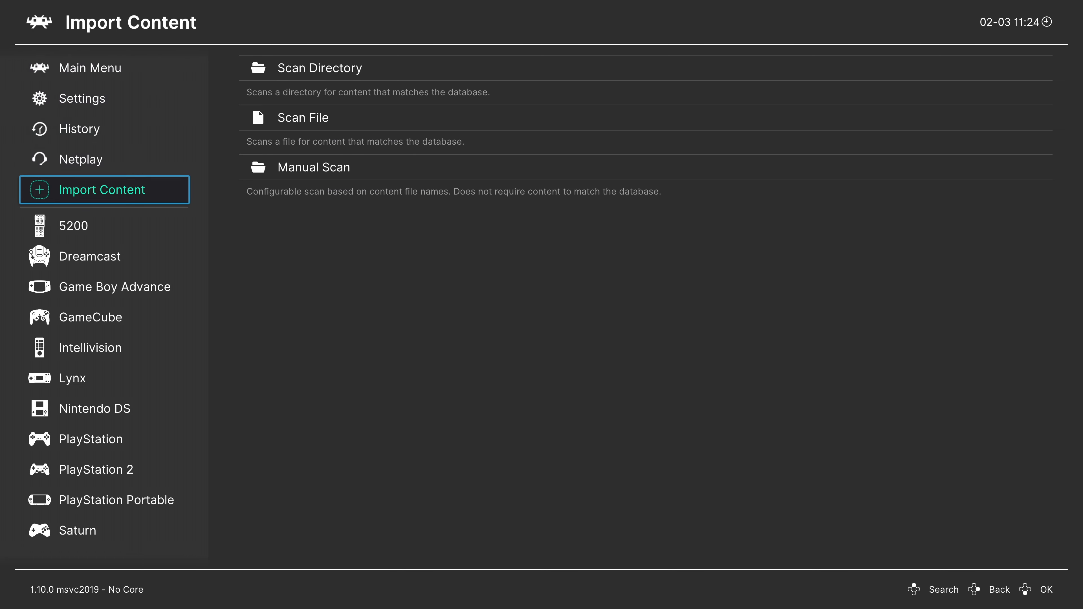
{"action": "left_click", "coordinate": [313, 167]}
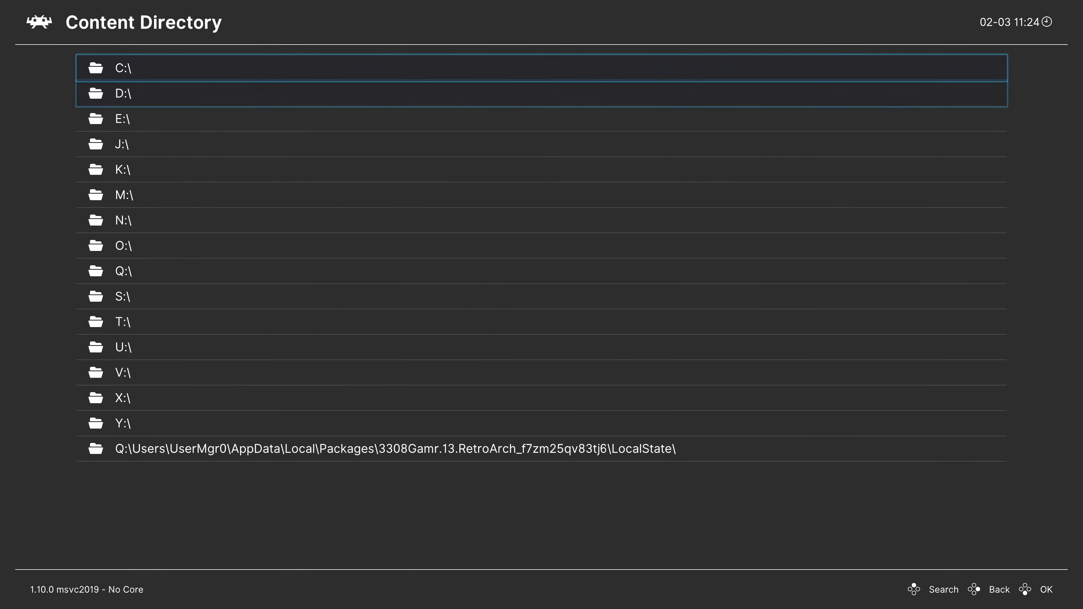
{"action": "key", "text": "Down"}
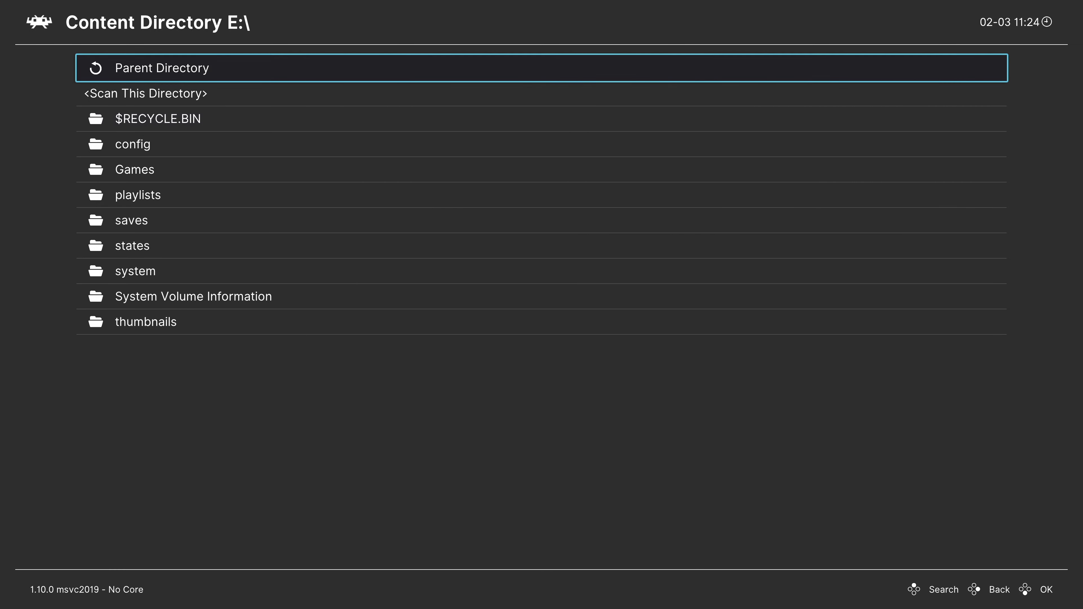
{"action": "double_click", "coordinate": [134, 169]}
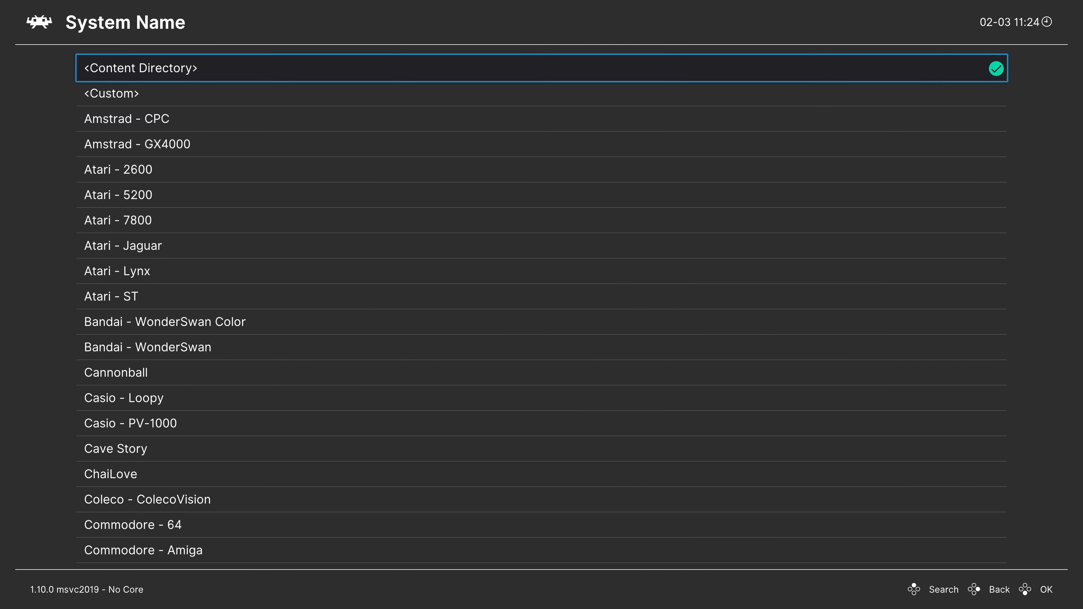
Step: Set system name DOS and default core DOS (DOSBox-Pure) for the scan
{"action": "scroll", "scroll_direction": "down", "scroll_amount": 3}
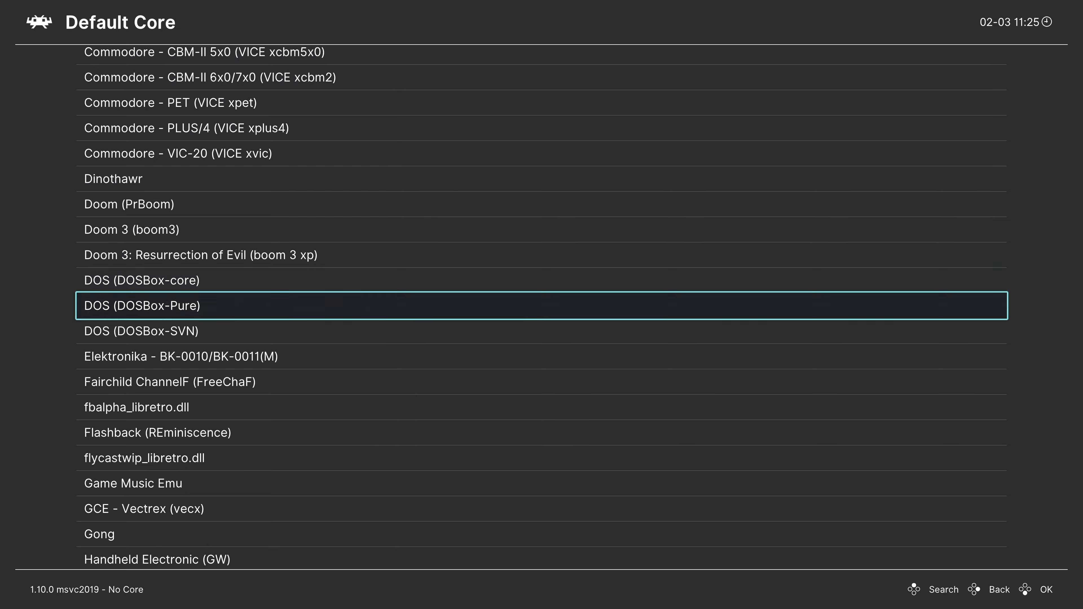
{"action": "left_click", "coordinate": [140, 306]}
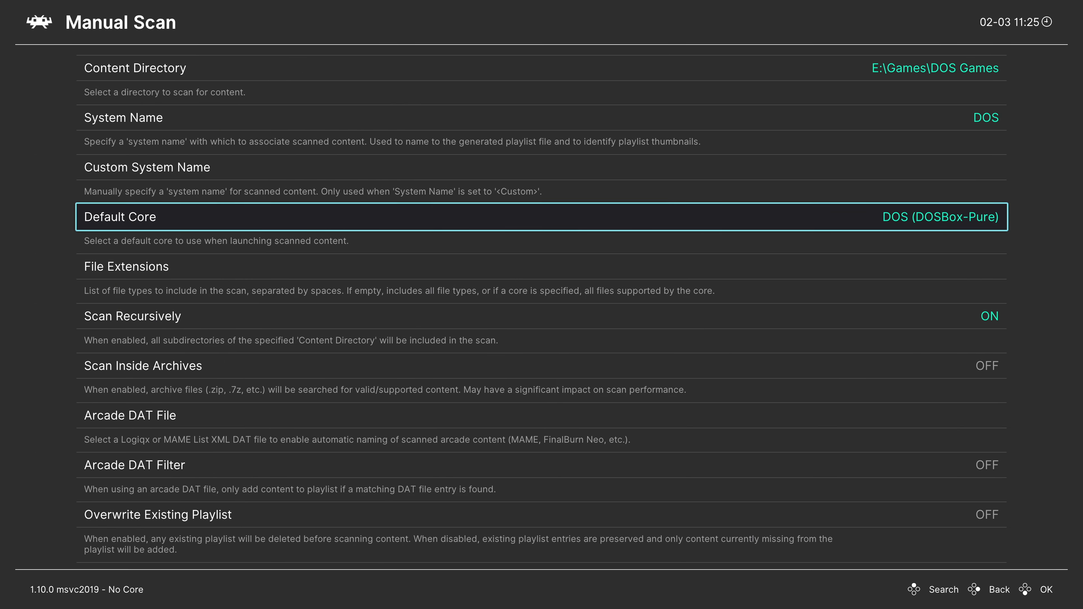
{"action": "scroll", "scroll_direction": "down", "scroll_amount": 3}
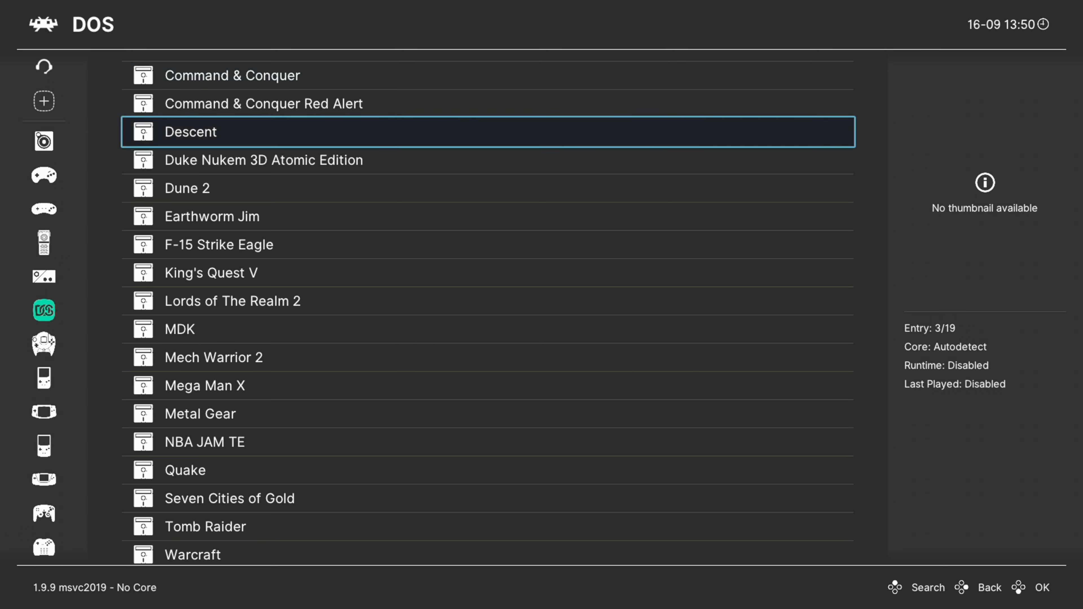
Step: Launch Command & Conquer from the DOS playlist
{"action": "key", "text": "Up"}
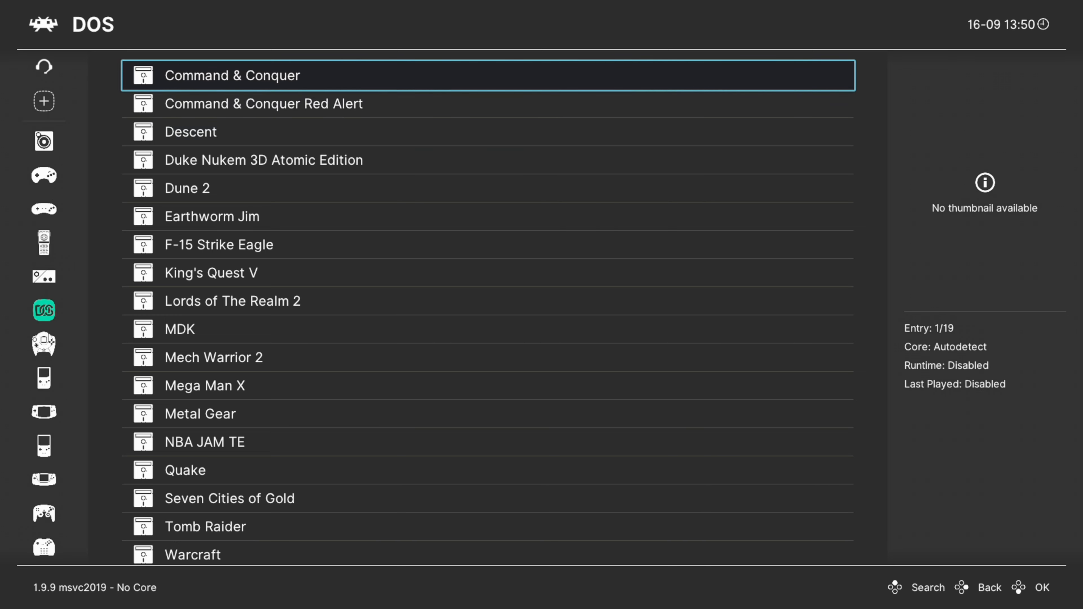
{"action": "left_click", "coordinate": [231, 76]}
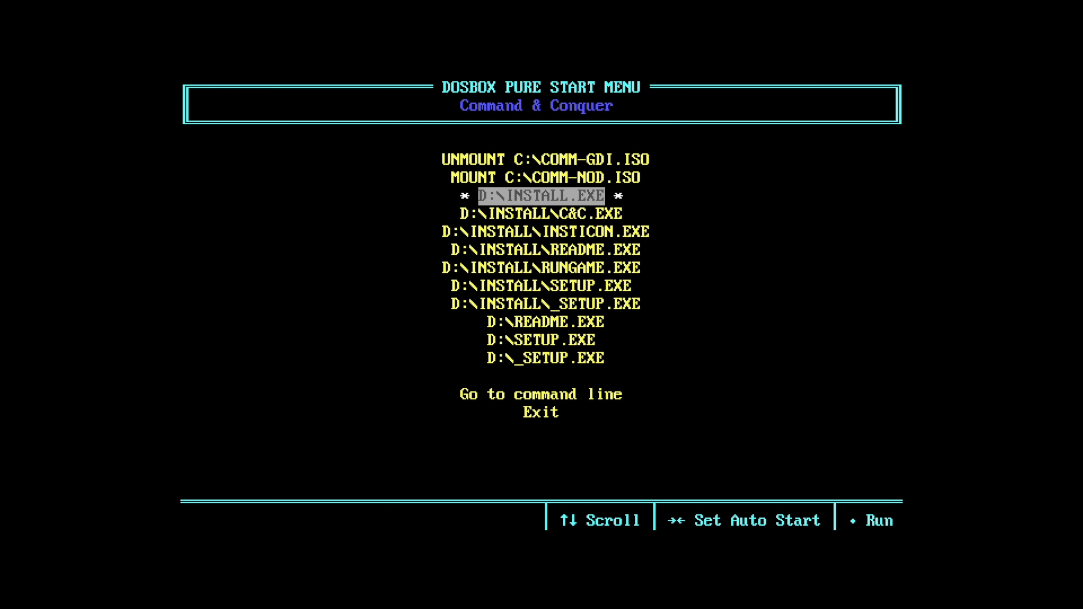
Step: Run the D:\_SETUP.EXE entry from the DOSBox Pure start menu
{"action": "key", "text": "Up"}
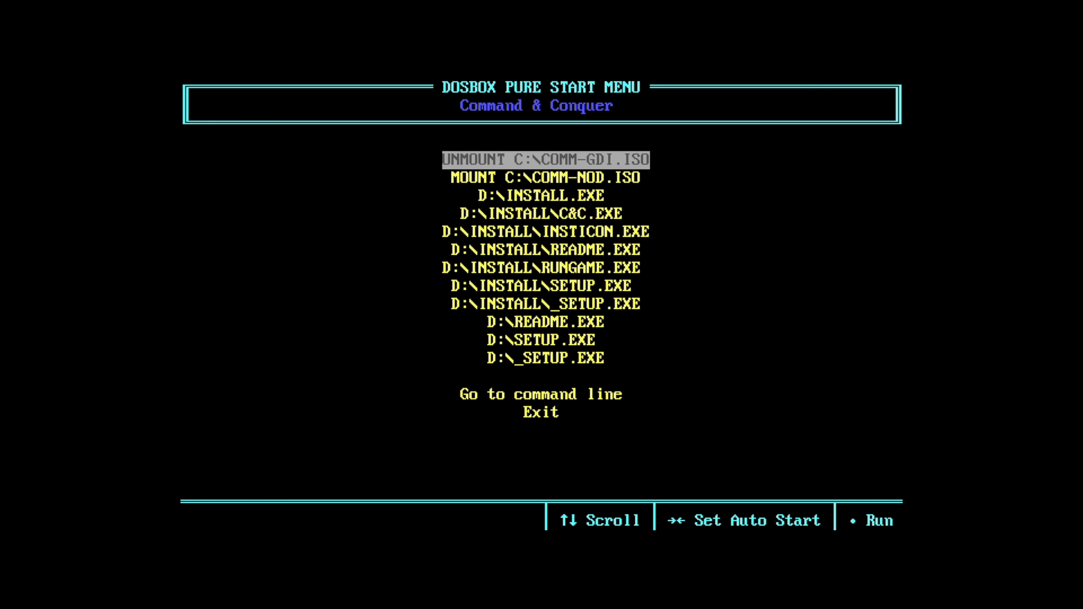
{"action": "key", "text": "Down"}
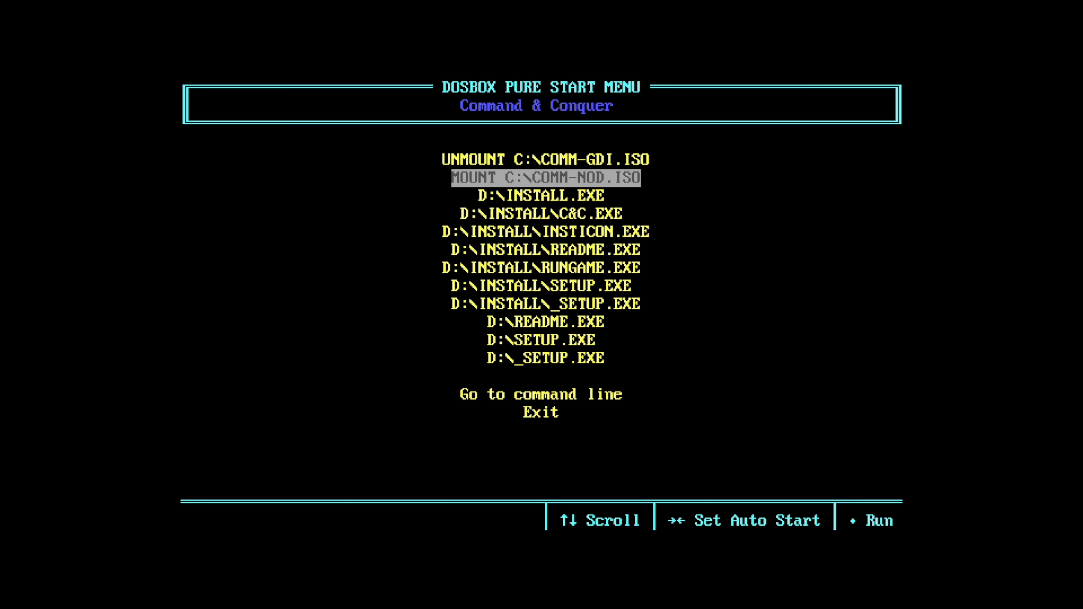
{"action": "key", "text": "Up"}
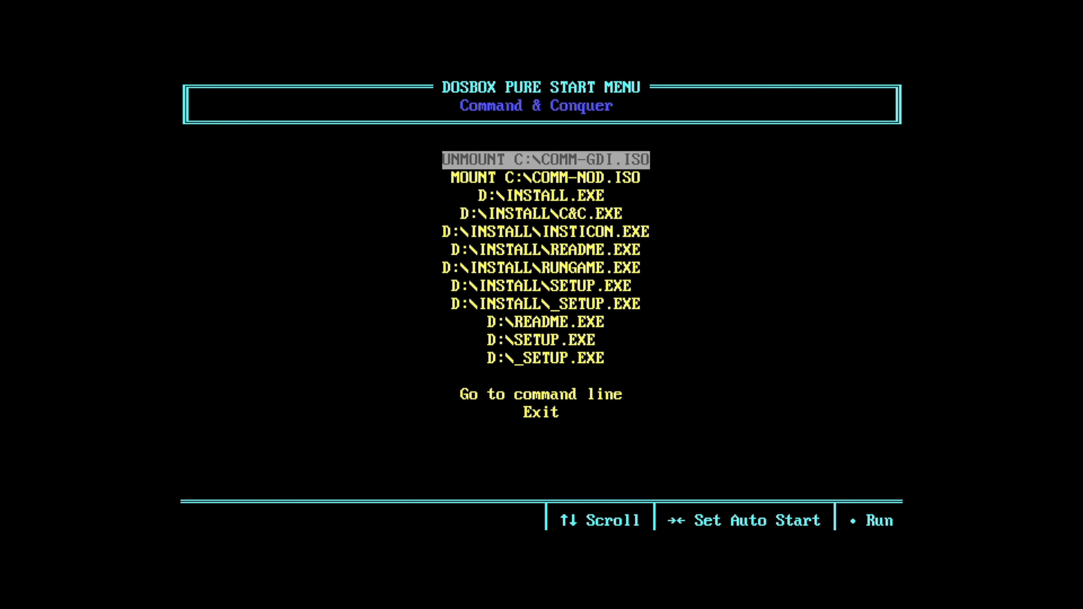
{"action": "key", "text": "Down"}
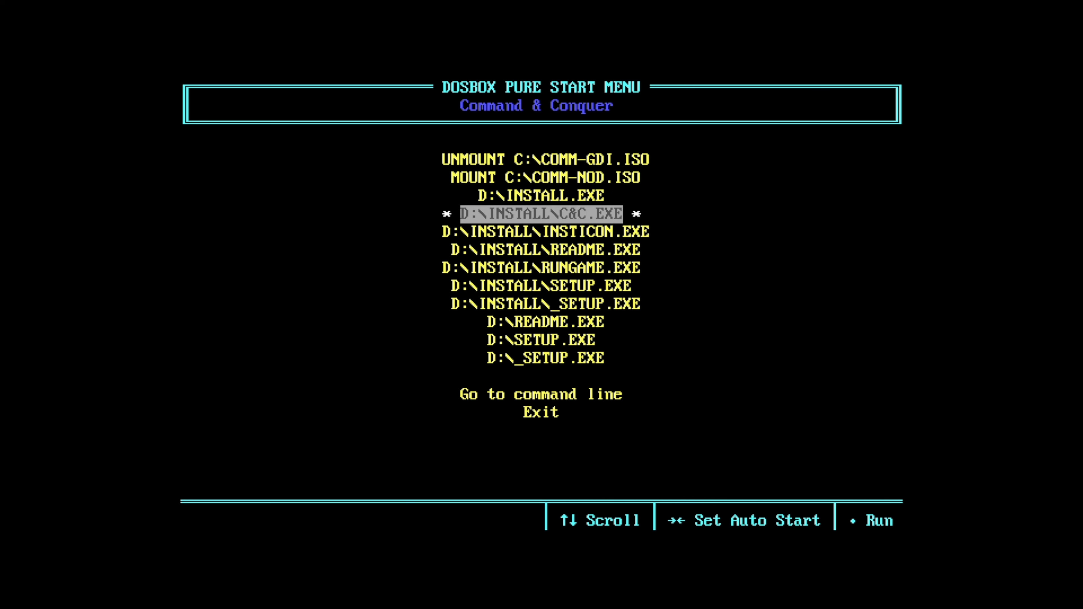
{"action": "key", "text": "Down"}
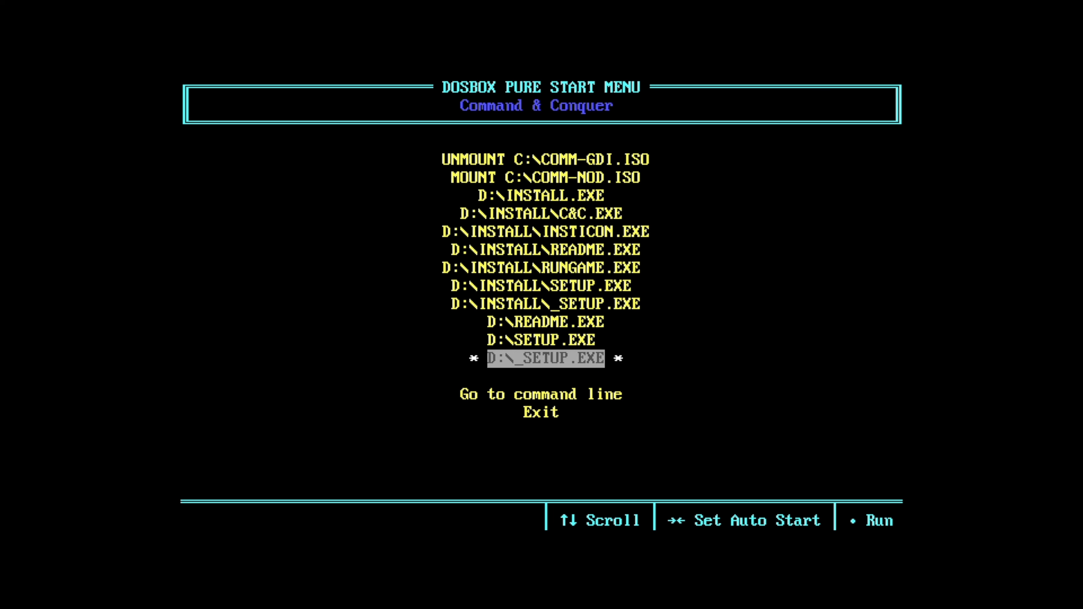
{"action": "key", "text": "up"}
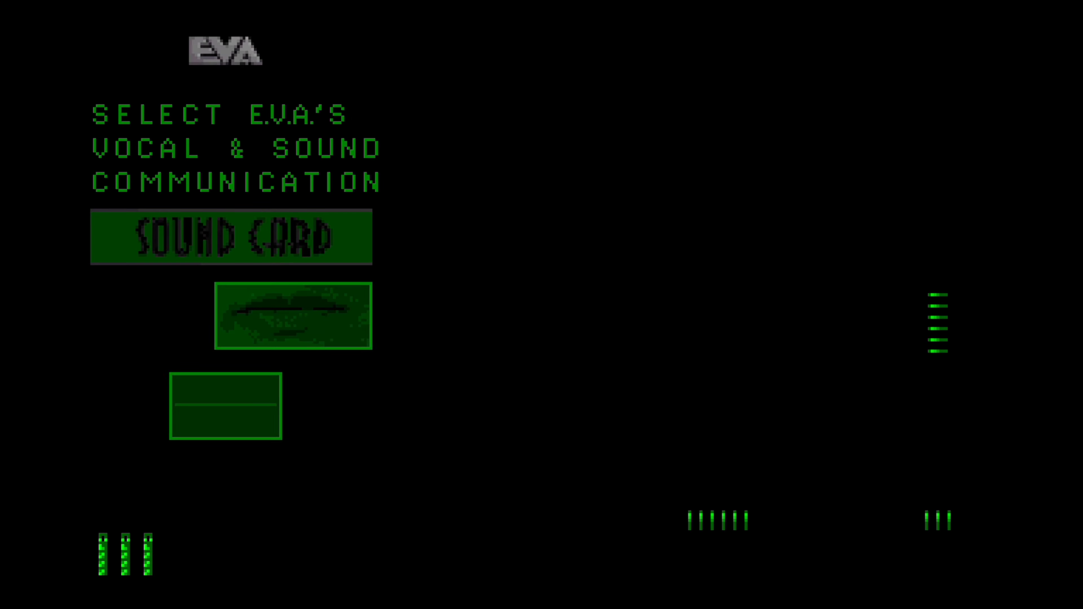
Step: Set port 1's device type to Mouse with Left Analog Stick via the Quick Menu
{"action": "key", "text": "F1"}
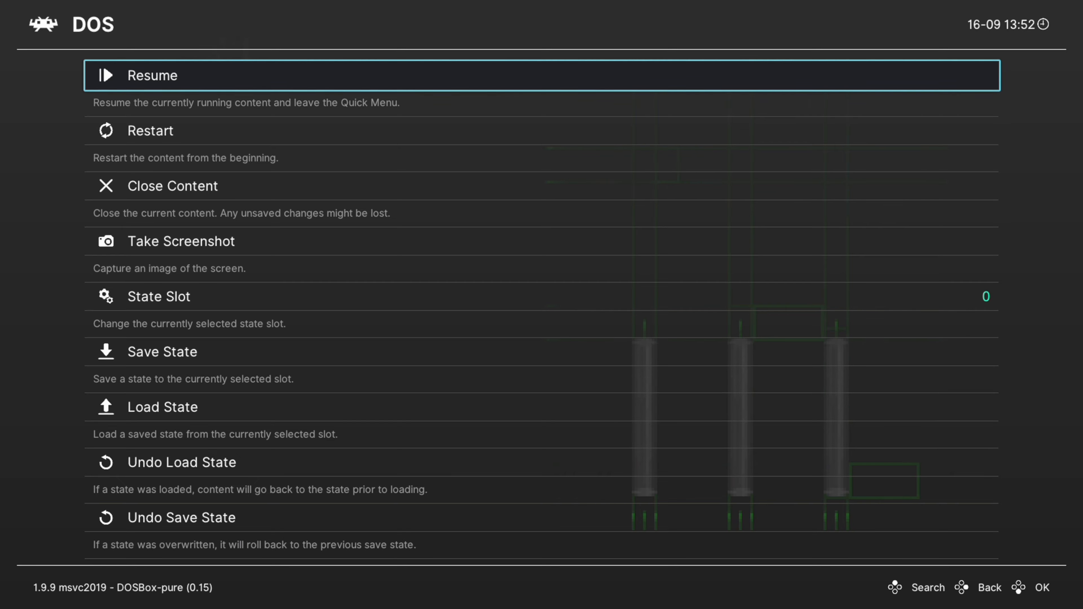
{"action": "scroll", "scroll_direction": "down", "scroll_amount": 3}
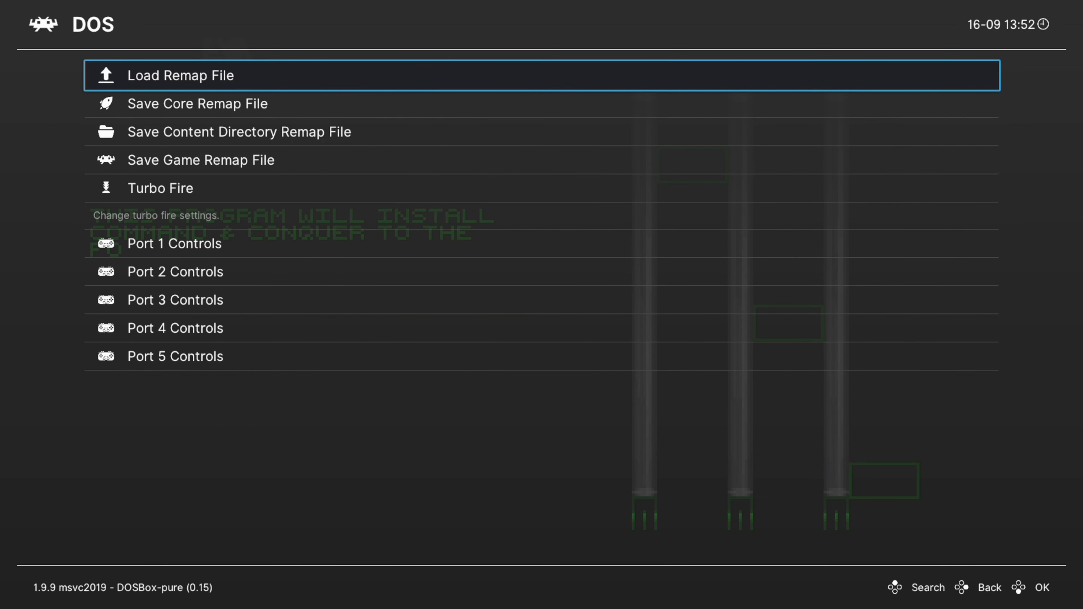
{"action": "left_click", "coordinate": [175, 244]}
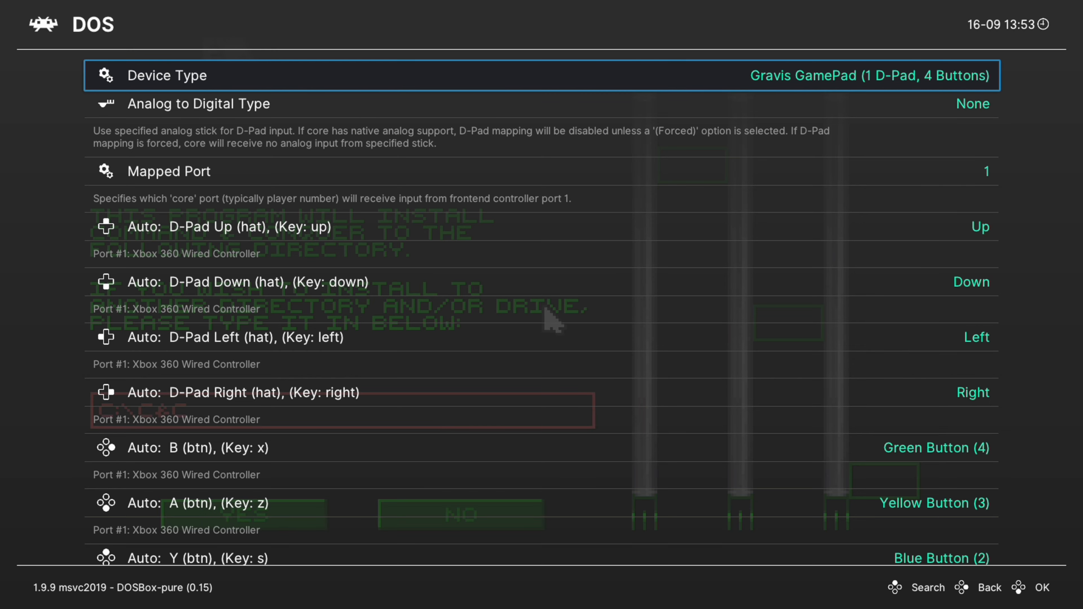
{"action": "left_click", "coordinate": [525, 76]}
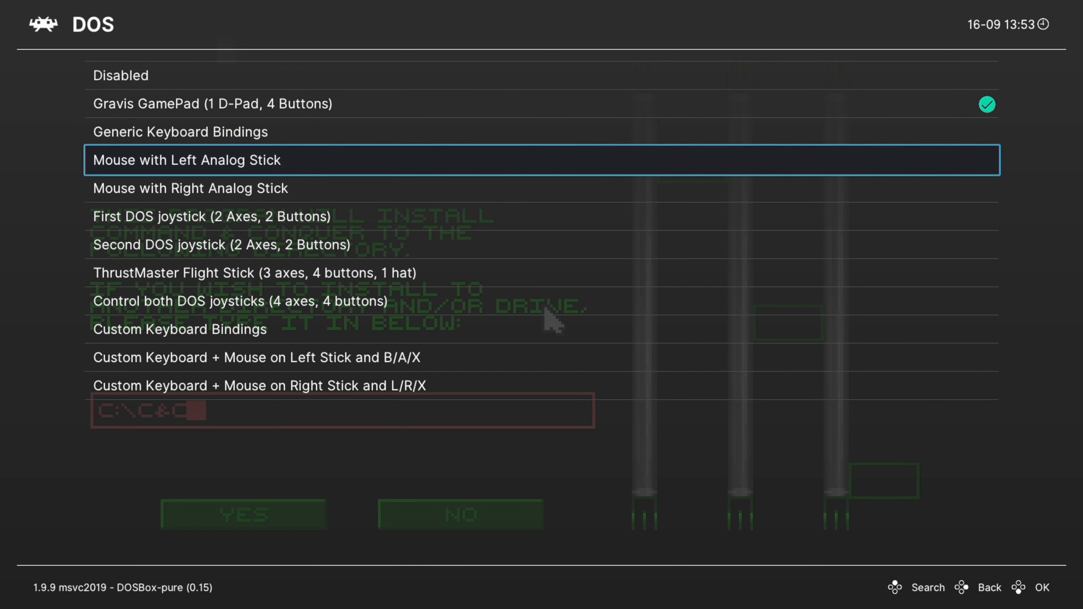
{"action": "left_click", "coordinate": [187, 161]}
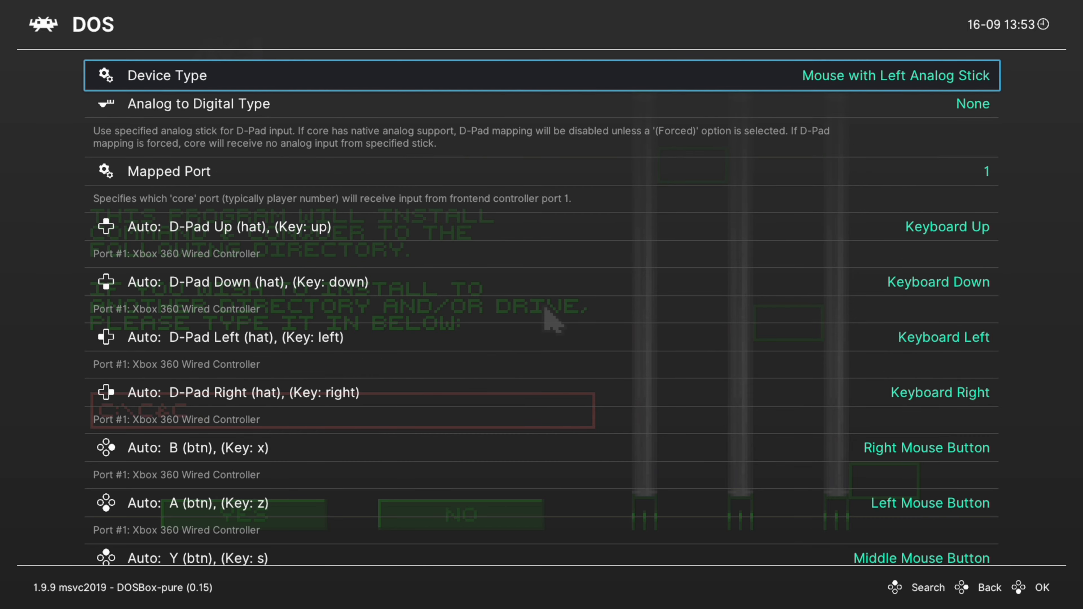
Step: Review the port 1 button-to-mouse and keyboard key mappings
{"action": "scroll", "scroll_direction": "down", "scroll_amount": 3}
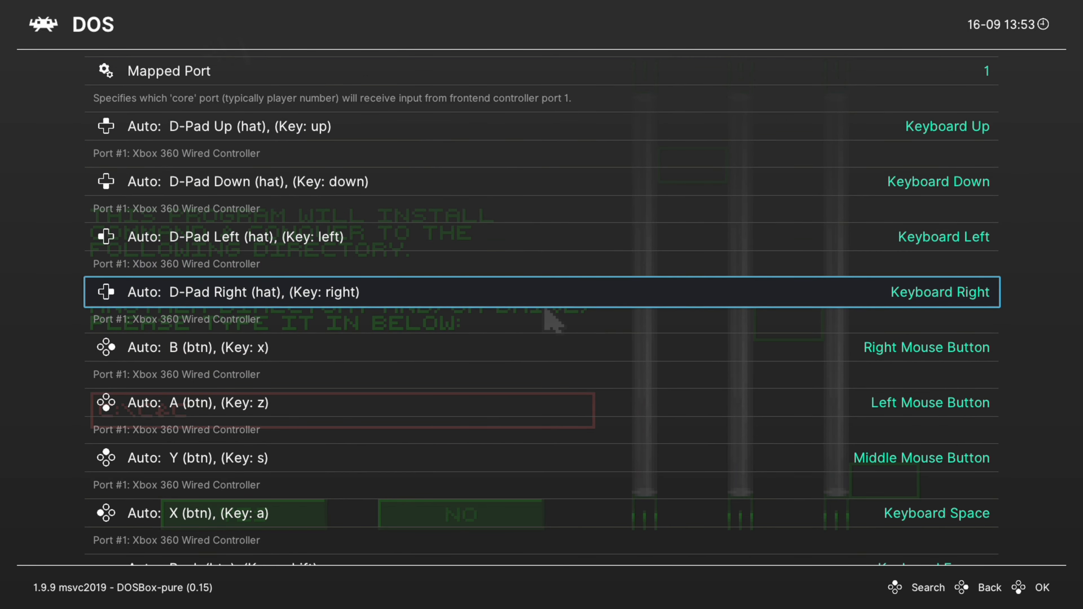
{"action": "scroll", "scroll_direction": "down", "scroll_amount": 3}
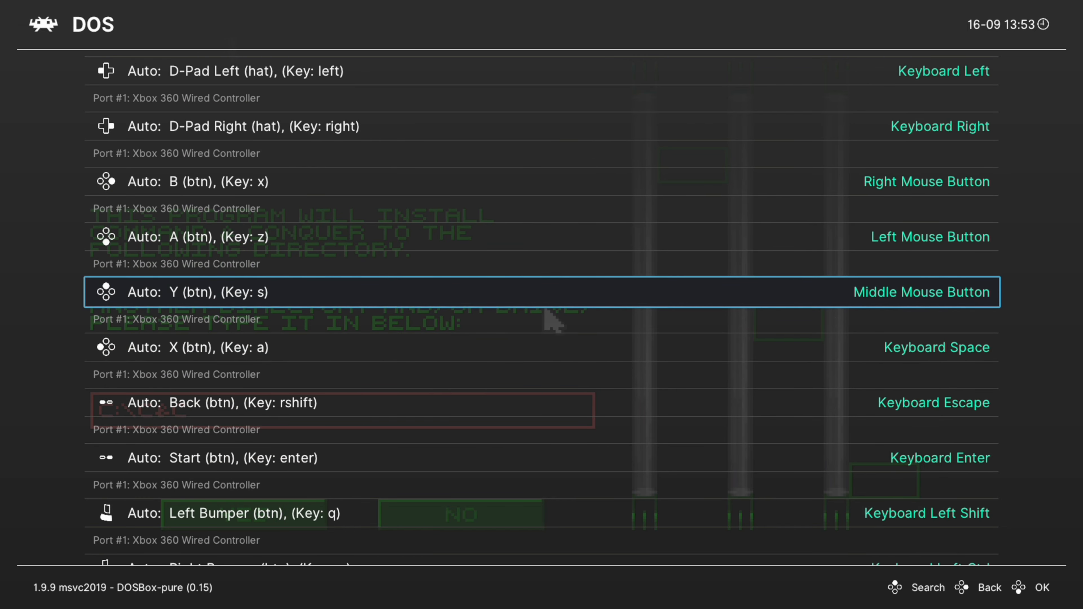
{"action": "scroll", "scroll_direction": "down", "scroll_amount": 3}
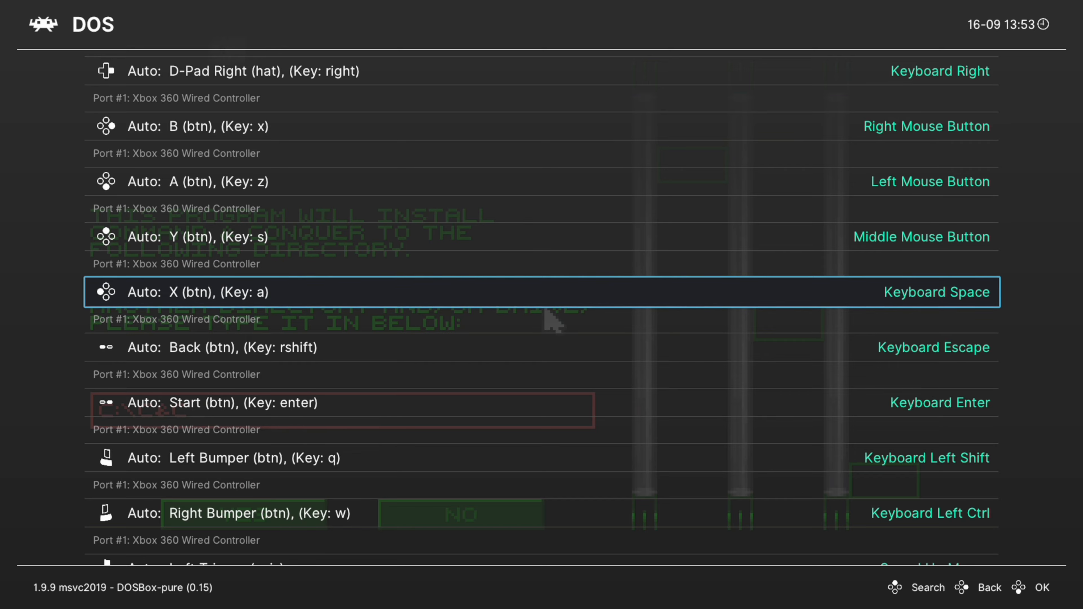
{"action": "scroll", "scroll_direction": "down", "scroll_amount": 3}
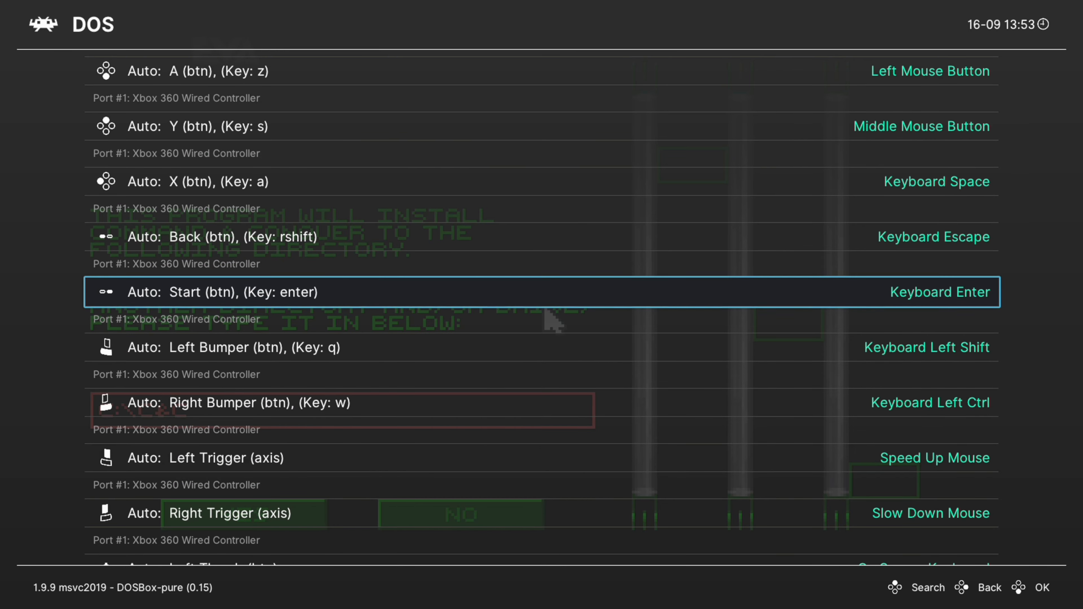
{"action": "scroll", "scroll_direction": "down", "scroll_amount": 3}
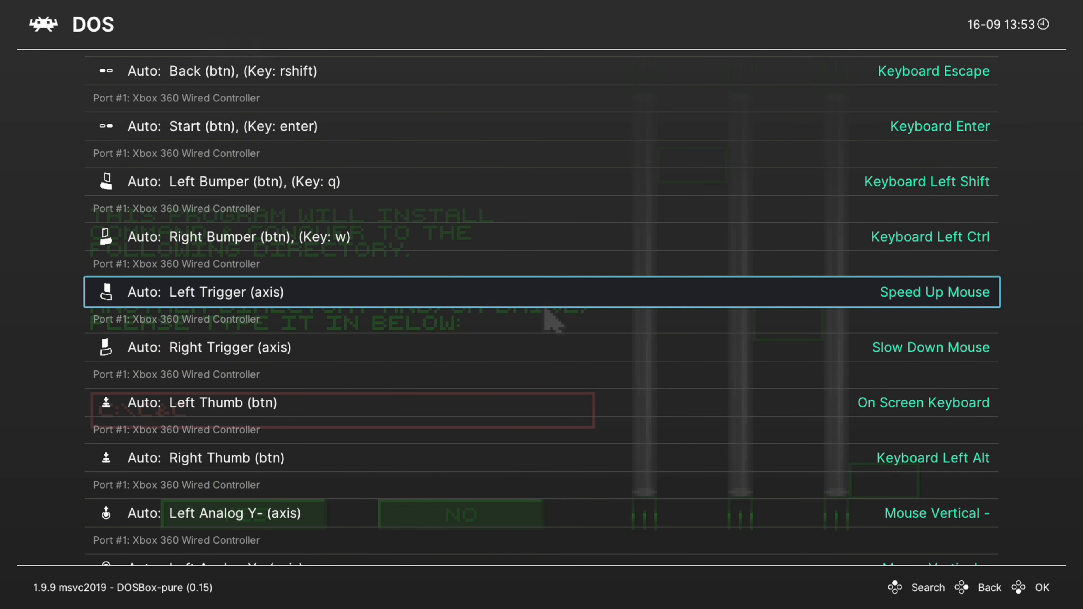
{"action": "scroll", "scroll_direction": "down", "scroll_amount": 3}
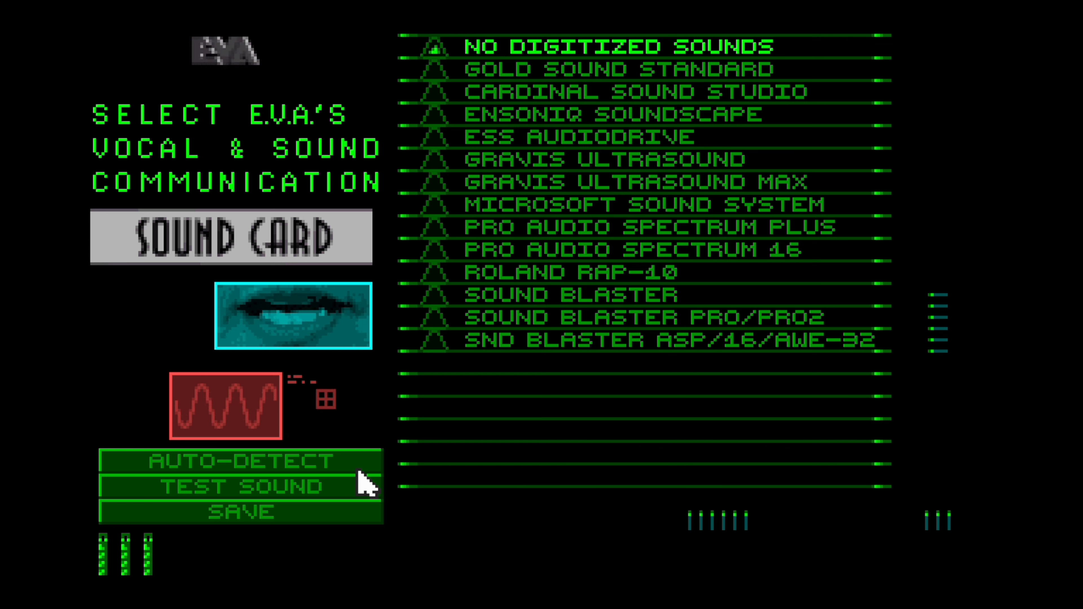
Step: Test and confirm the Sound Blaster ASP/16/AWE-32 card, then install to C:\C&C
{"action": "left_click", "coordinate": [238, 463]}
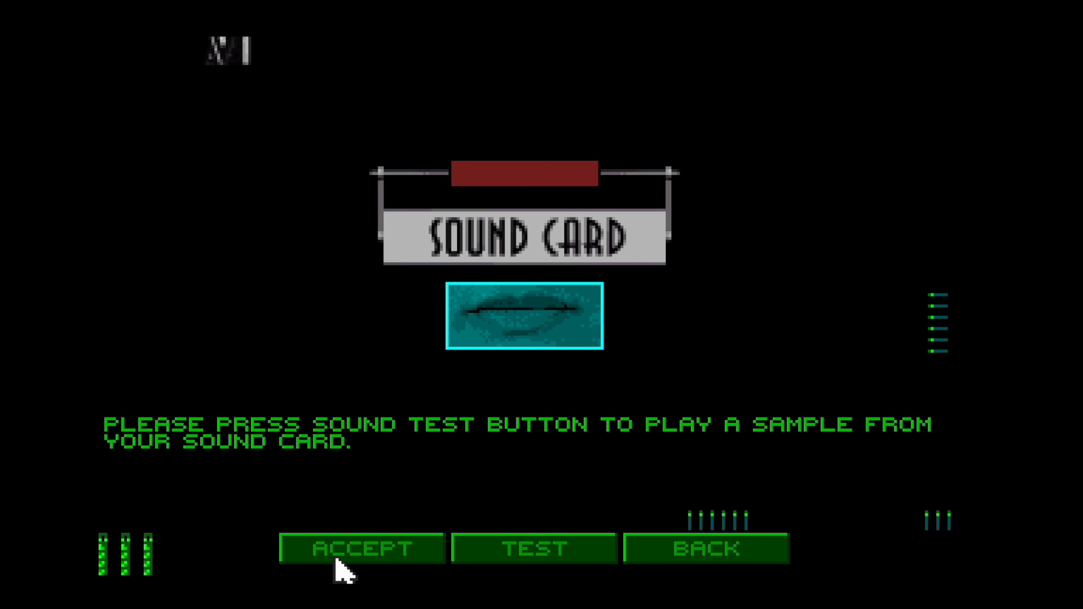
{"action": "left_click", "coordinate": [359, 552]}
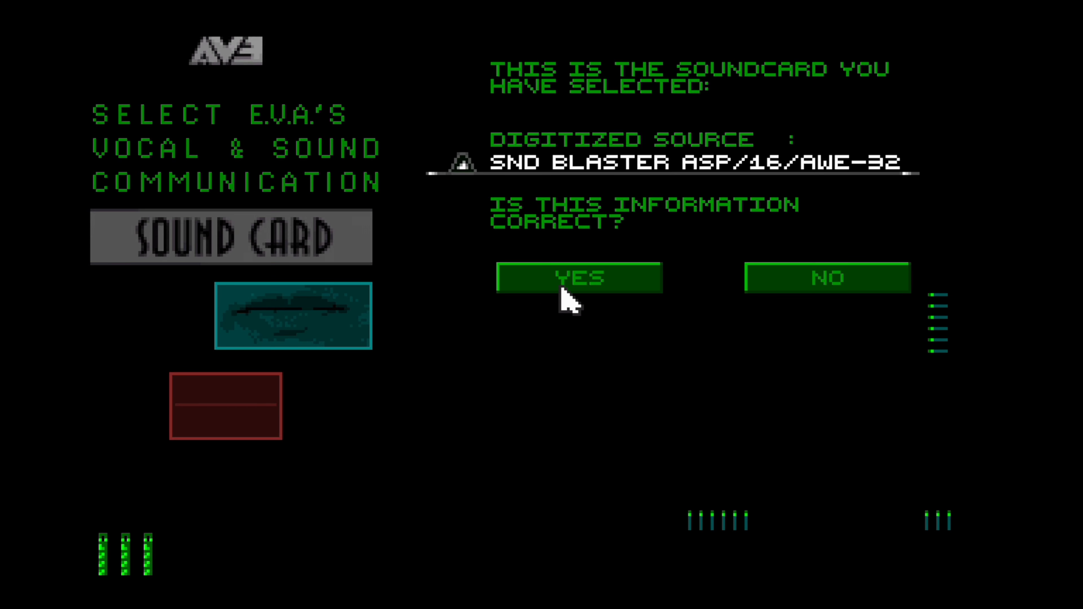
{"action": "left_click", "coordinate": [578, 279]}
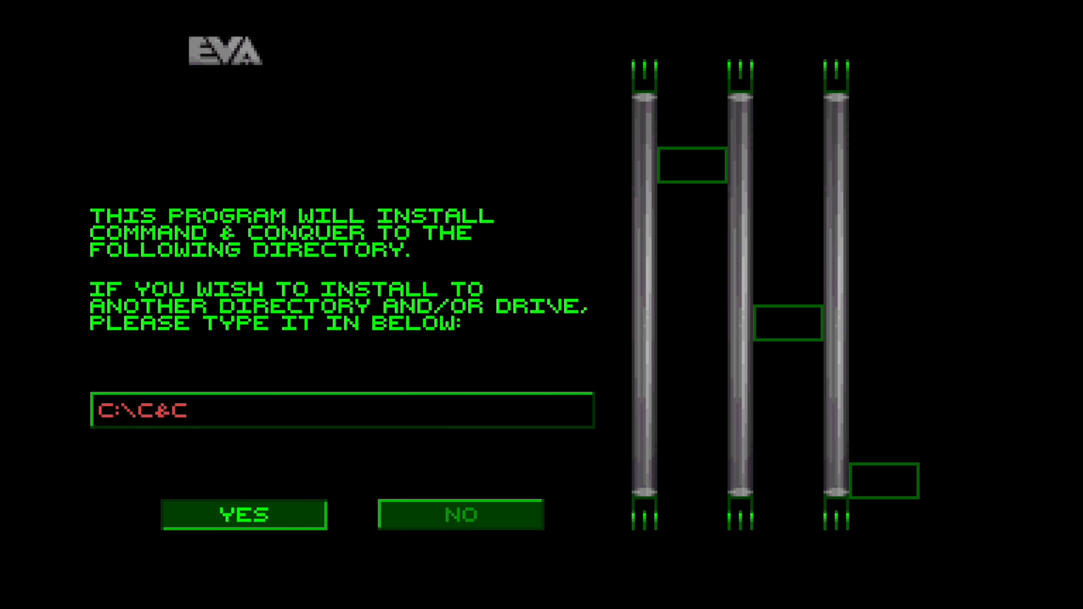
{"action": "left_click", "coordinate": [242, 517]}
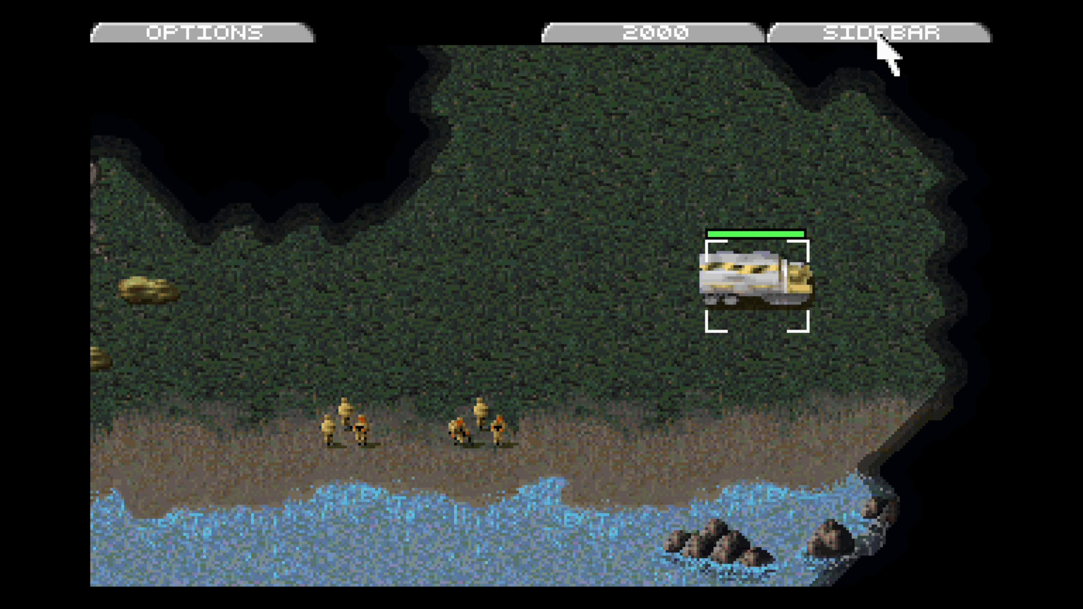
Step: Show the build sidebar, select the infantry squad and march it north
{"action": "left_click", "coordinate": [878, 31]}
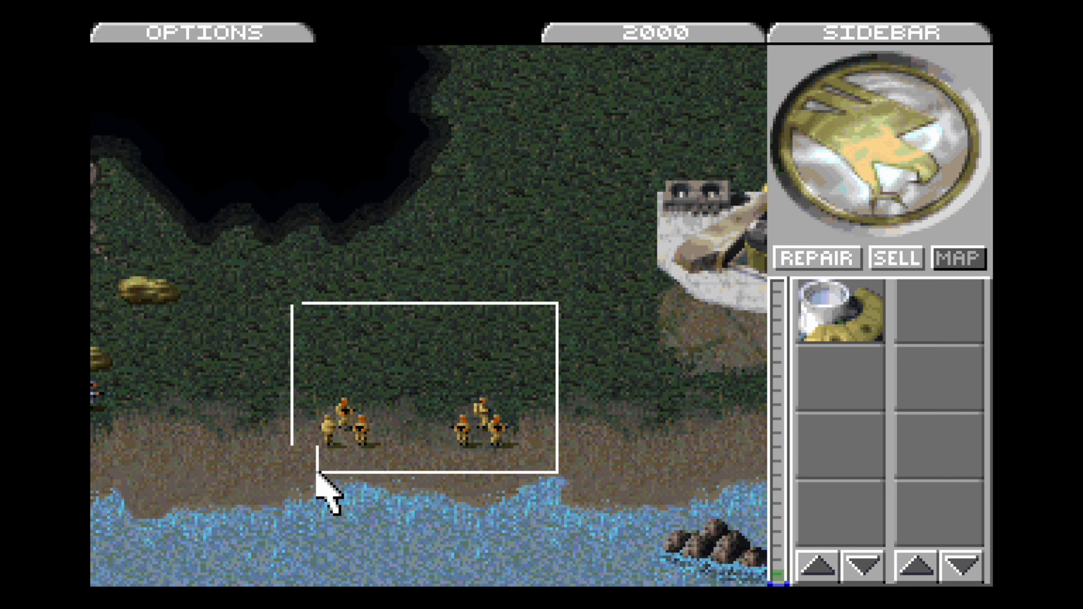
{"action": "left_click_drag", "start_coordinate": [297, 304], "coordinate": [560, 470]}
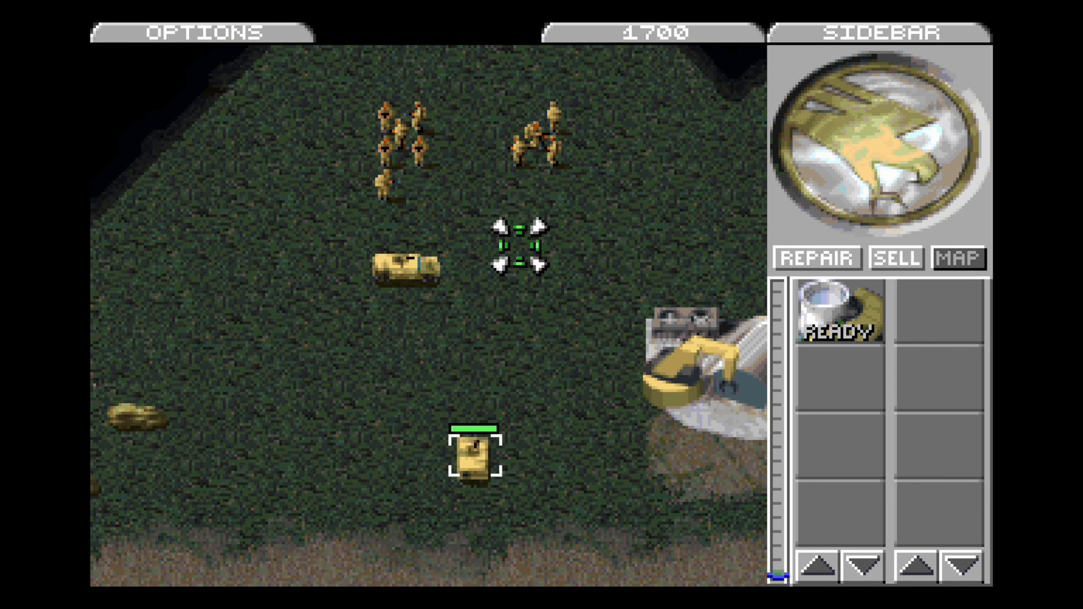
{"action": "left_click", "coordinate": [206, 31]}
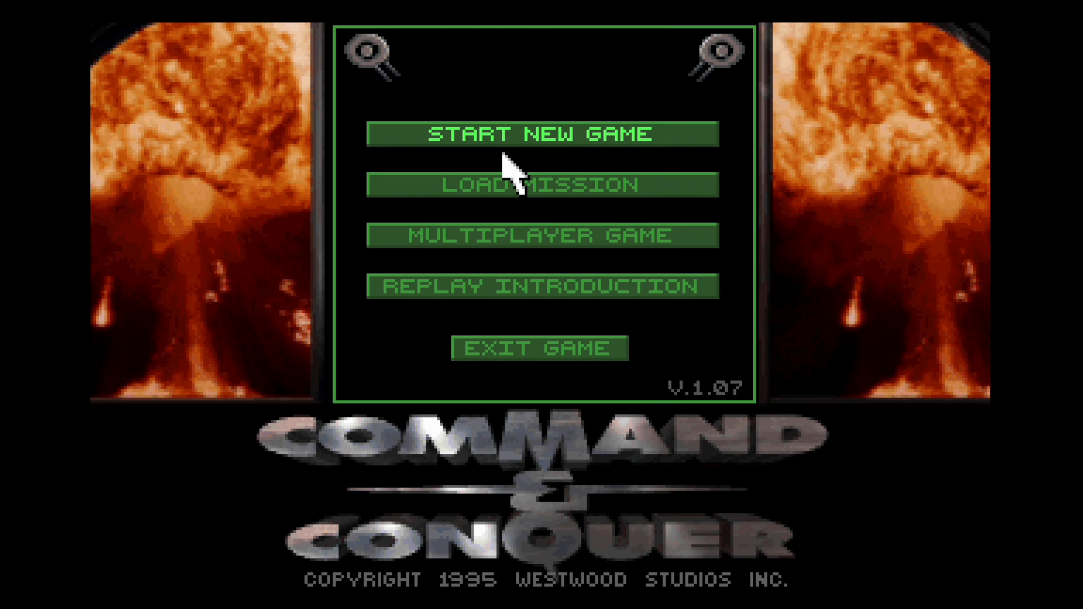
Step: Start a new game, then reset the content from Disc Control when CD 2 is requested
{"action": "left_click", "coordinate": [523, 135]}
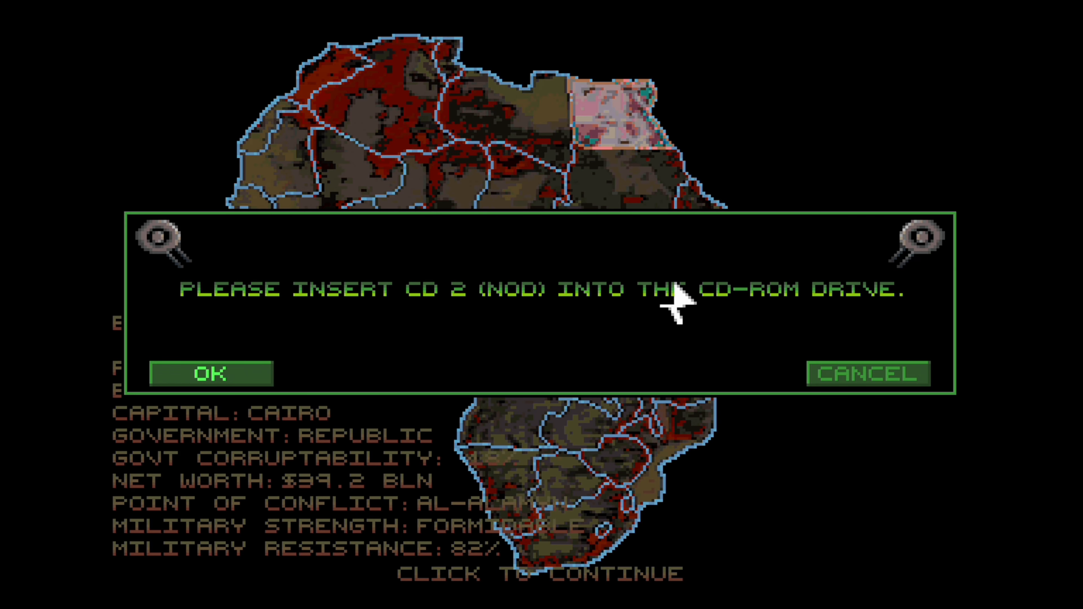
{"action": "mouse_move", "coordinate": [513, 303]}
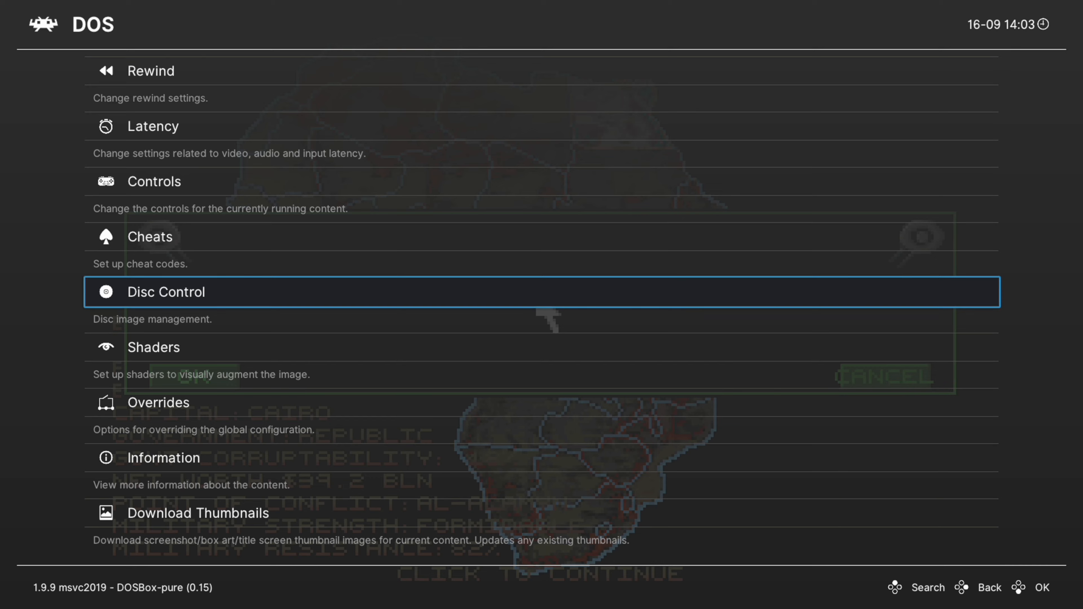
{"action": "left_click", "coordinate": [166, 293]}
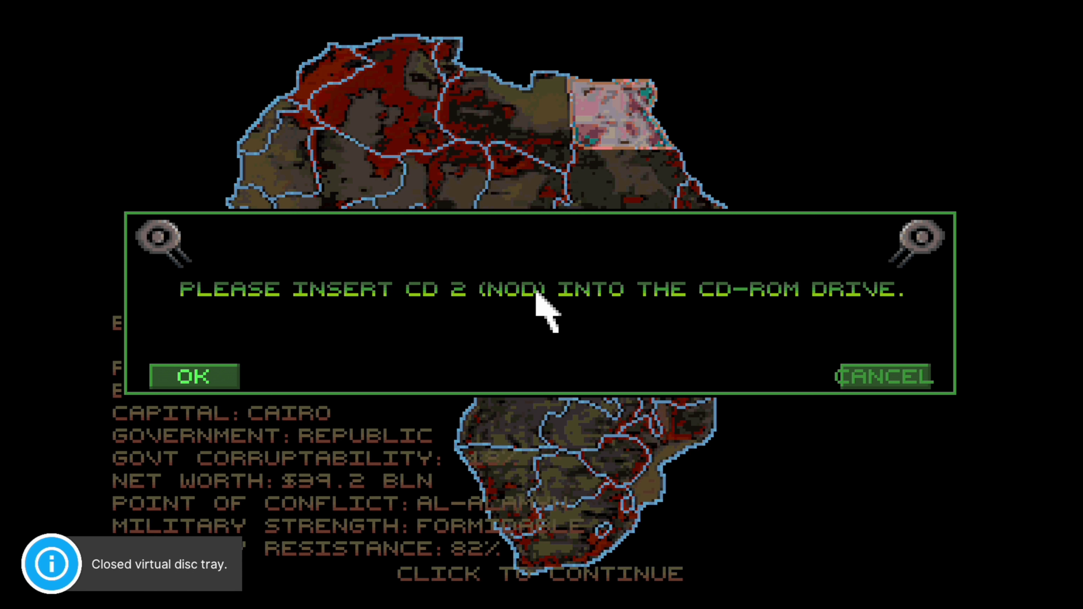
{"action": "left_click", "coordinate": [194, 377]}
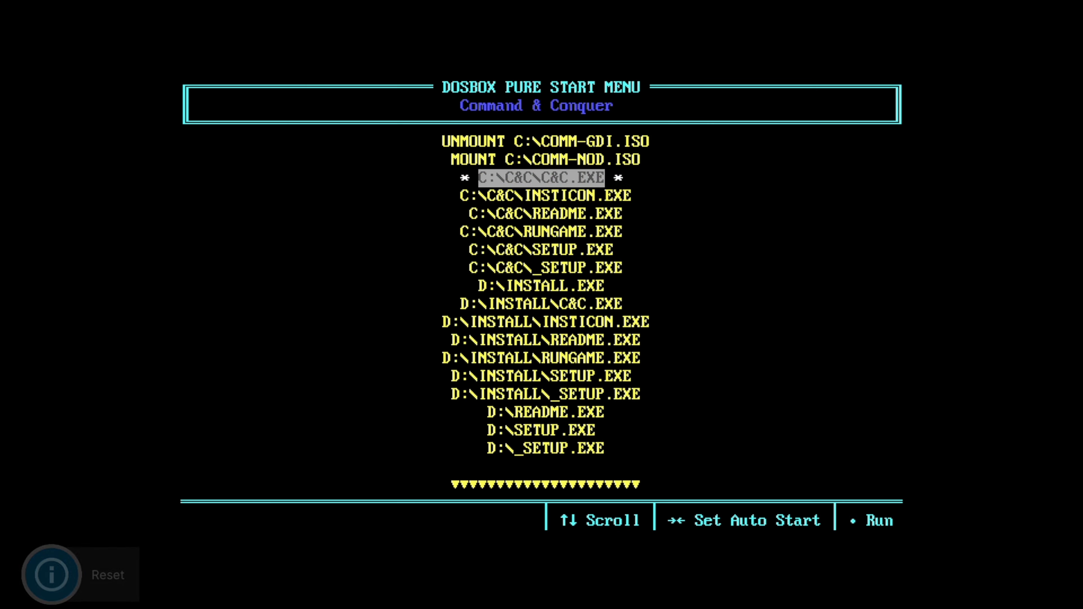
Step: Run C:\C&C\C&C.EXE from the start menu, then quit Command & Conquer
{"action": "key", "text": "Up"}
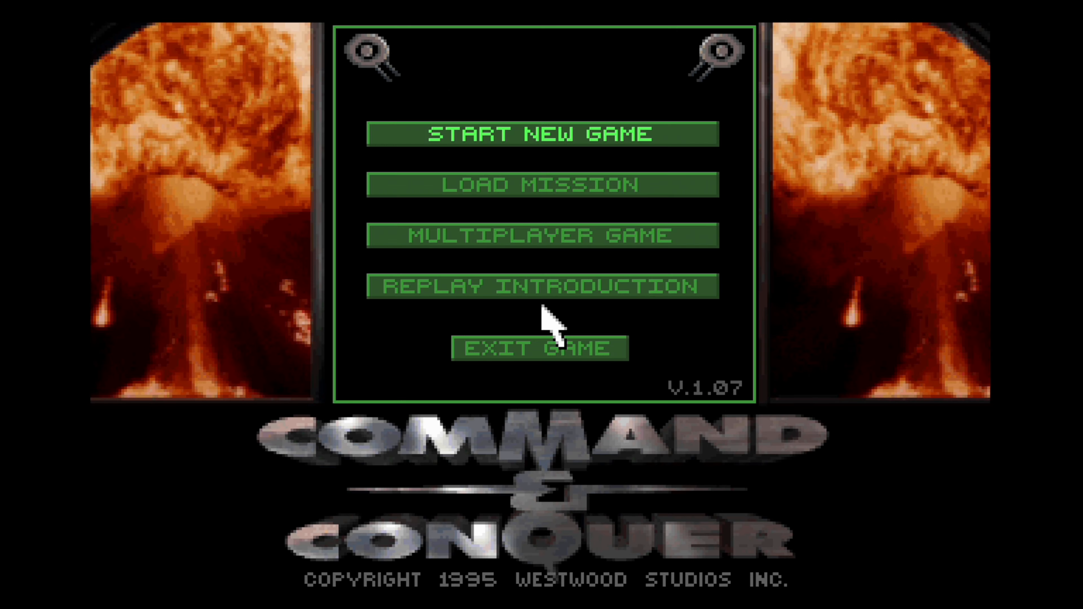
{"action": "left_click", "coordinate": [522, 136]}
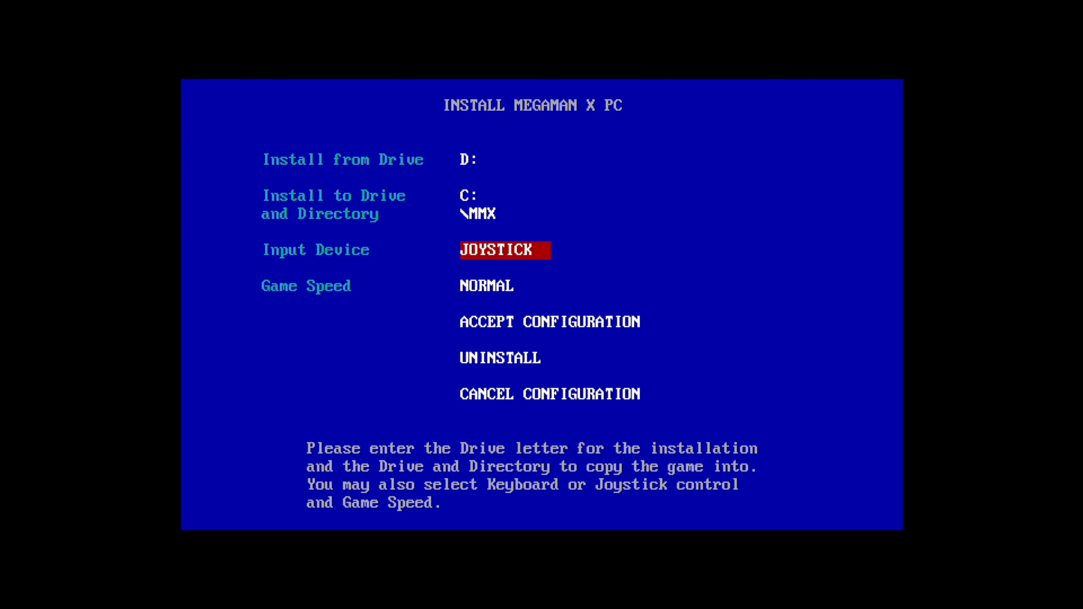
Step: Set Mega Man X installer input to Keyboard, keep Normal speed and accept the configuration
{"action": "left_click", "coordinate": [505, 250]}
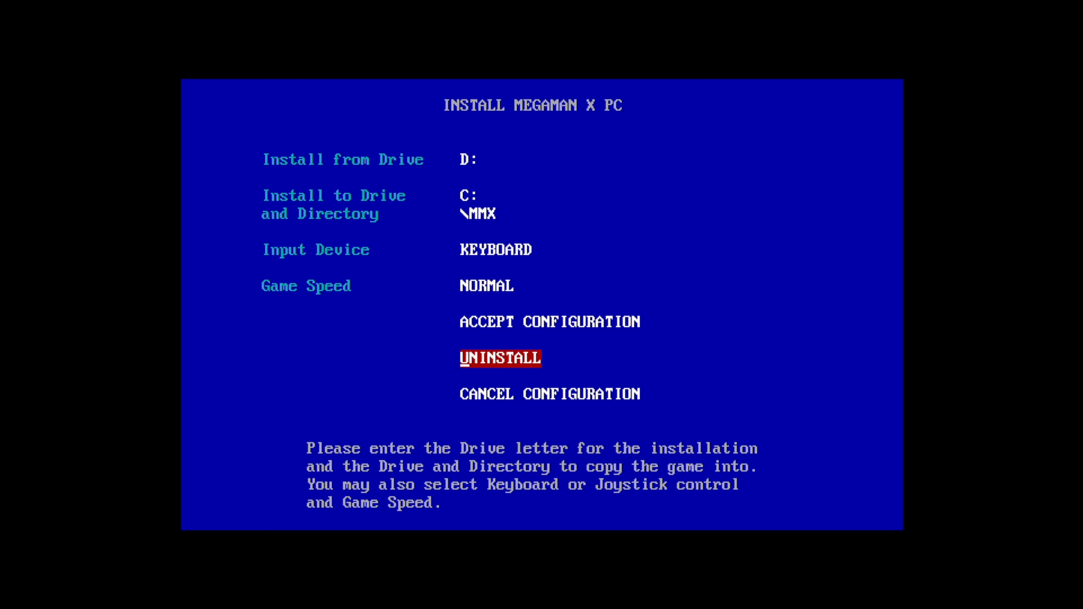
{"action": "left_click", "coordinate": [470, 196]}
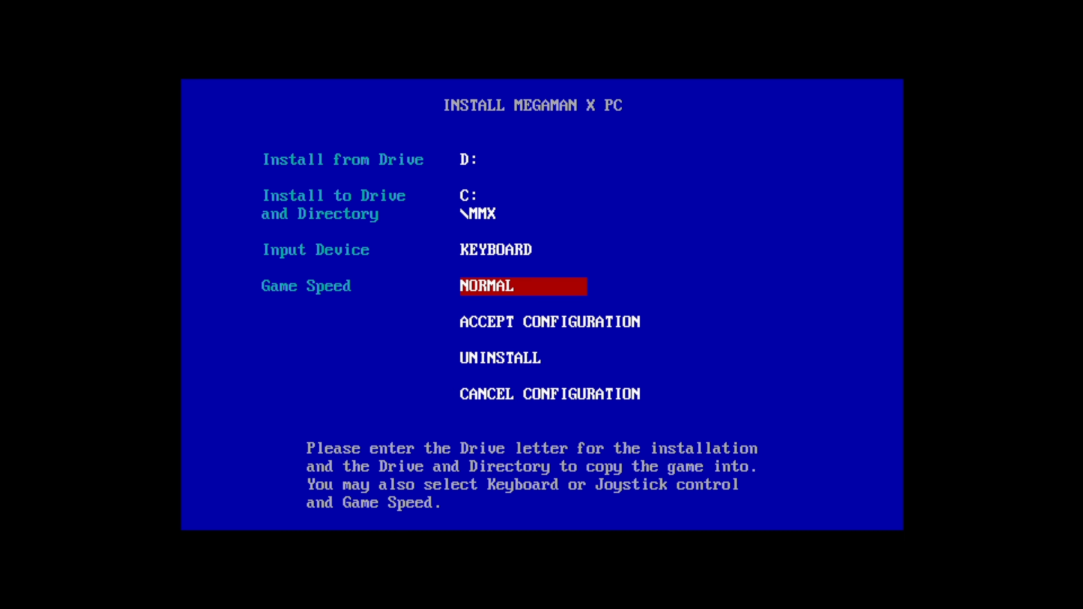
{"action": "key", "text": "Up"}
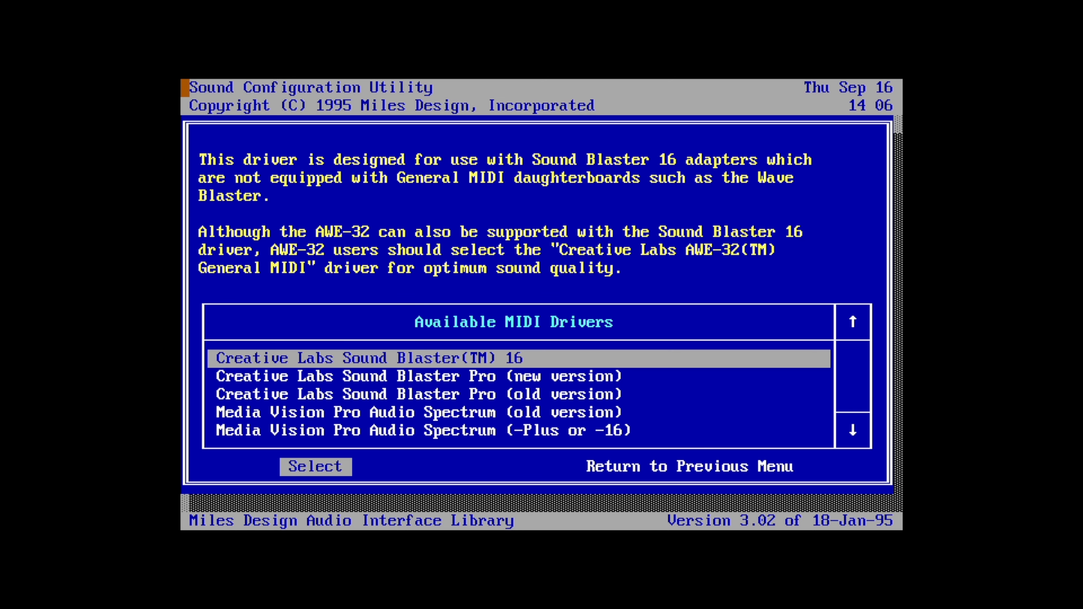
Step: Configure Sound Blaster 16 MIDI and Sound Blaster 16/AWE32 digital audio with auto-detect
{"action": "left_click", "coordinate": [316, 467]}
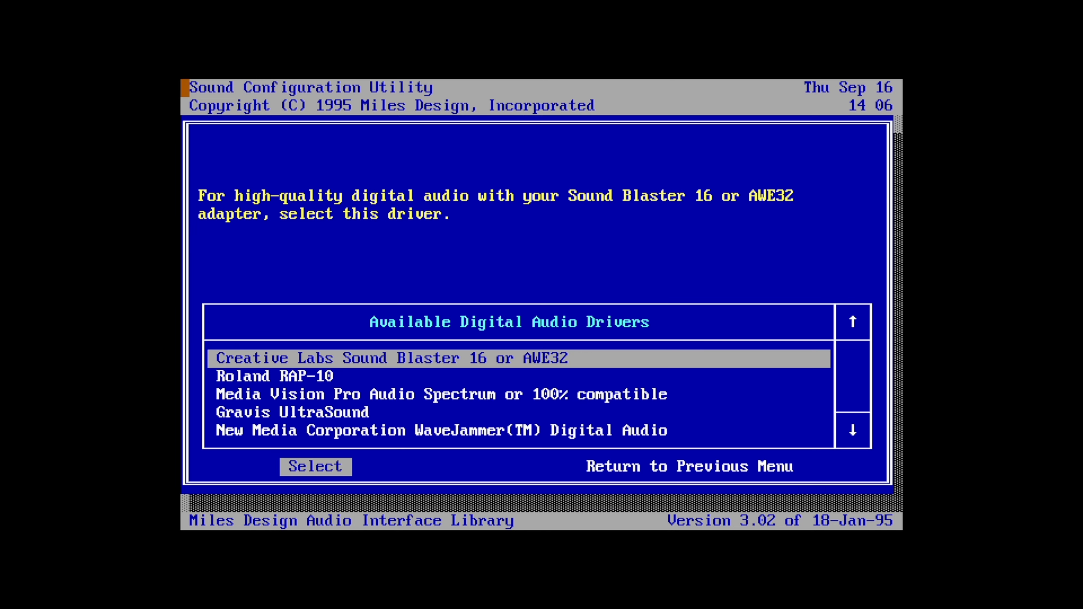
{"action": "left_click", "coordinate": [316, 467]}
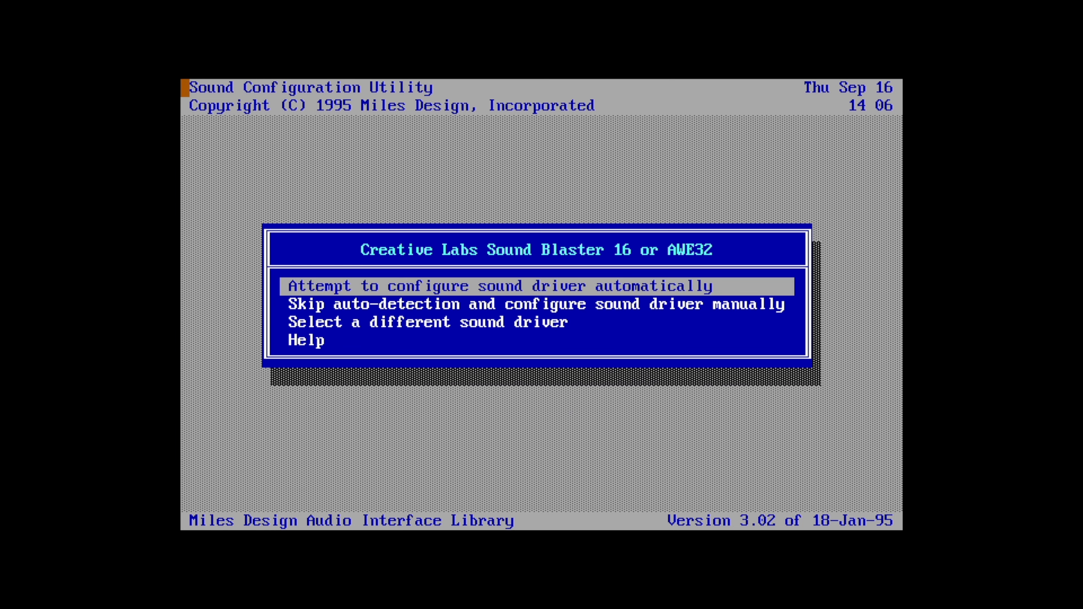
{"action": "left_click", "coordinate": [480, 285]}
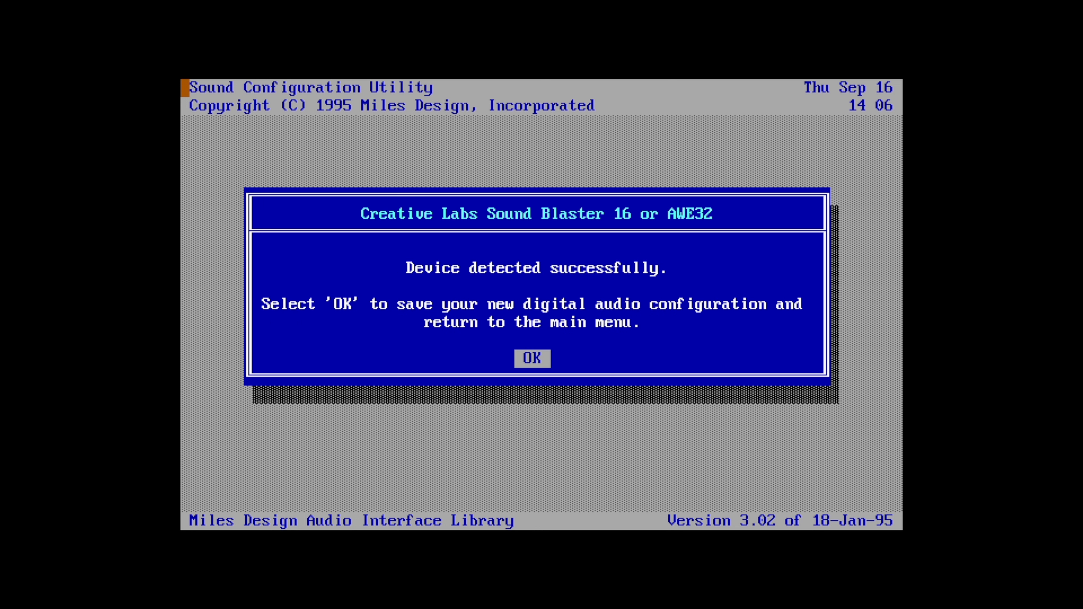
{"action": "left_click", "coordinate": [533, 359]}
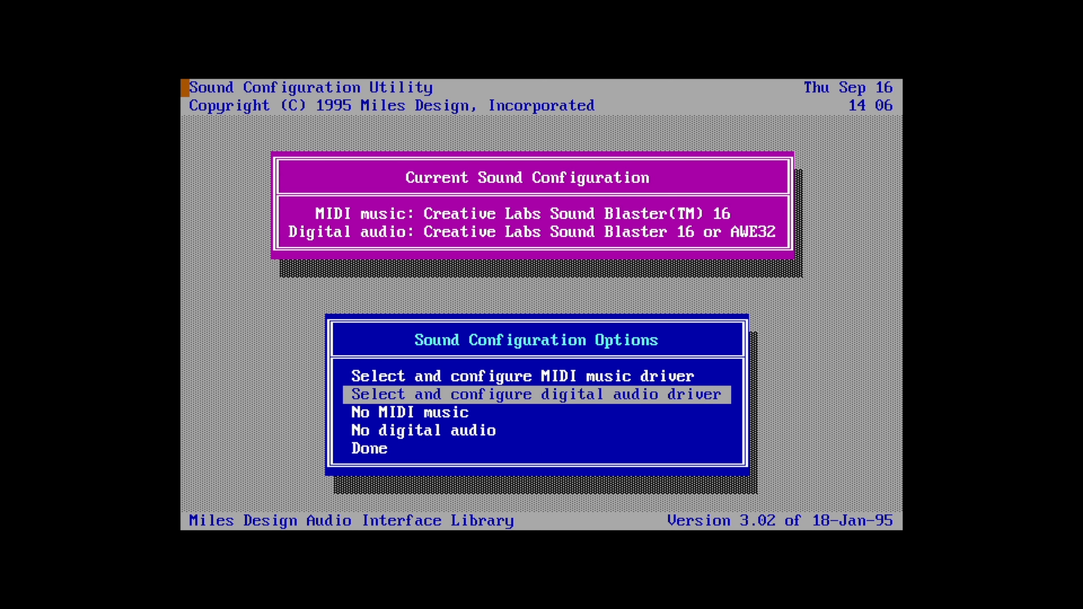
{"action": "key", "text": "Down"}
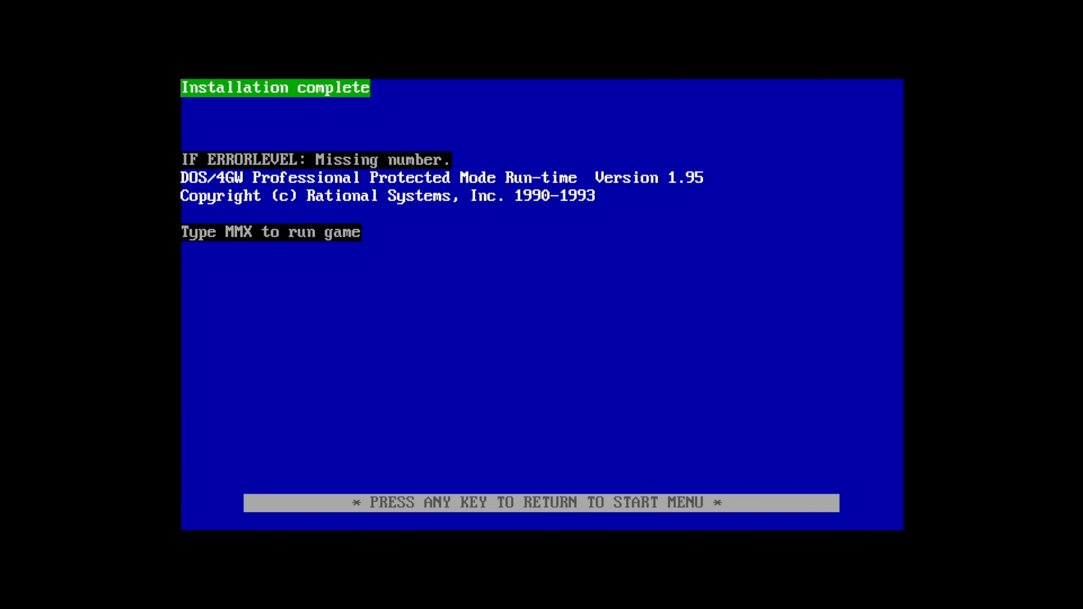
Step: Return to the DOSBox Pure start menu and launch Mega Man X to its title screen
{"action": "key", "text": "enter"}
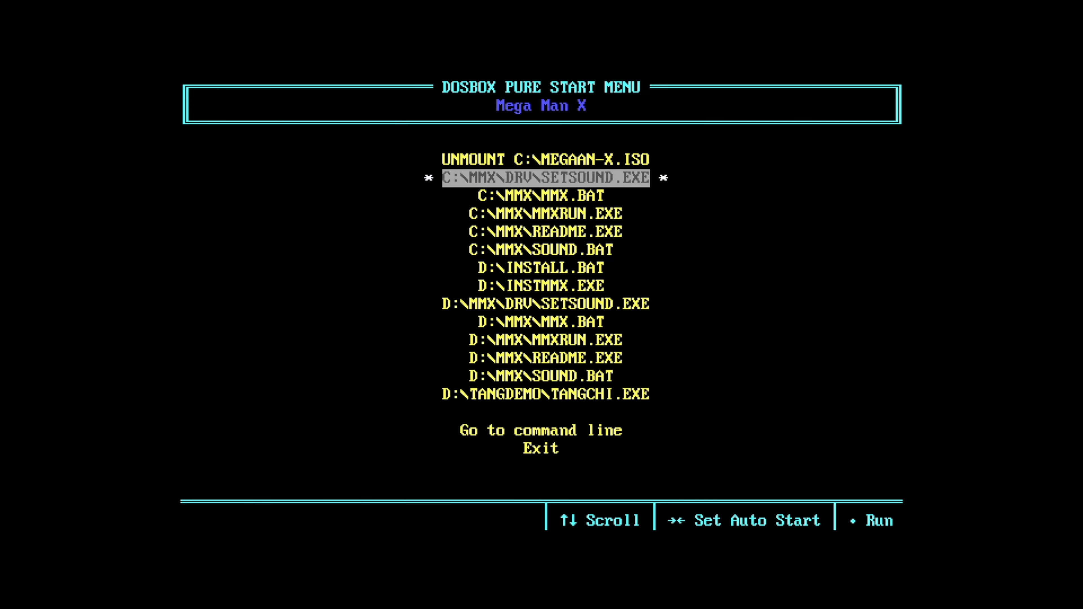
{"action": "key", "text": "Down"}
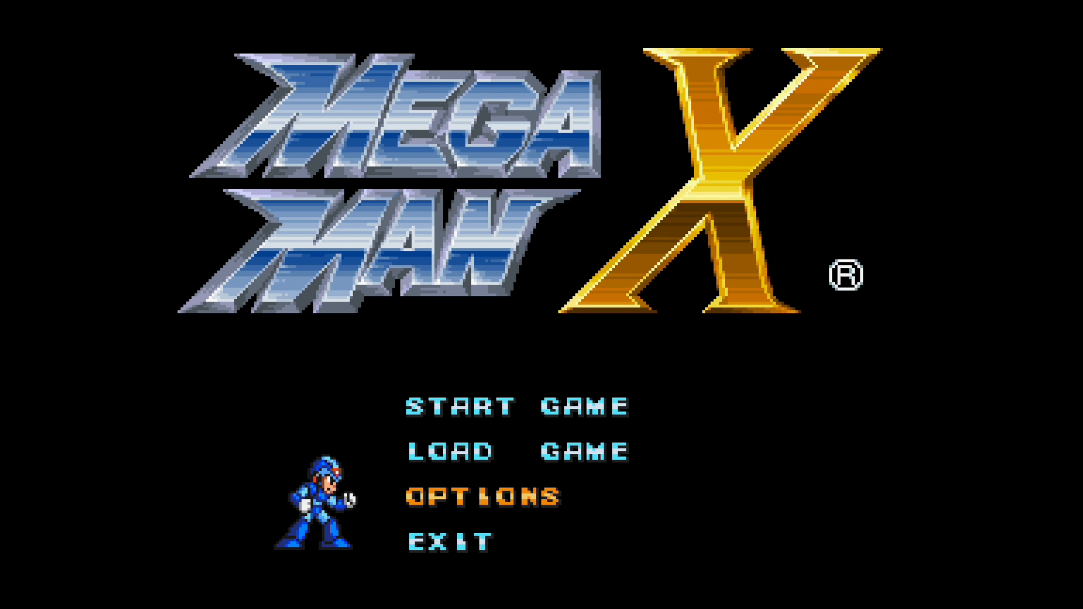
Step: Rebind Mega Man X's Jump to S and Dash to A in the game's options, leaving Select unchanged
{"action": "left_click", "coordinate": [481, 497]}
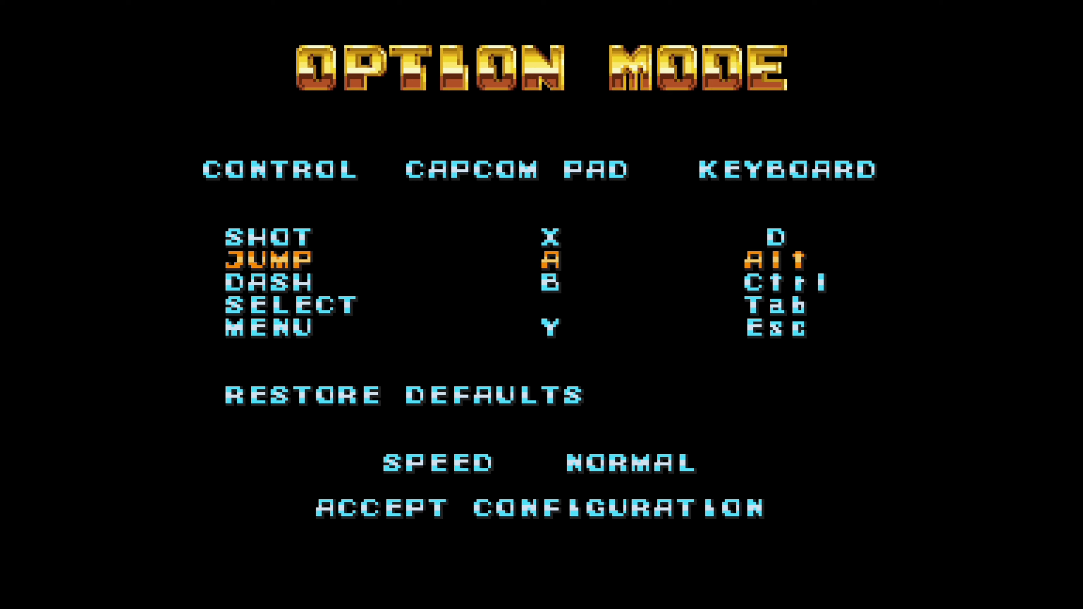
{"action": "key", "text": "Down"}
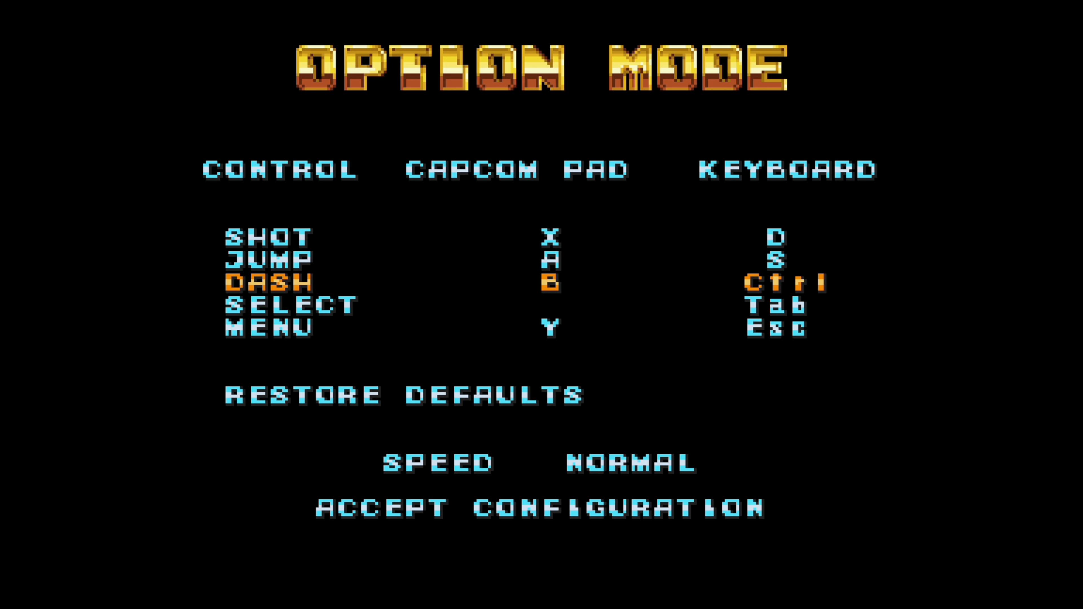
{"action": "key", "text": "down"}
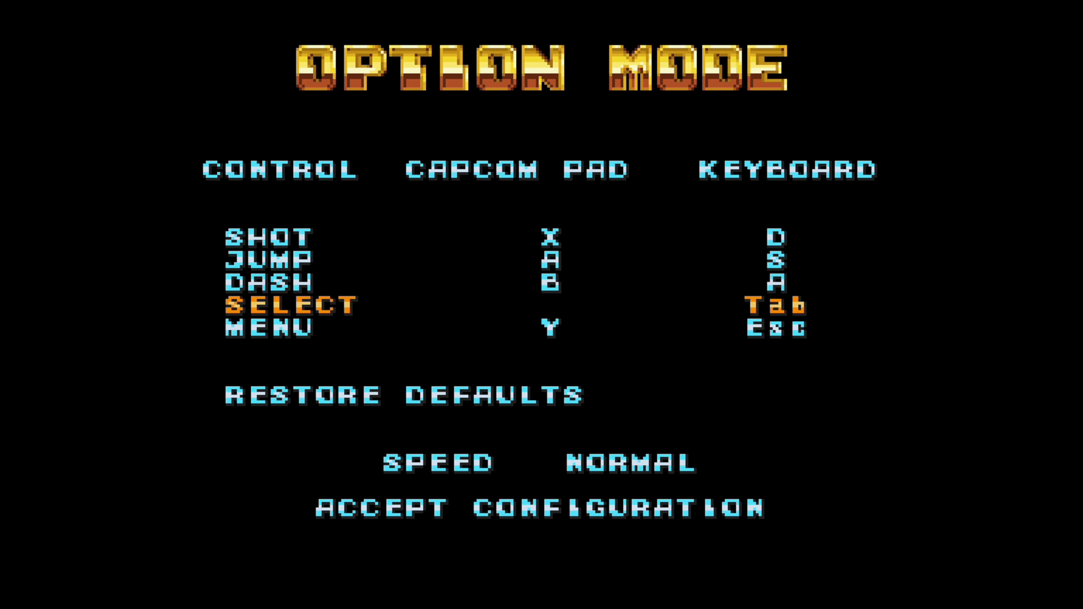
{"action": "key", "text": "Down"}
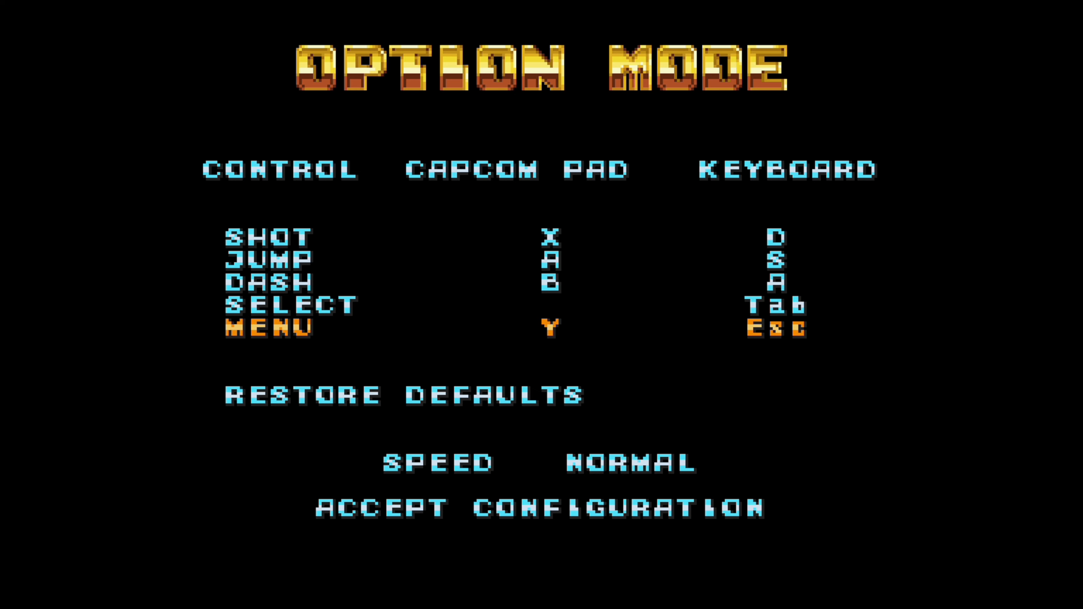
{"action": "key", "text": "Down"}
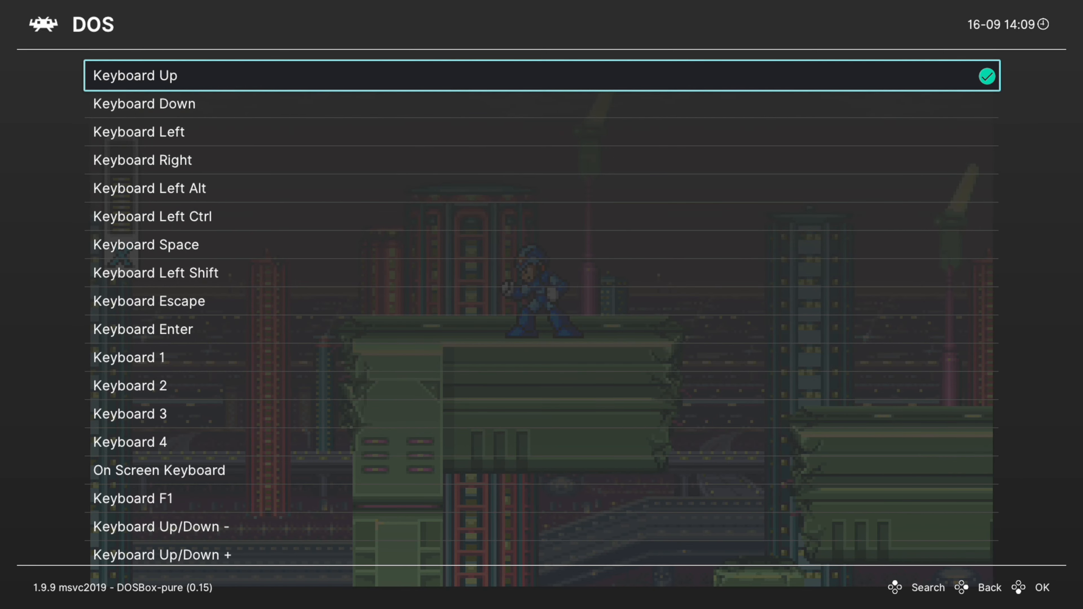
Step: Confirm the keyboard key, then choose the Port 1 device type and return to the game's joystick setup
{"action": "key", "text": "Down"}
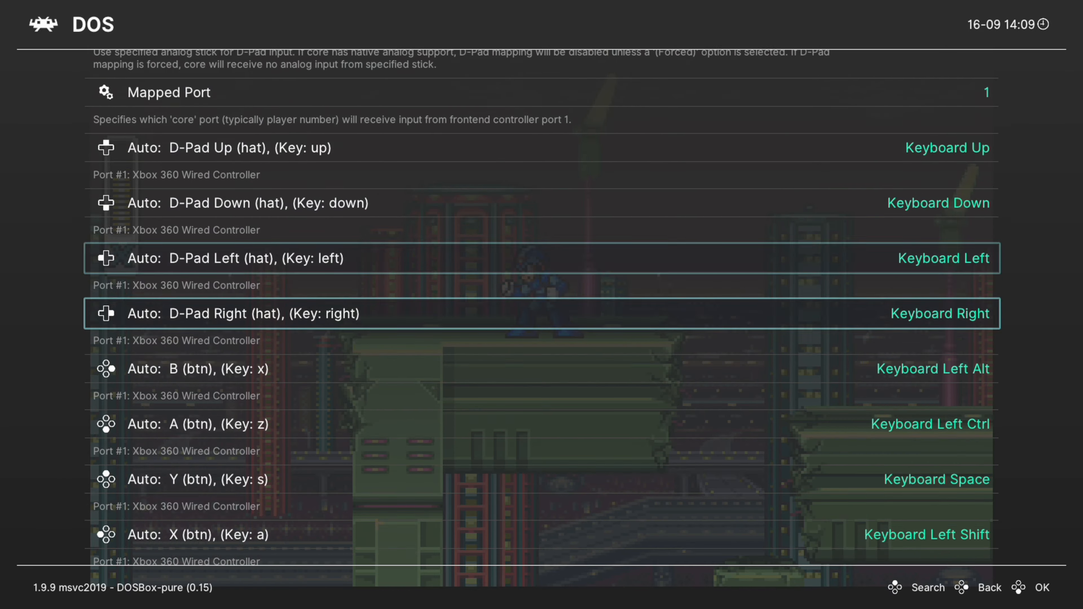
{"action": "scroll", "scroll_direction": "down", "scroll_amount": 3}
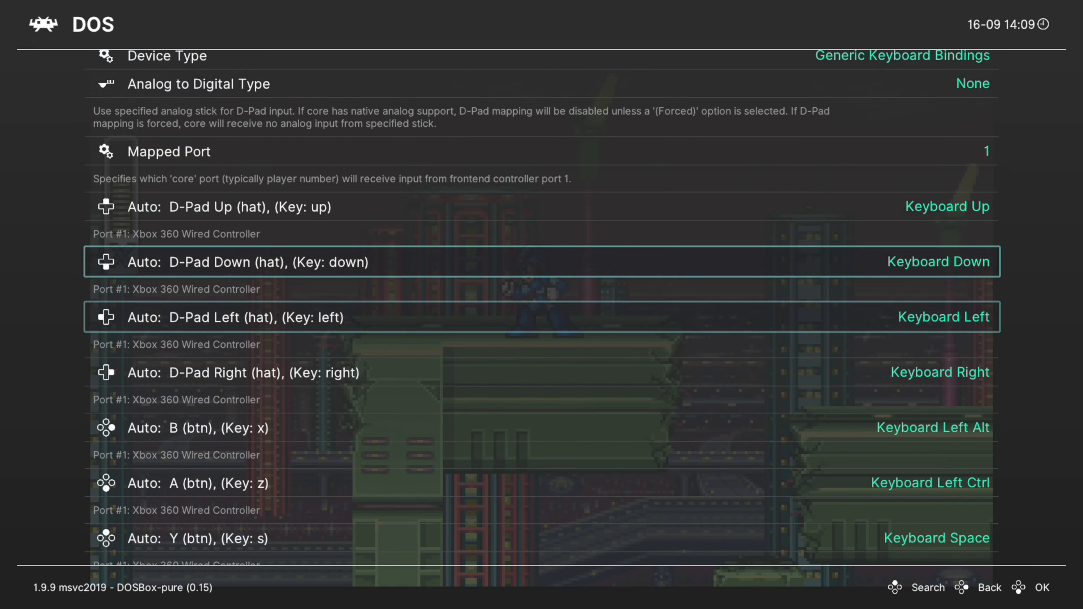
{"action": "scroll", "scroll_direction": "down", "scroll_amount": 3}
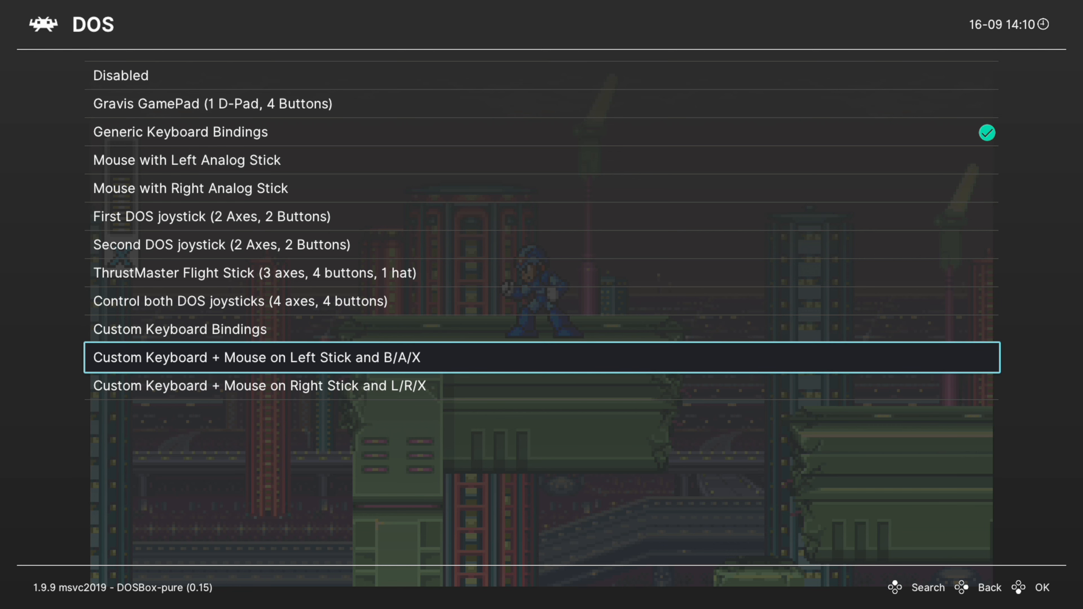
{"action": "left_click", "coordinate": [538, 359]}
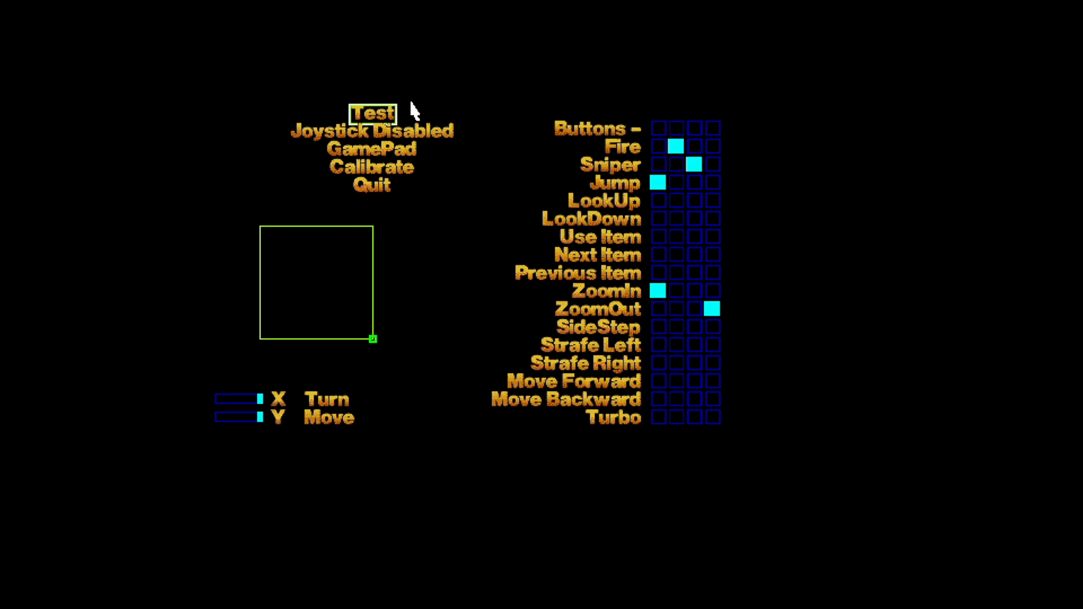
Step: Toggle Joystick from Disabled to Enabled in the game's setup, then start Lords of the Realm 2
{"action": "left_click", "coordinate": [371, 134]}
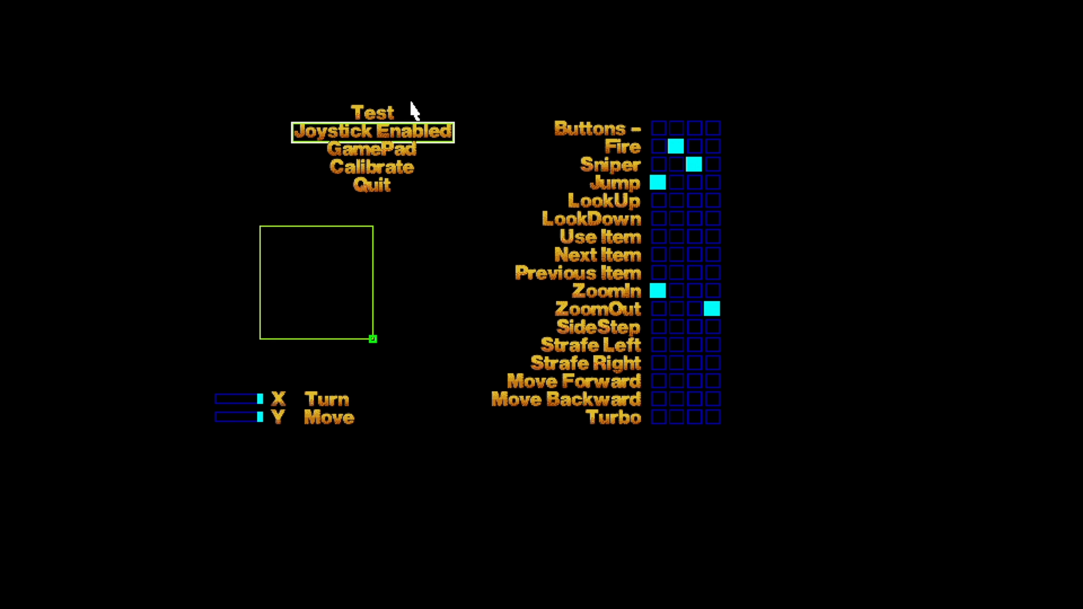
{"action": "left_click", "coordinate": [371, 135]}
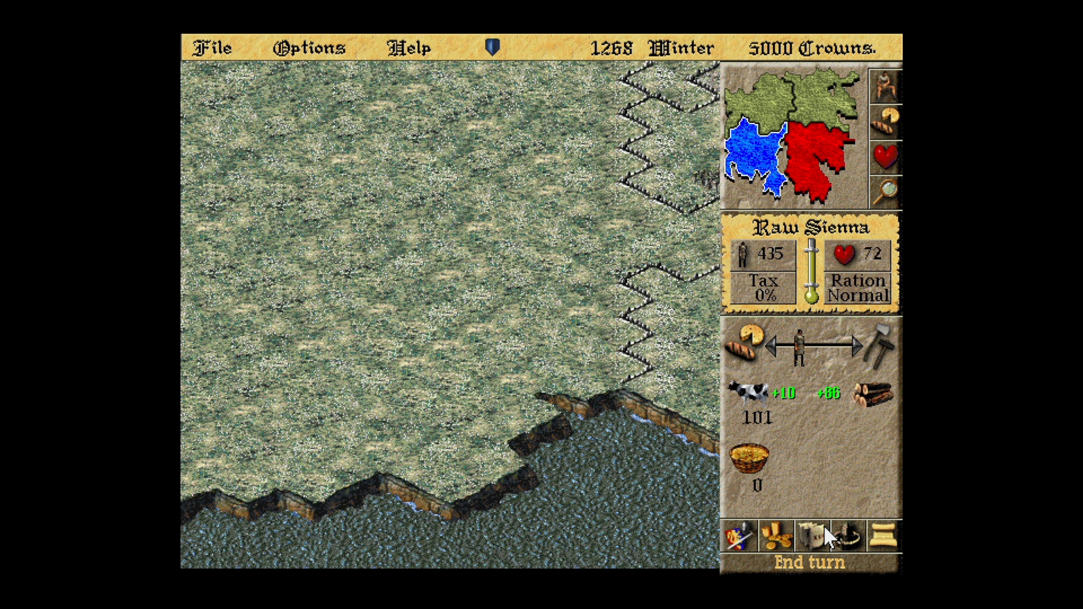
{"action": "mouse_move", "coordinate": [751, 475]}
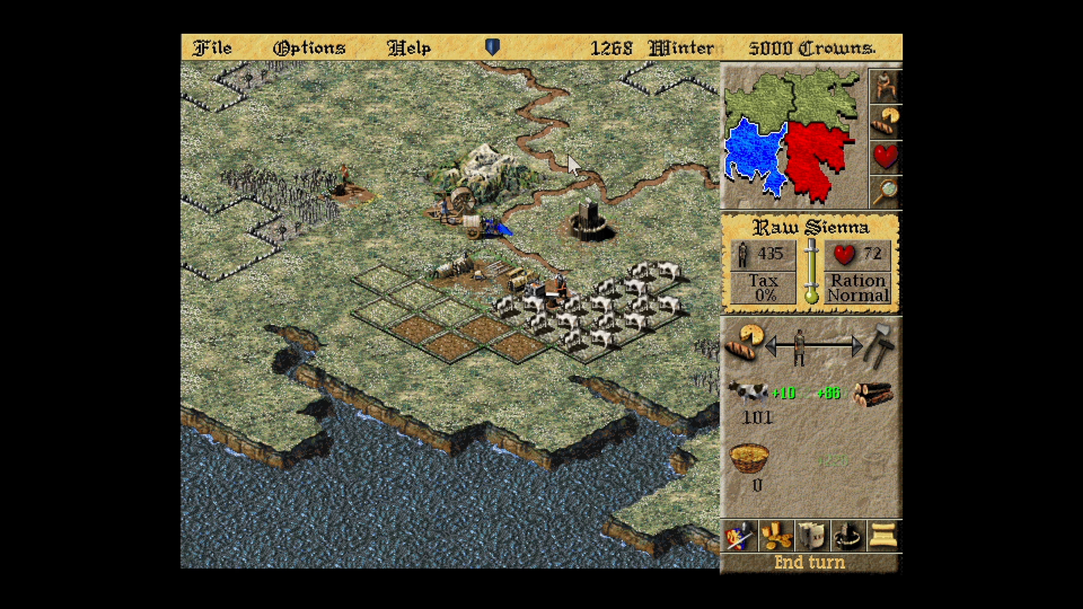
Step: Bring up DOSBox Pure's Core Options from the RetroArch Quick Menu
{"action": "left_click", "coordinate": [810, 567]}
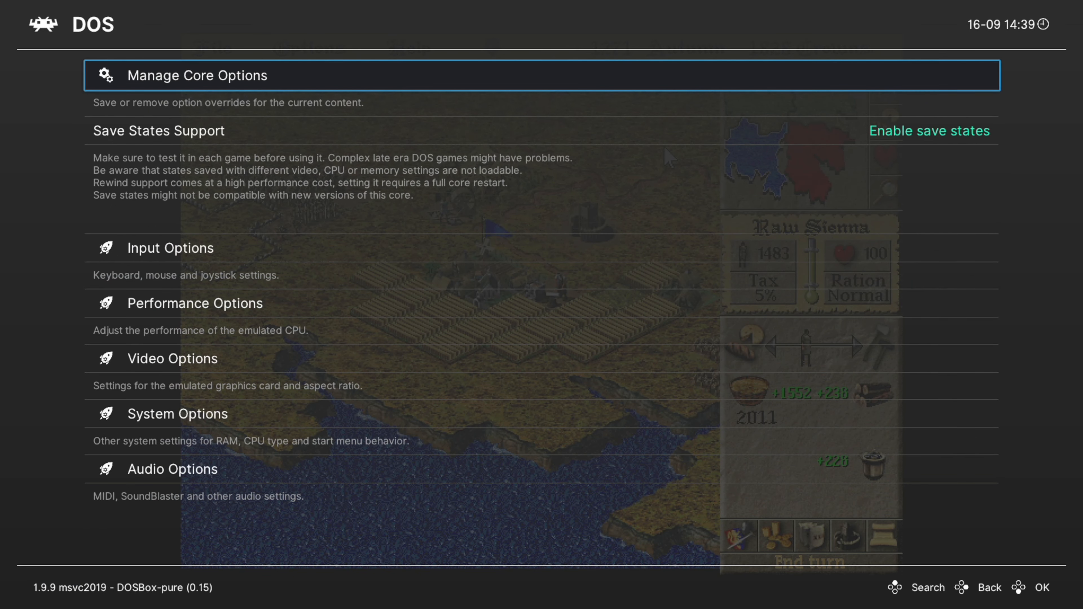
Step: Keep Enable save states under Save States Support and move on to Input Options
{"action": "key", "text": "Down"}
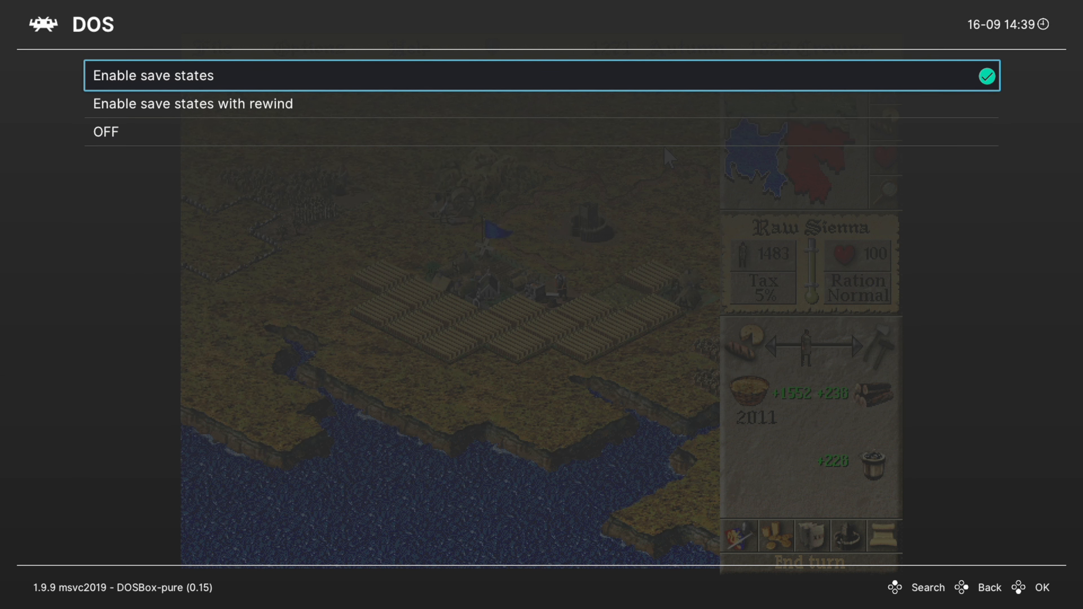
{"action": "key", "text": "Down"}
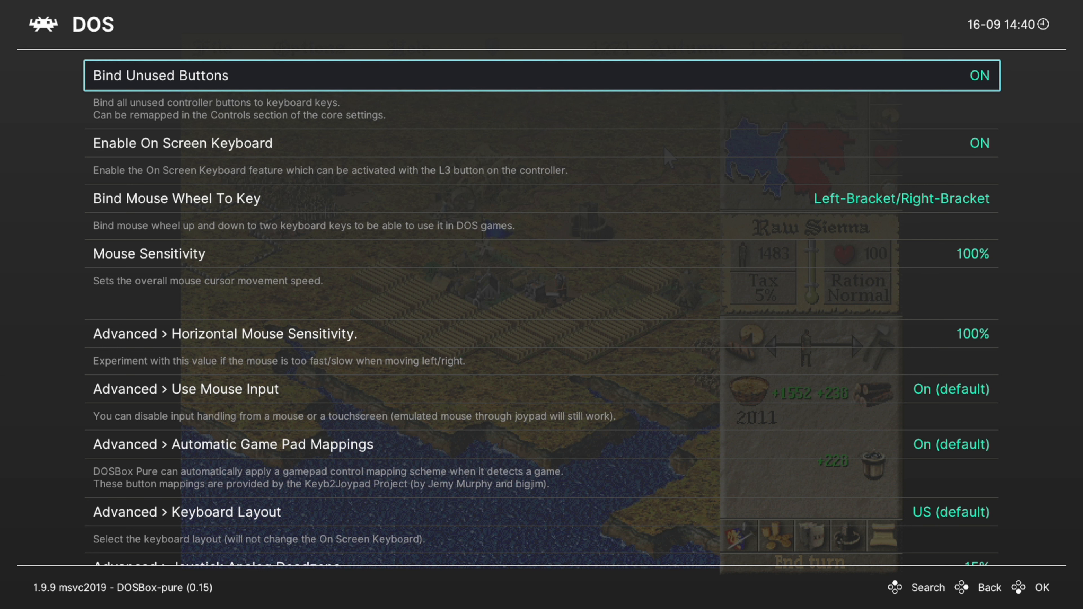
Step: Browse on-screen keyboard, mouse wheel, mouse sensitivity and joystick settings unchanged, then return to Core Options
{"action": "key", "text": "Down"}
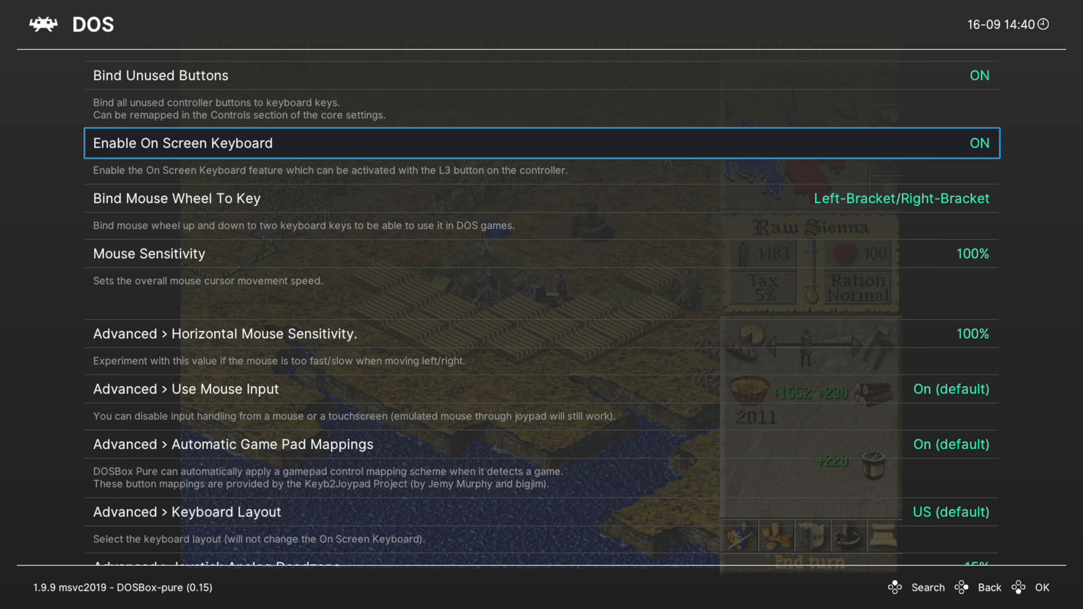
{"action": "key", "text": "Down"}
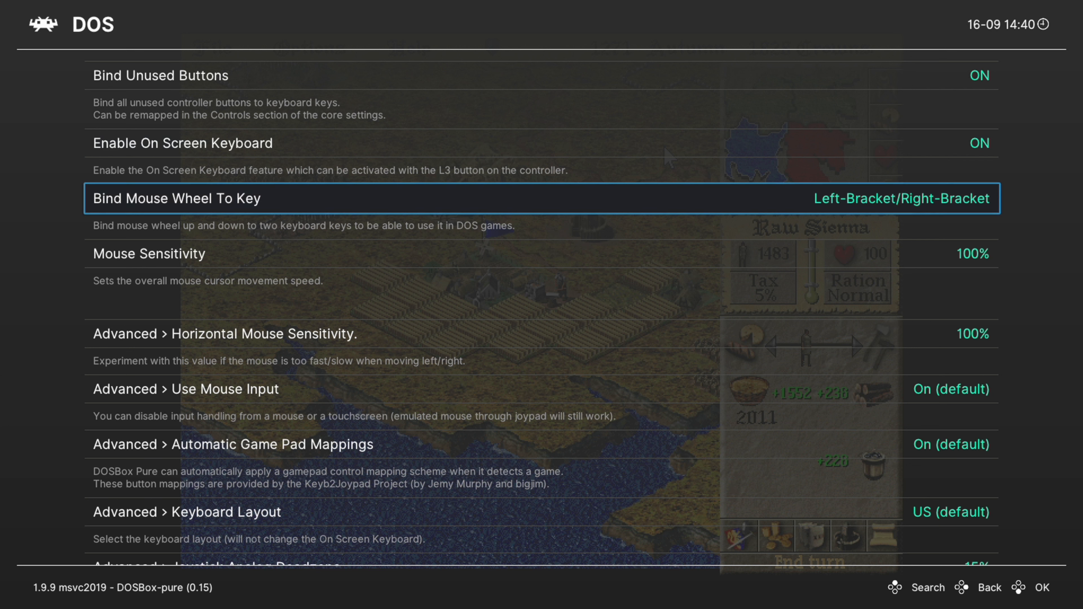
{"action": "key", "text": "Down"}
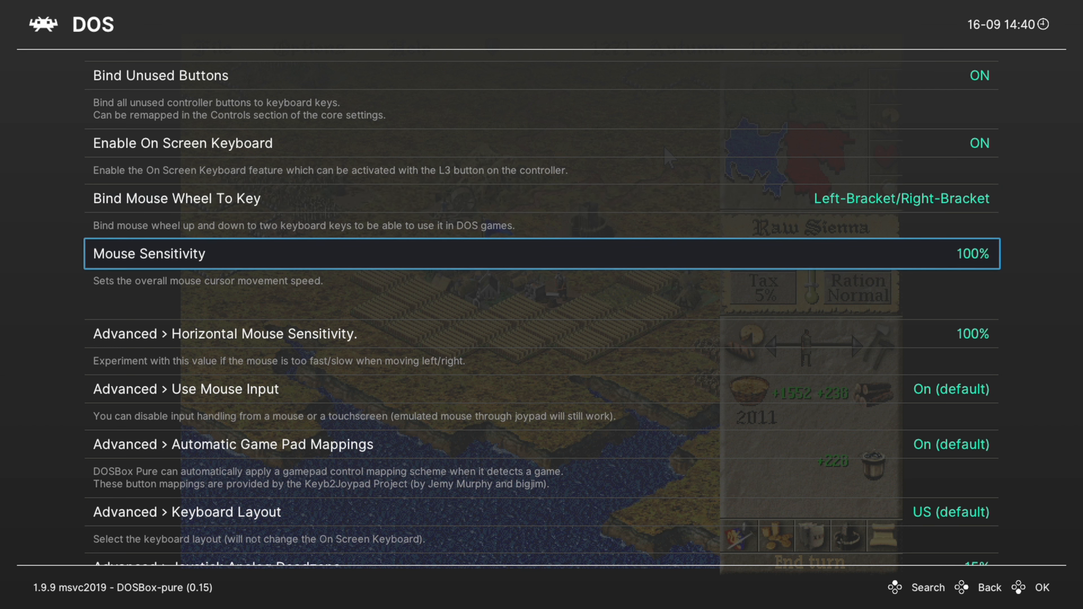
{"action": "scroll", "scroll_direction": "down", "scroll_amount": 3}
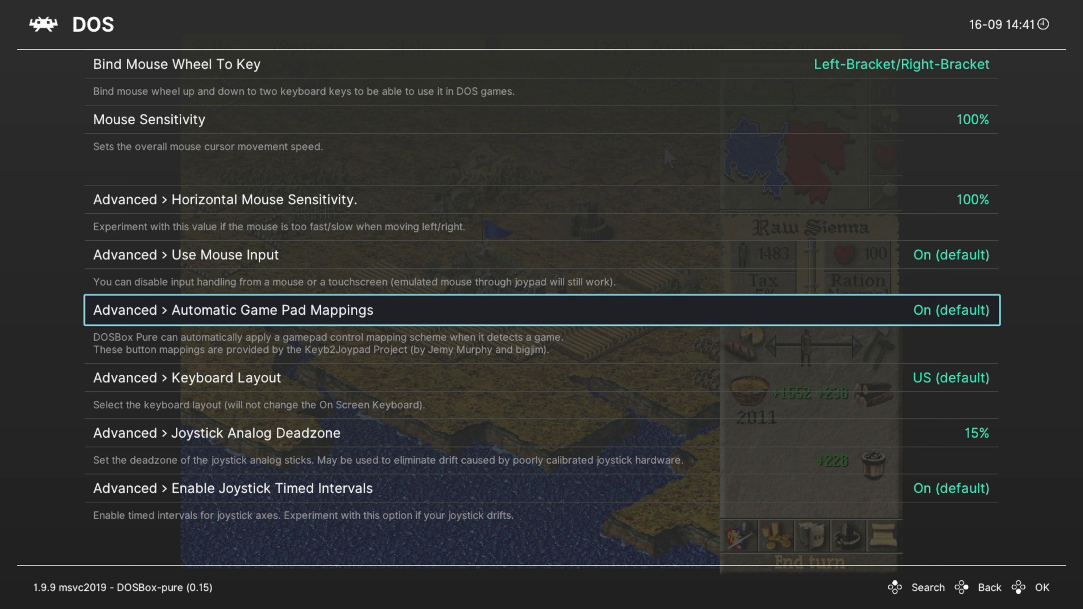
{"action": "key", "text": "Down"}
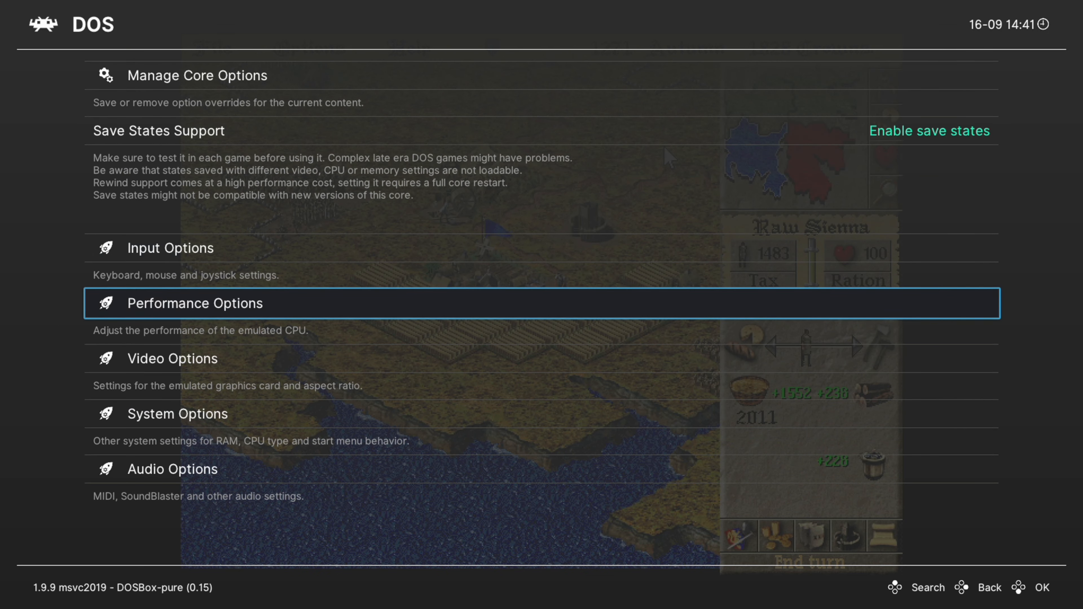
Step: Leave Emulated Performance on AUTO and move on to Video Options
{"action": "left_click", "coordinate": [193, 304]}
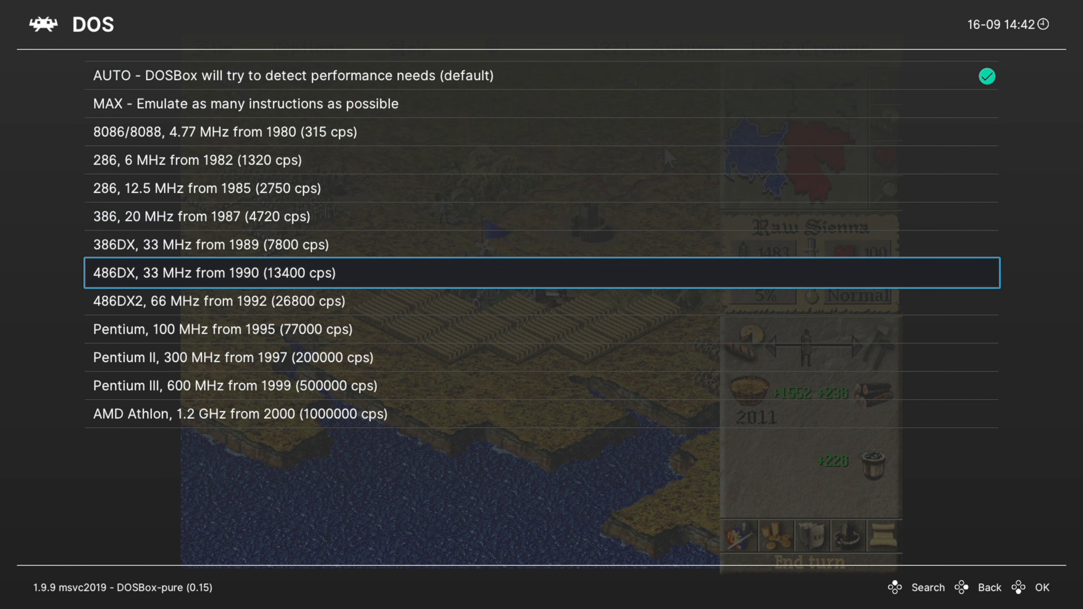
{"action": "left_click", "coordinate": [990, 595]}
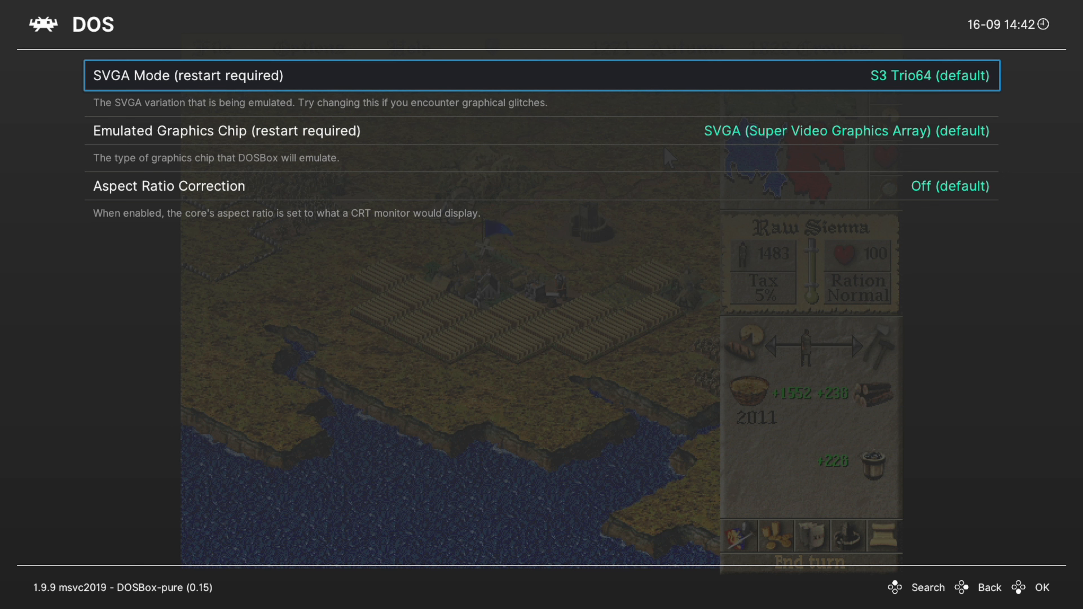
Step: Review the S3 Trio64 SVGA and aspect ratio video settings without changes, then go to System Options
{"action": "left_click", "coordinate": [522, 78]}
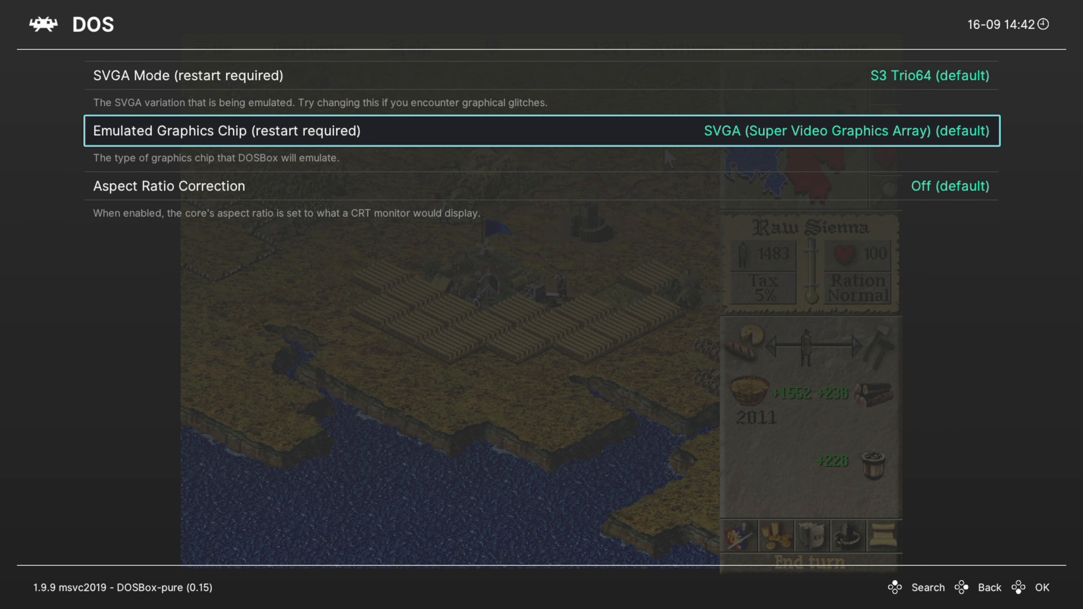
{"action": "key", "text": "Down"}
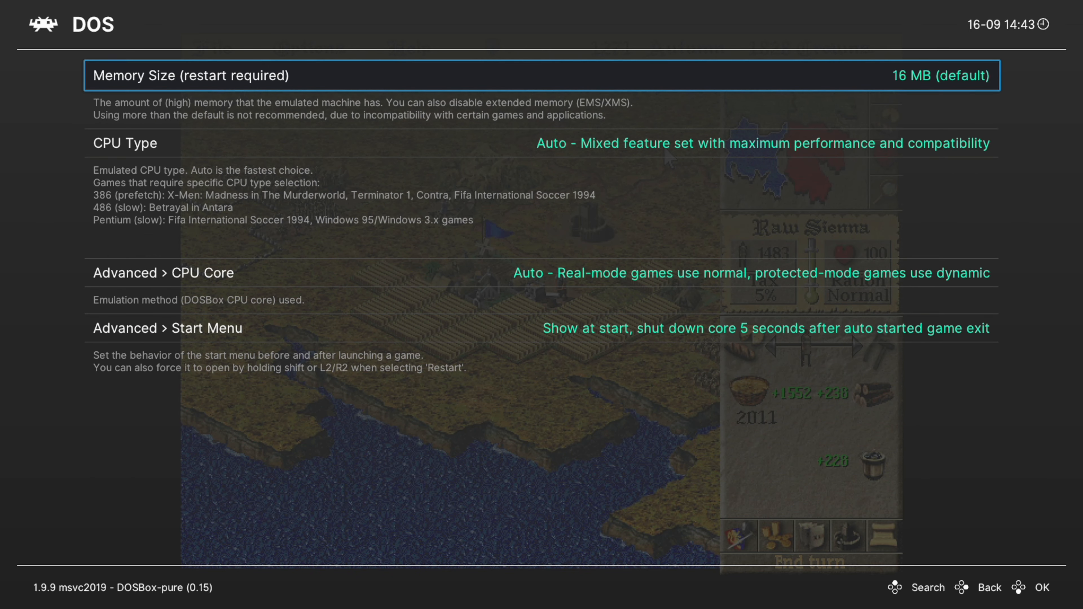
Step: Browse Memory Size keeping 16 MB, then keep the Auto choice under Advanced > CPU Core
{"action": "left_click", "coordinate": [519, 74]}
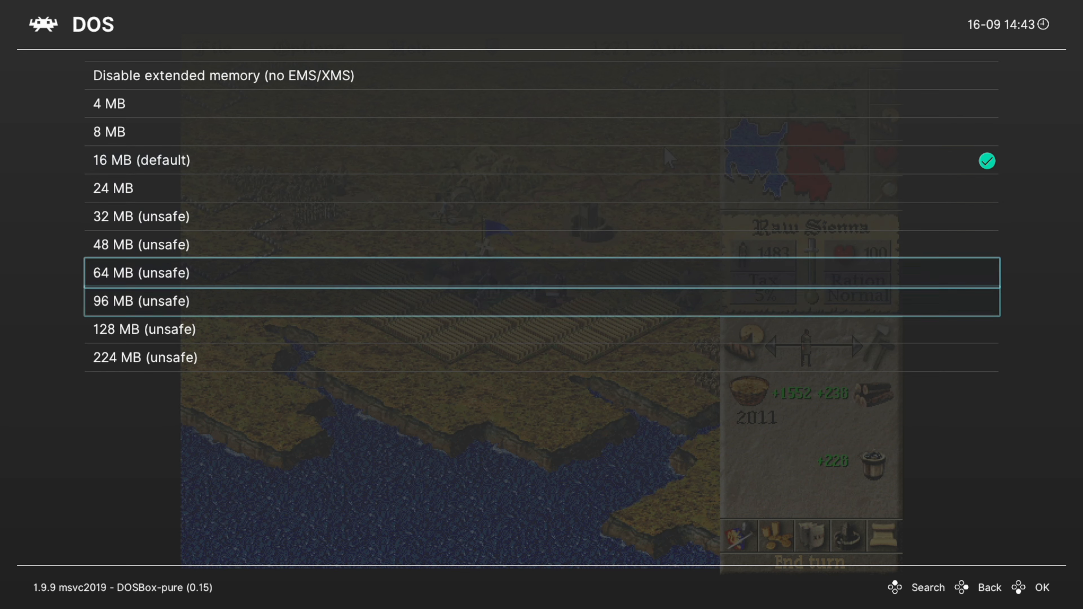
{"action": "key", "text": "Down"}
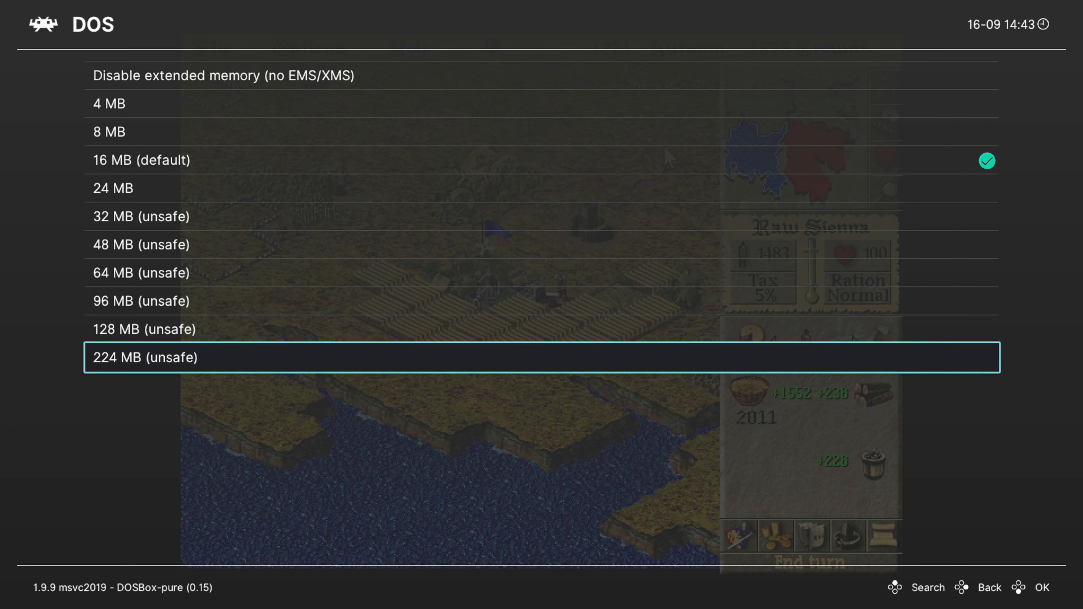
{"action": "key", "text": "Up"}
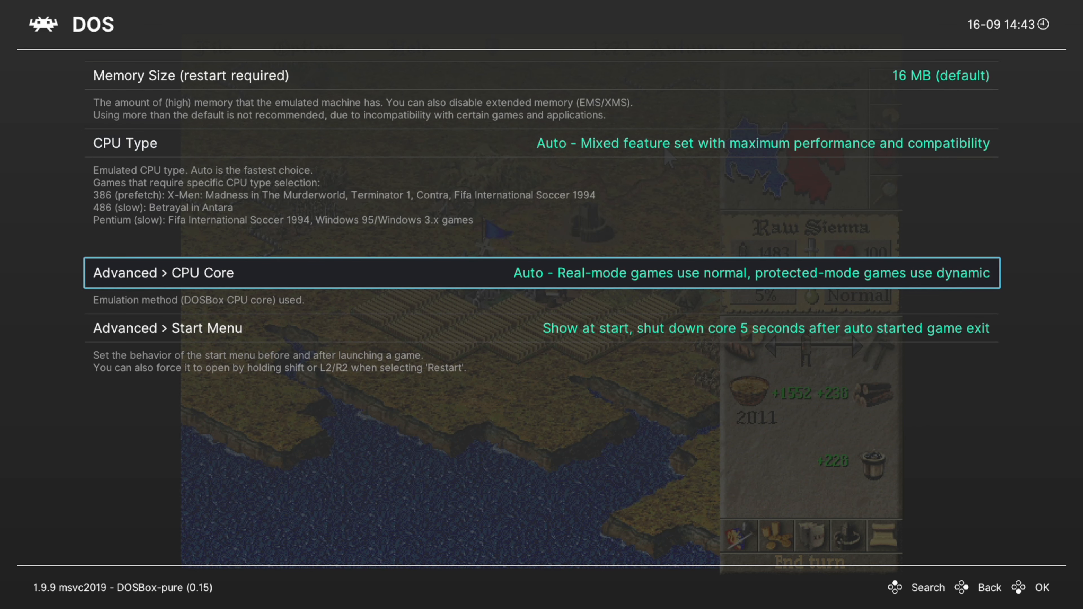
{"action": "left_click", "coordinate": [535, 273]}
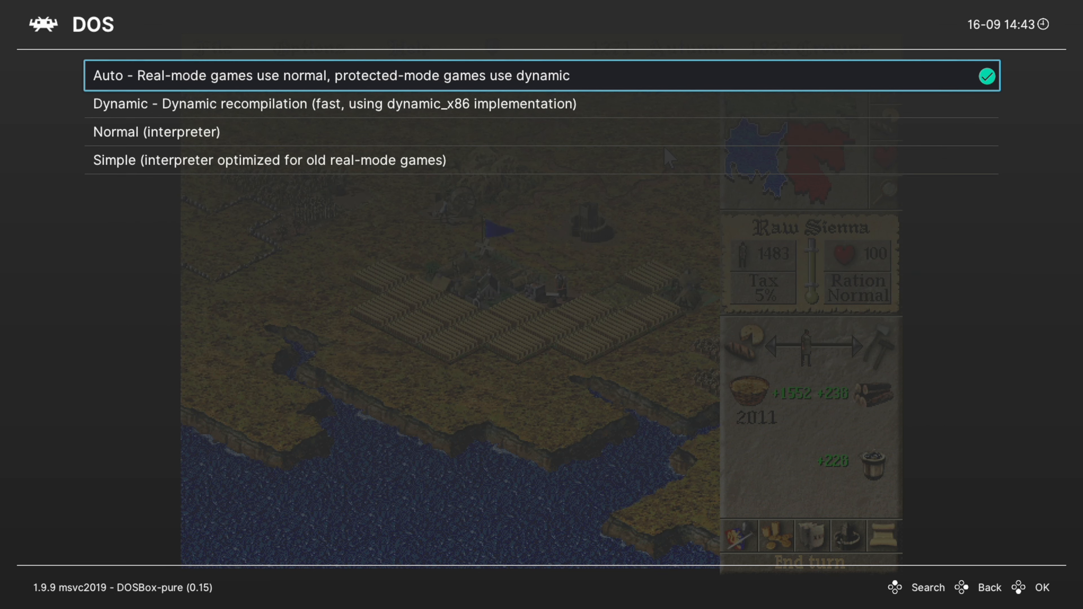
{"action": "left_click", "coordinate": [312, 76]}
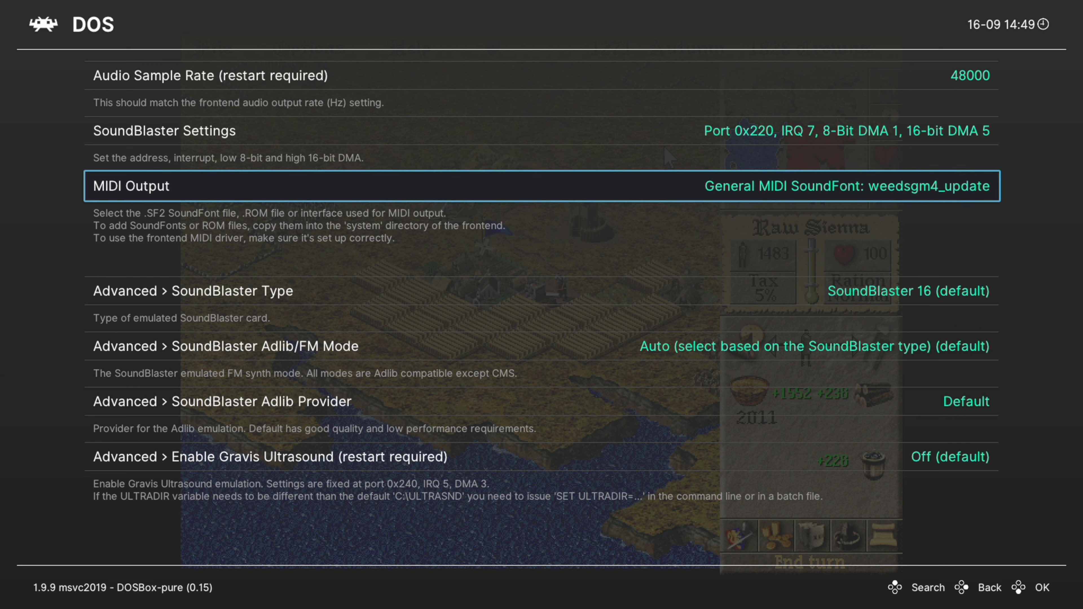
Step: Review audio sample rate and MIDI SoundFont, then show DOSBox-pure.opt under Manage Core Options
{"action": "left_click", "coordinate": [215, 291]}
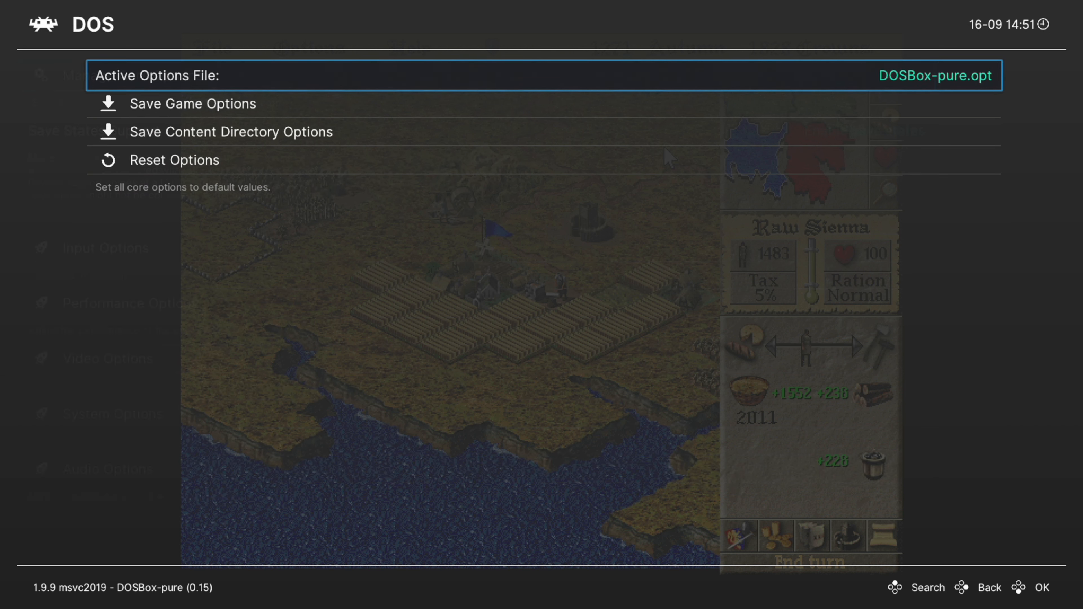
Step: Queue two Field Medics for training from the build sidebar, spending credits down to 721
{"action": "key", "text": "Down"}
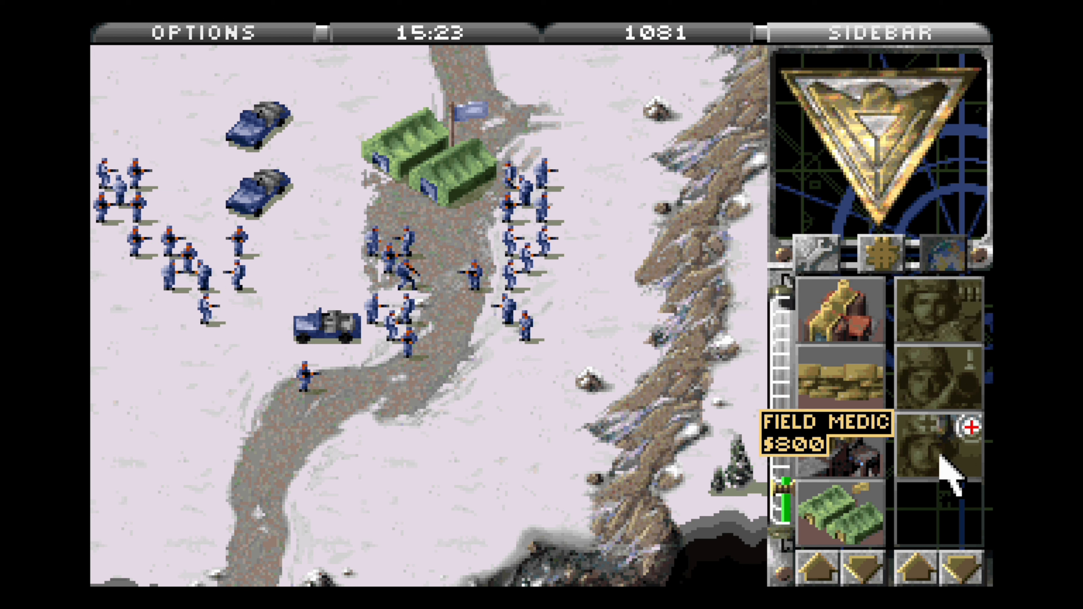
{"action": "left_click", "coordinate": [939, 443]}
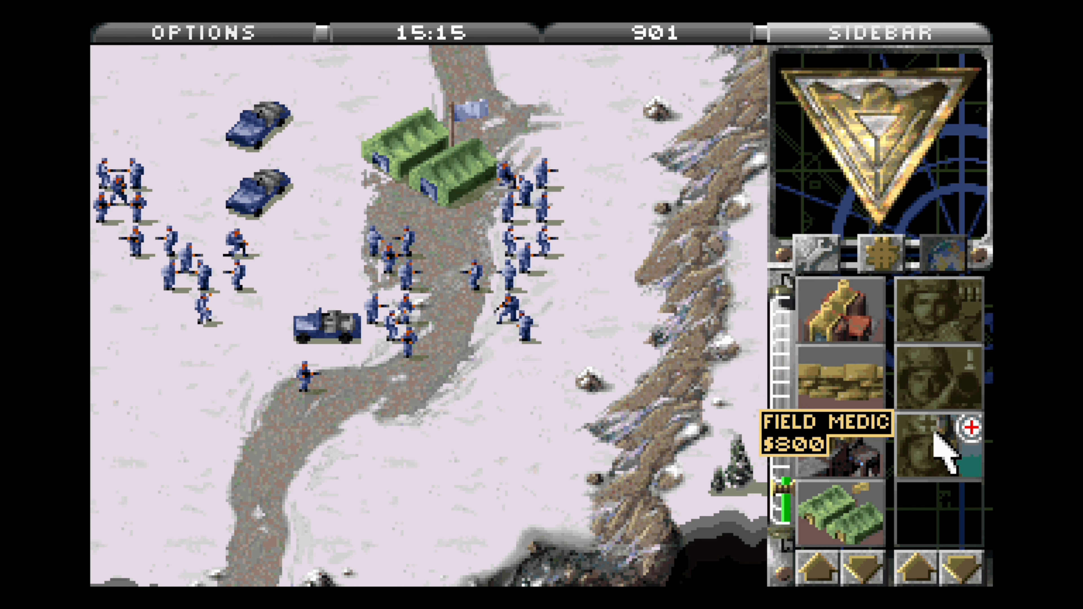
{"action": "left_click", "coordinate": [933, 445]}
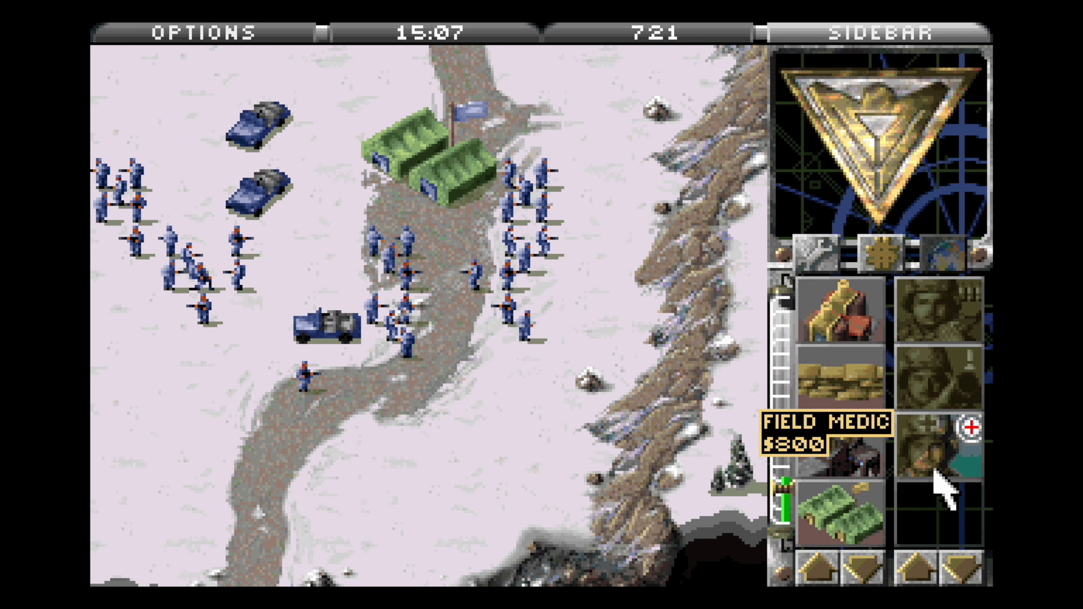